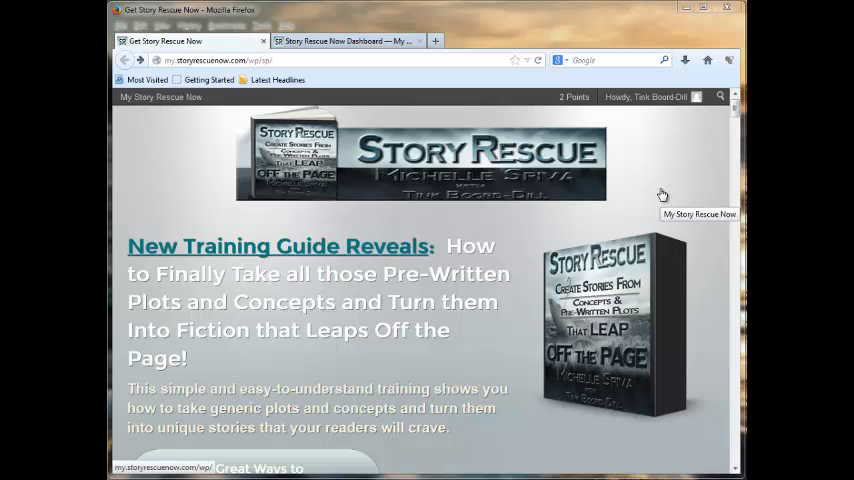
mouse_move(662, 173)
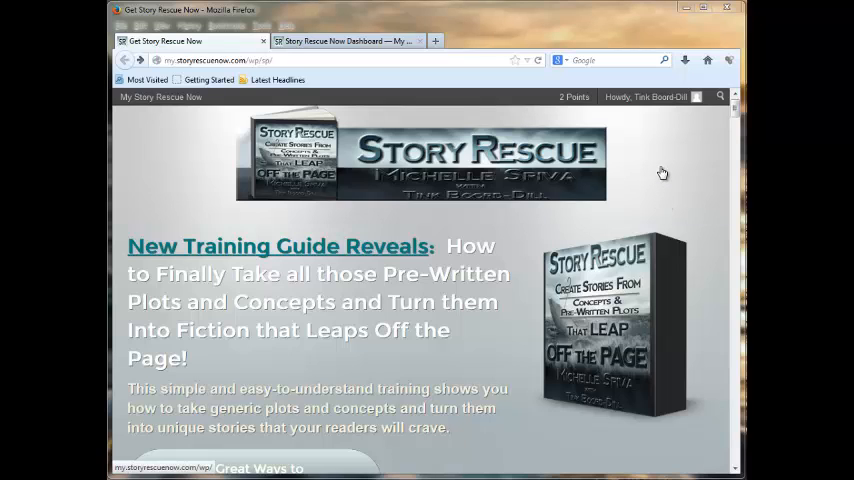
mouse_move(652, 170)
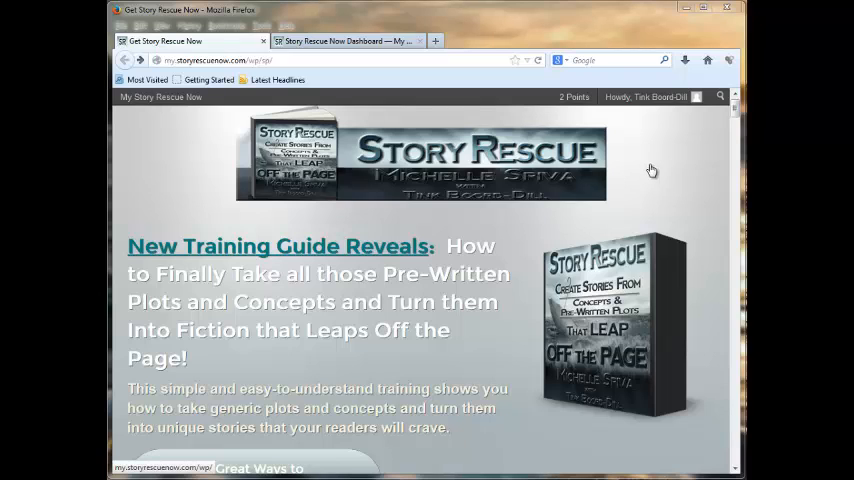
mouse_move(645, 146)
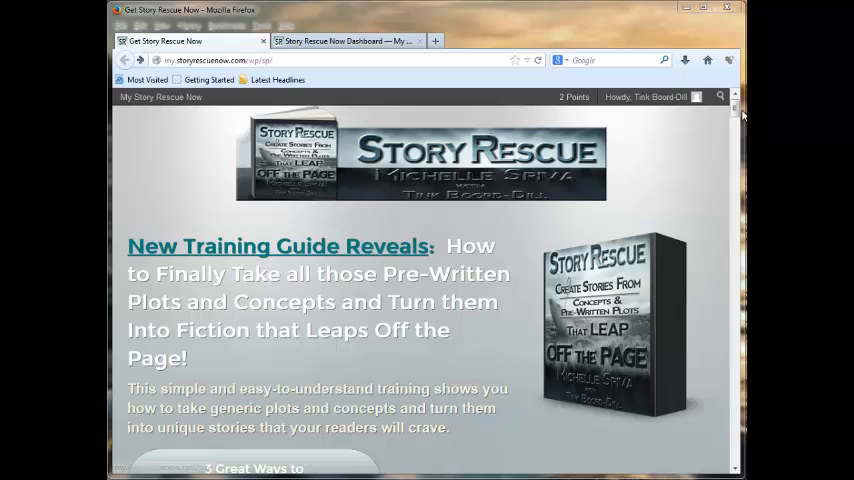
Scroll the sales page to the 'What You Get With Each Level' circles: Basic $27, Smart $47, Premium $97
scroll("down", 3)
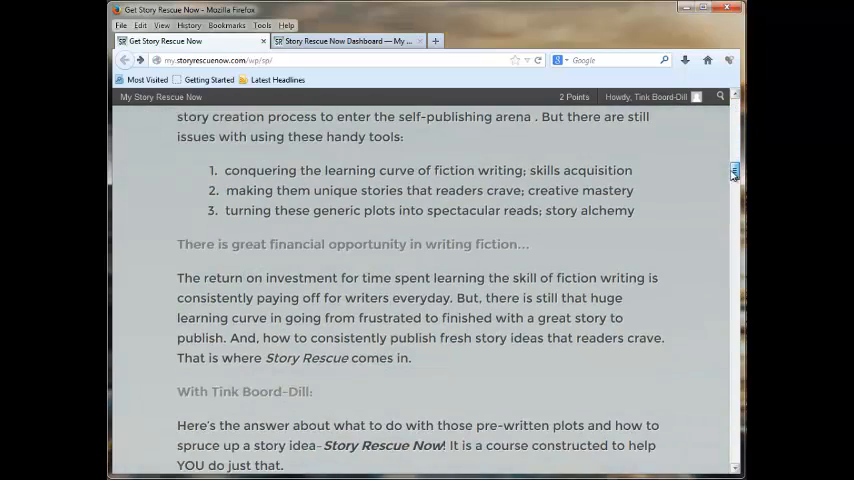
scroll("down", 3)
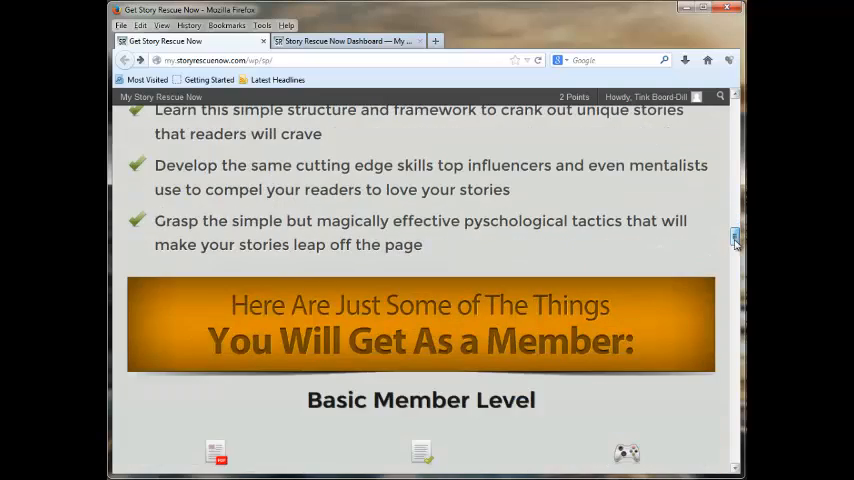
scroll("down", 3)
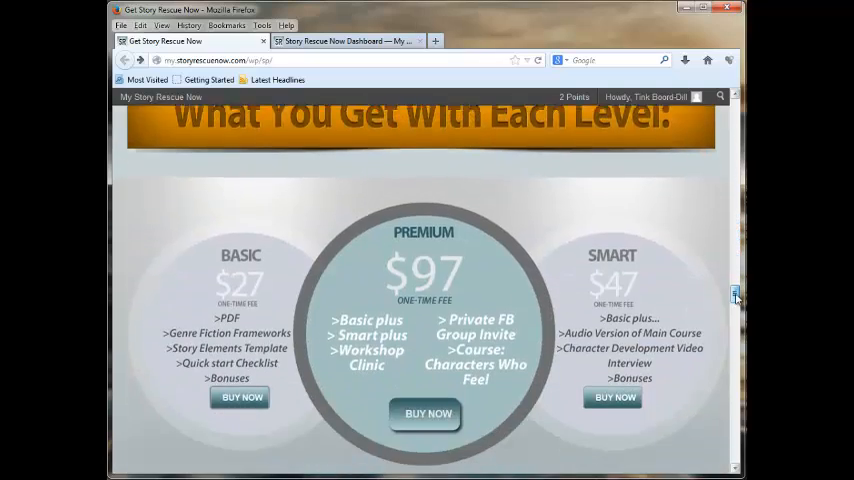
scroll("down", 3)
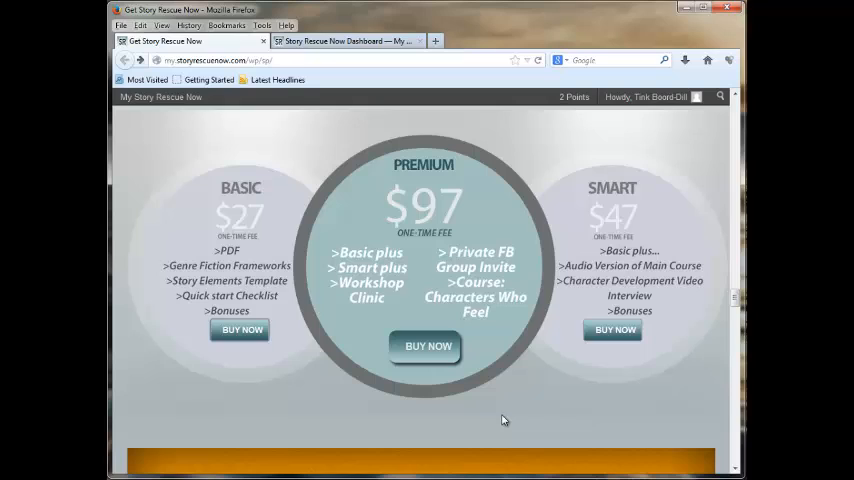
mouse_move(269, 222)
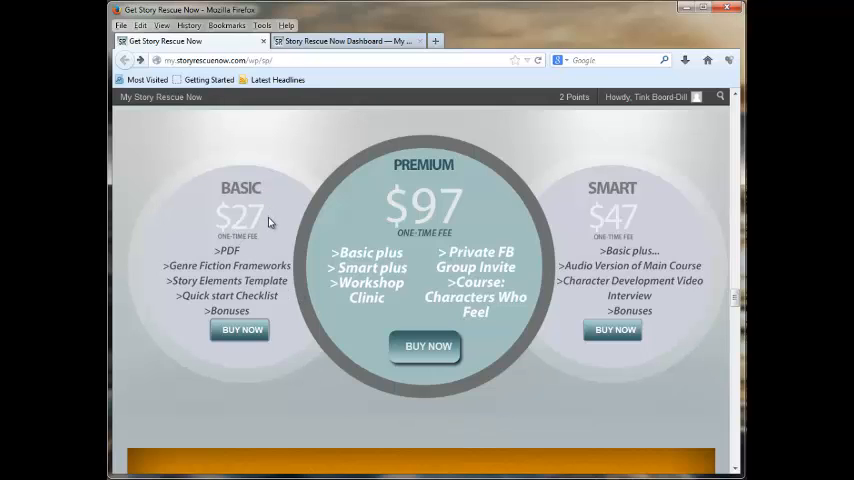
mouse_move(607, 201)
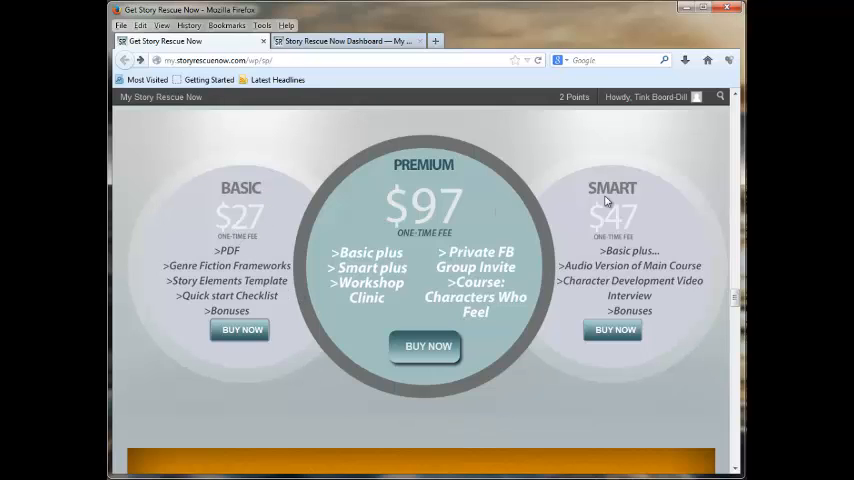
mouse_move(645, 224)
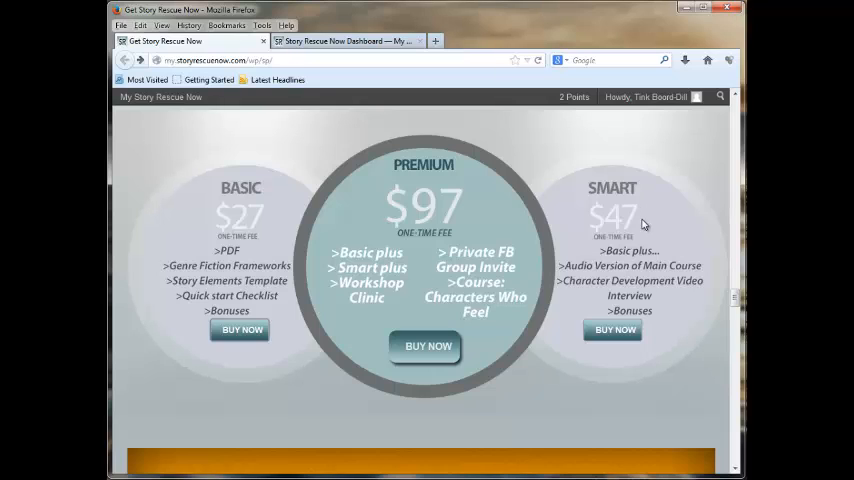
mouse_move(465, 219)
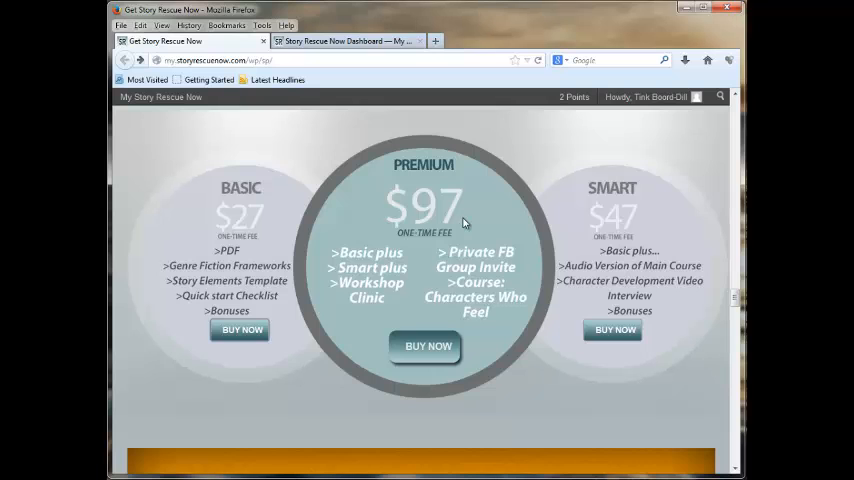
mouse_move(427, 346)
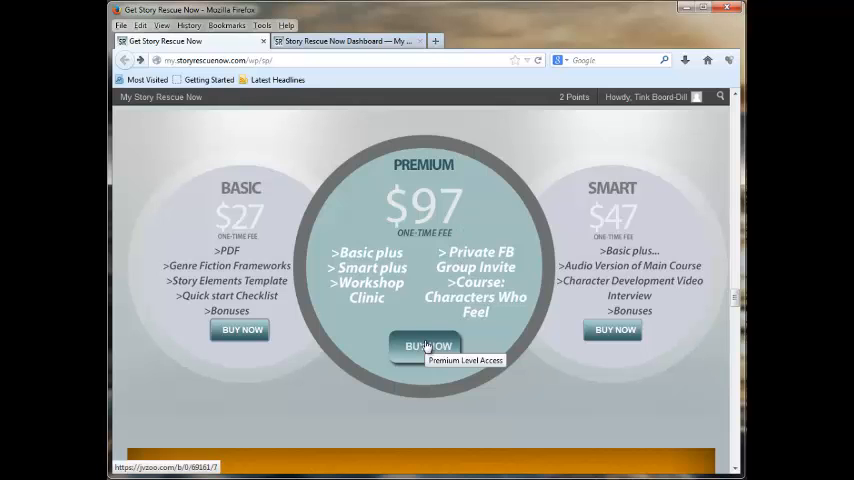
Start the JVZoo secure checkout for Story Rescue-Premium at $97.00 via its BUY NOW button
left_click(428, 346)
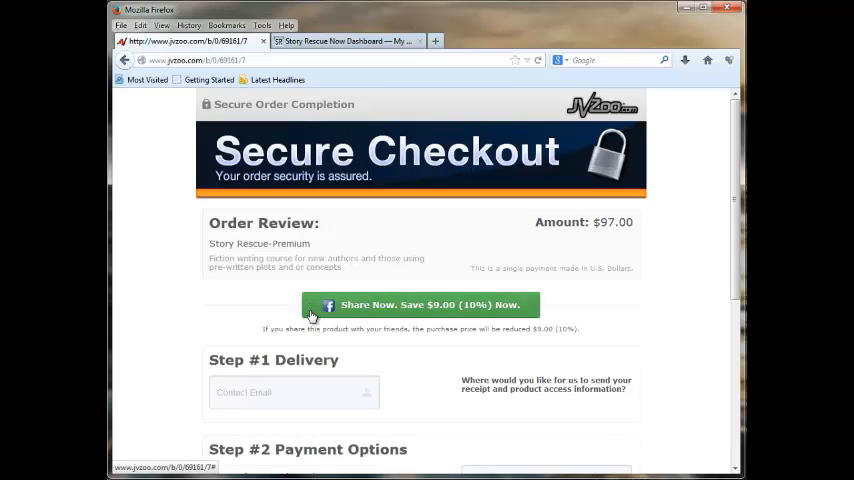
mouse_move(372, 315)
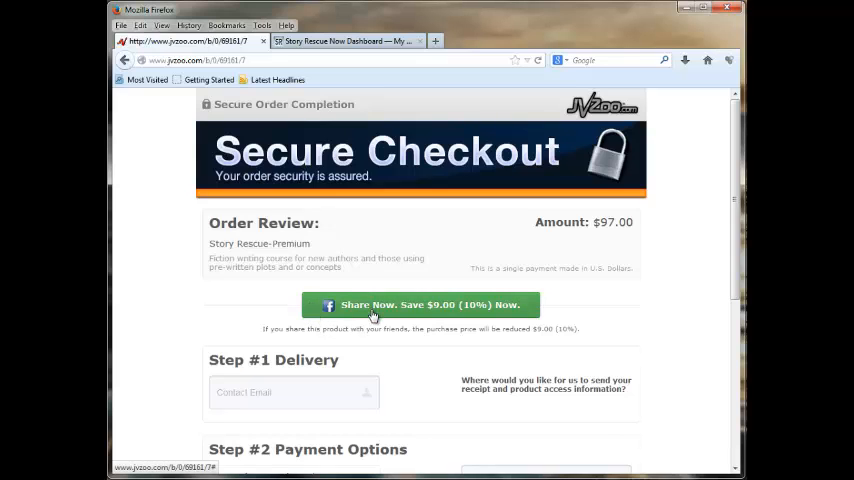
mouse_move(356, 307)
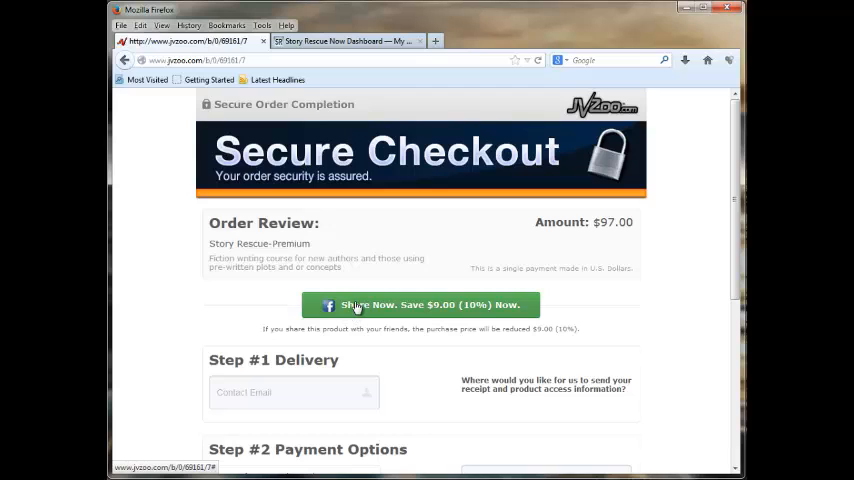
mouse_move(340, 310)
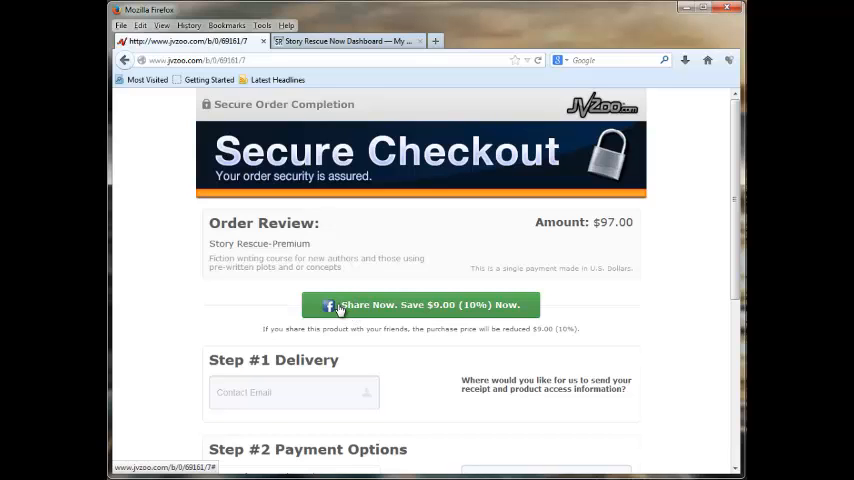
mouse_move(461, 309)
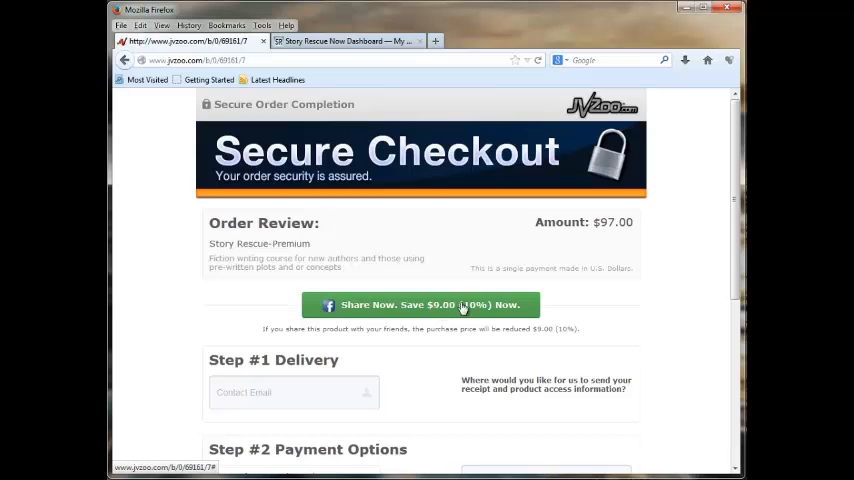
mouse_move(516, 276)
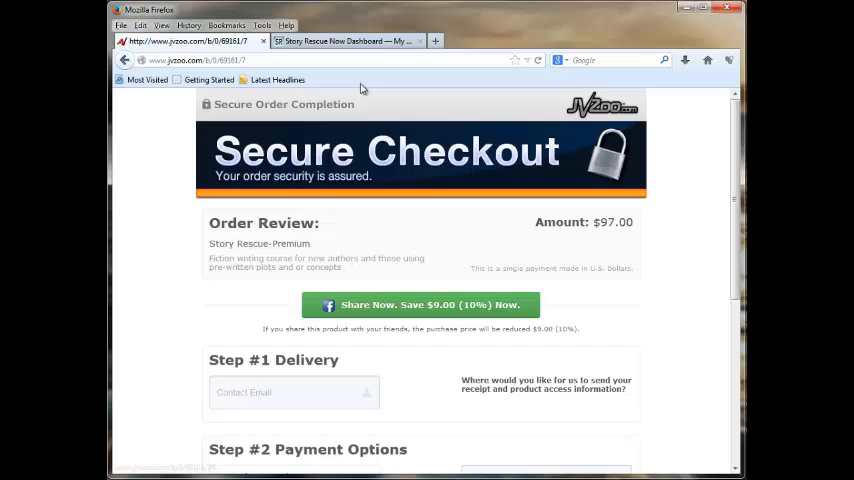
Switch back to the Story Rescue Now Dashboard browser tab
left_click(345, 41)
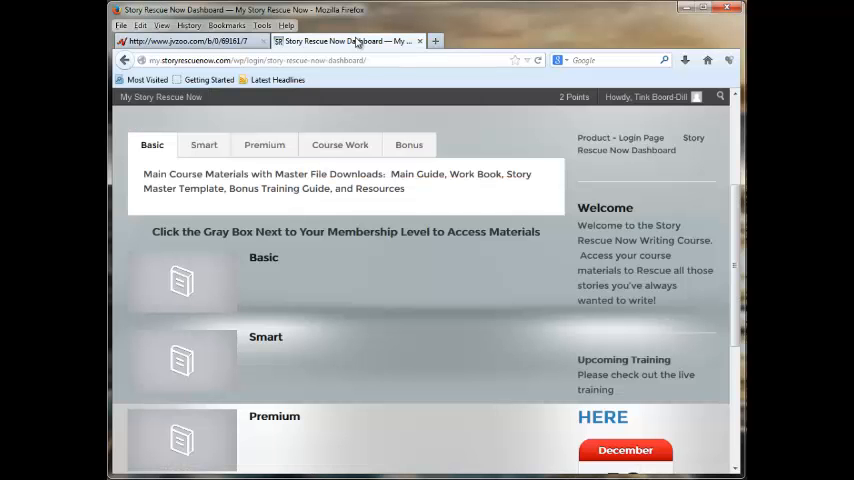
mouse_move(383, 44)
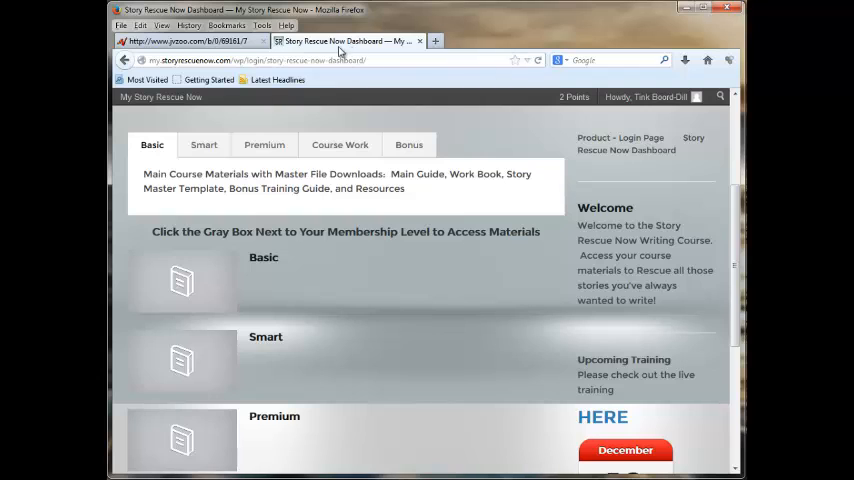
mouse_move(449, 201)
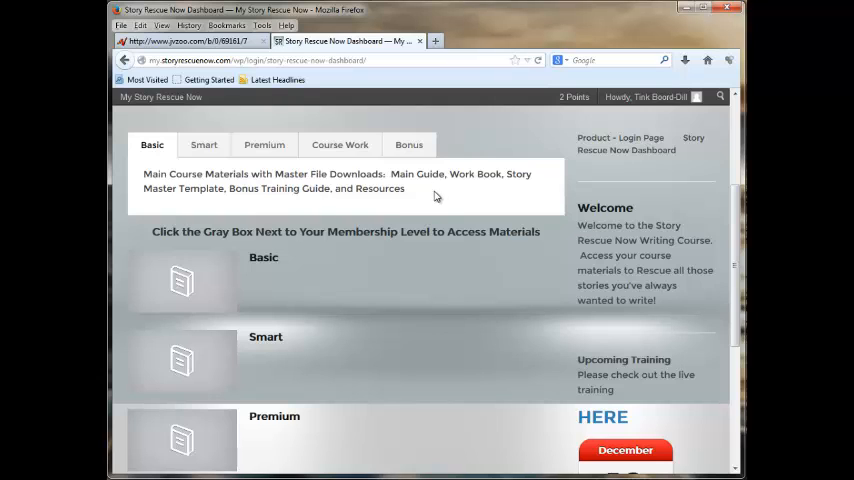
mouse_move(397, 207)
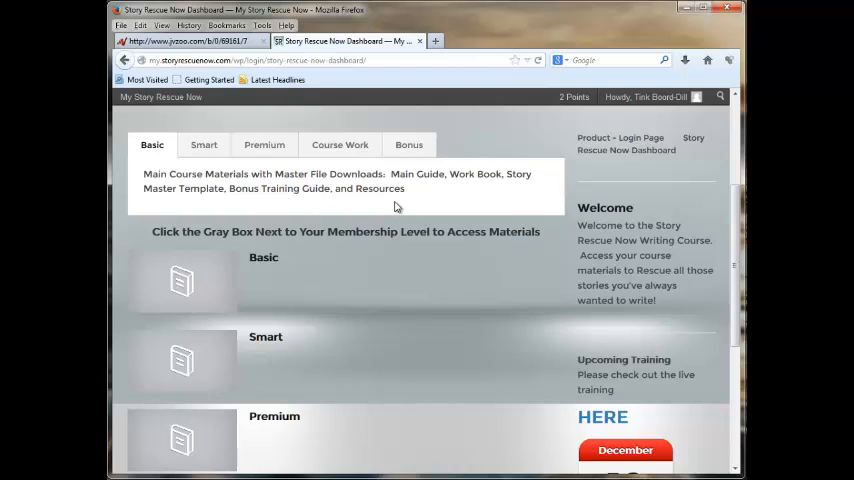
mouse_move(388, 207)
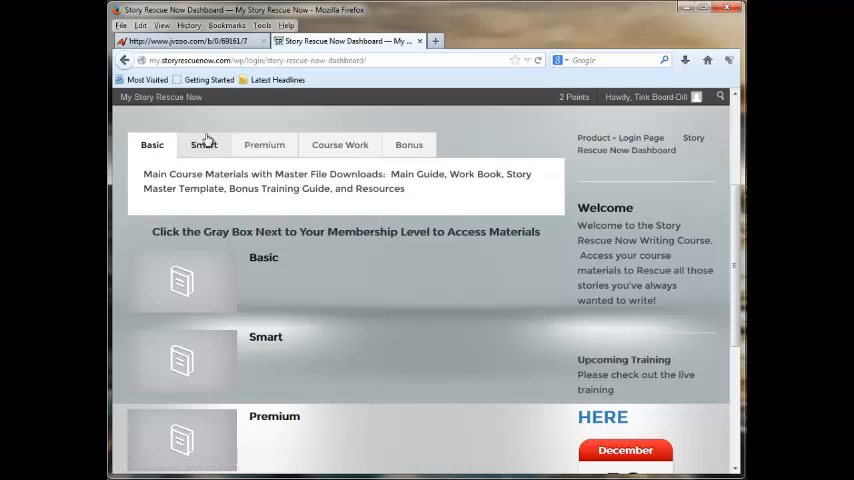
mouse_move(375, 177)
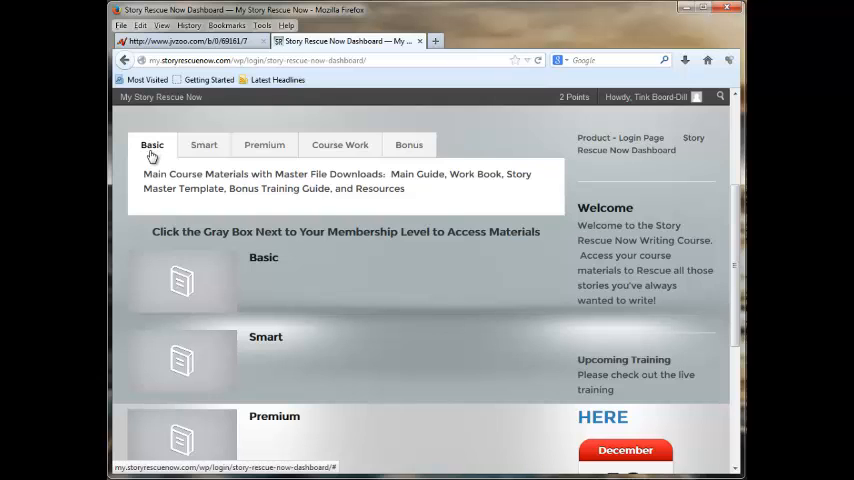
mouse_move(264, 145)
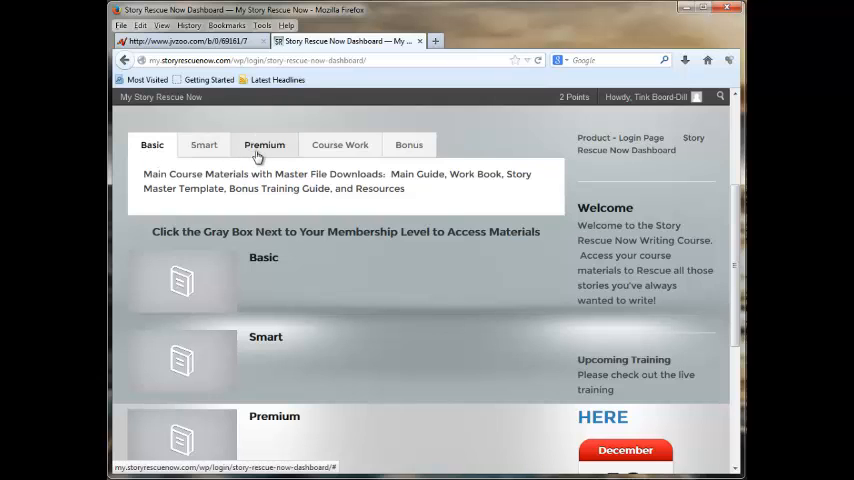
mouse_move(188, 149)
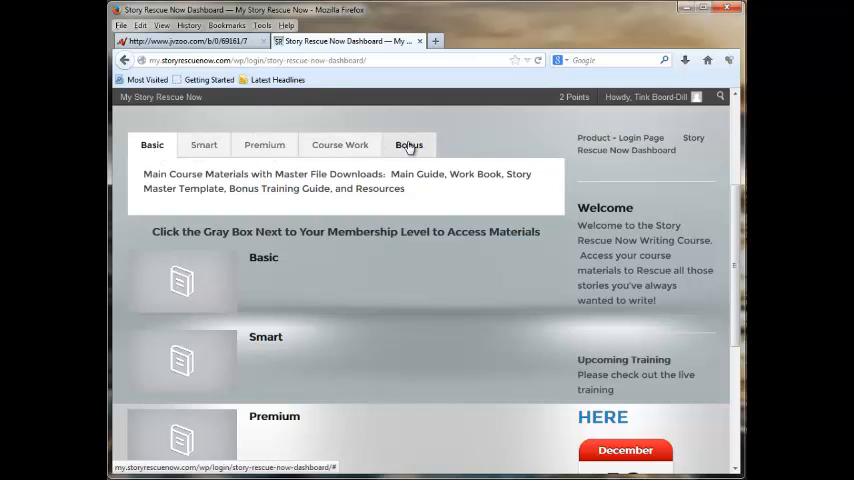
Cycle the dashboard's Smart, Premium, Basic, Course Work and bonus tabs, ending on Basic
left_click(409, 145)
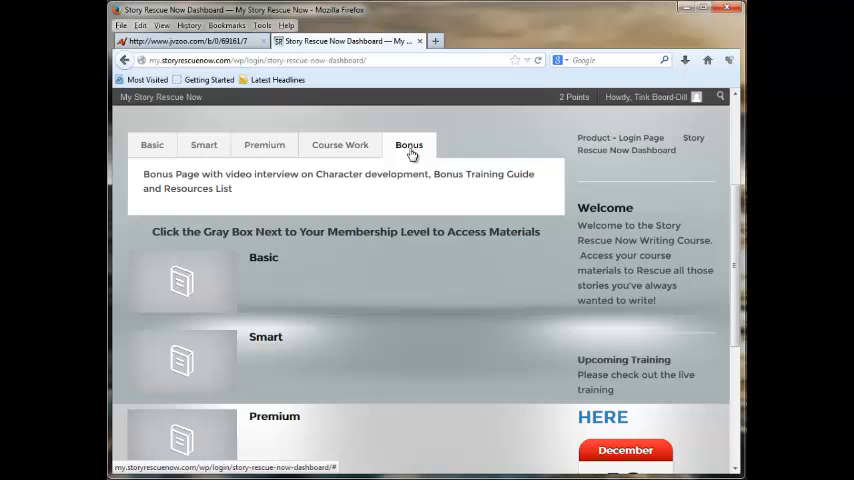
left_click(203, 144)
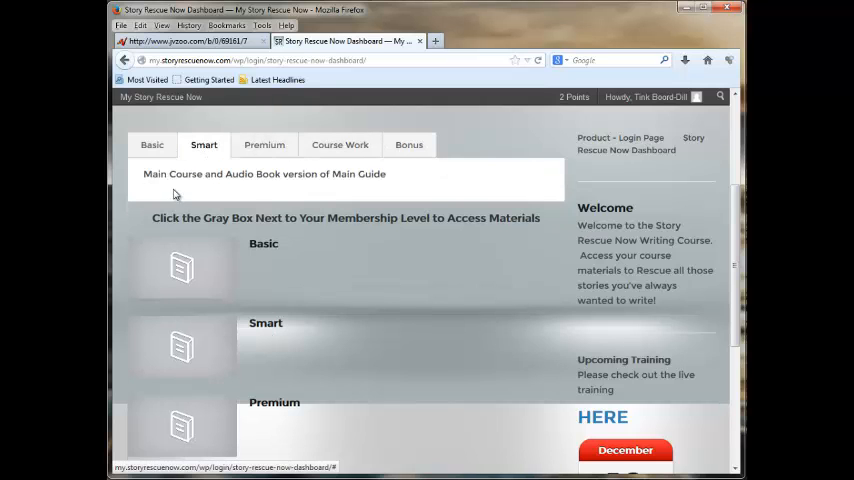
left_click(264, 144)
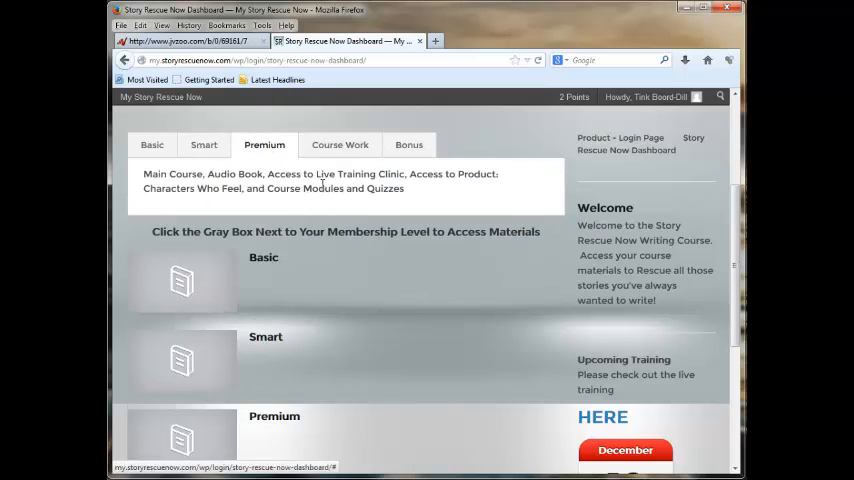
left_click(152, 145)
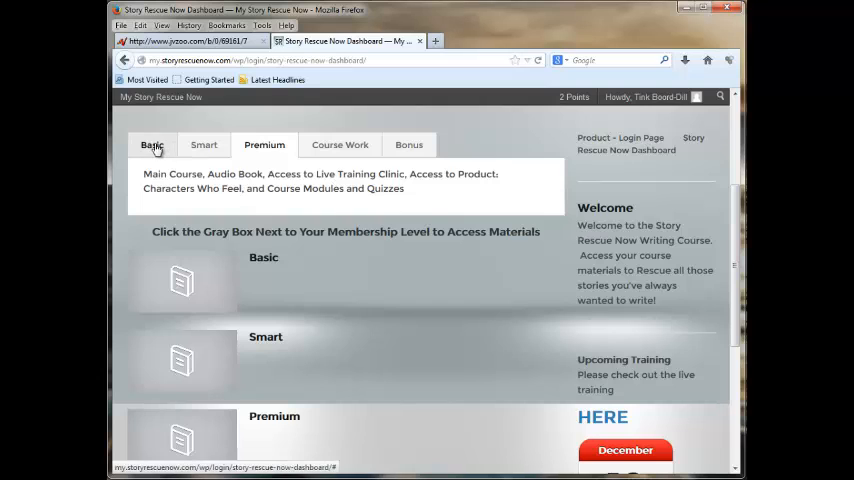
left_click(339, 145)
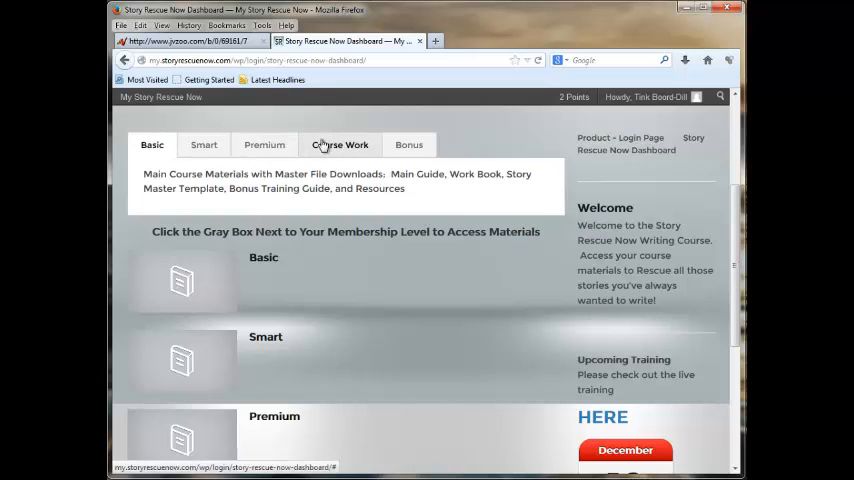
left_click(264, 145)
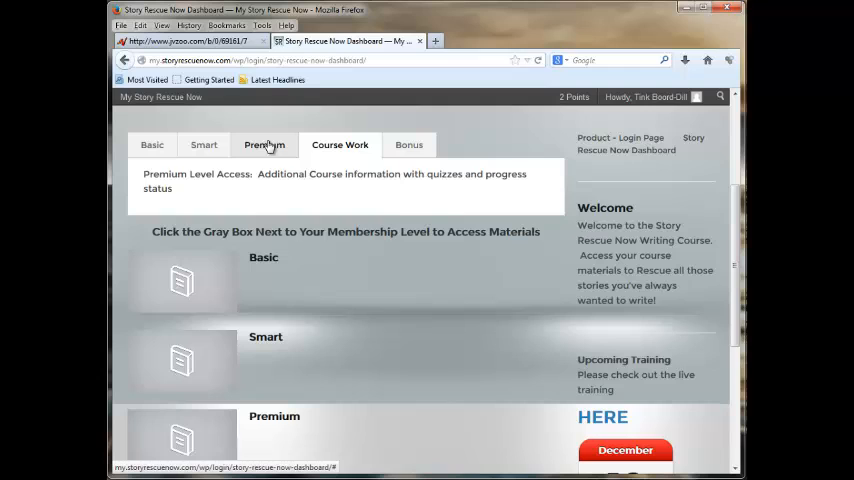
left_click(264, 145)
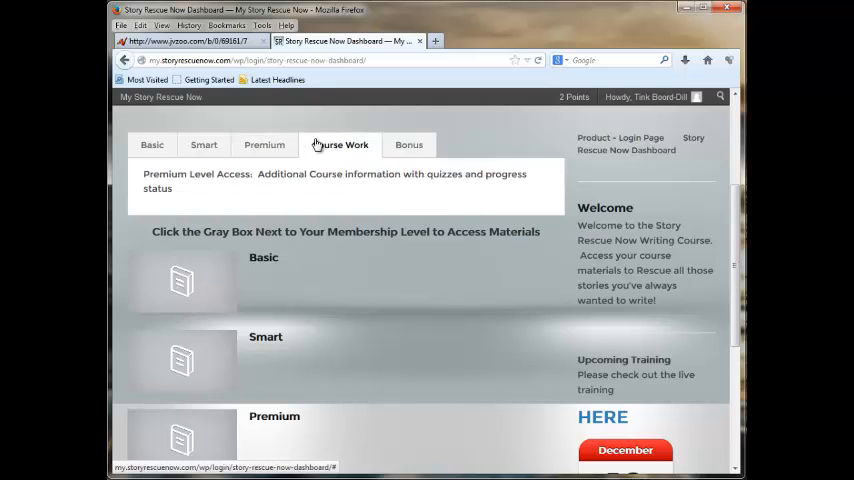
left_click(152, 145)
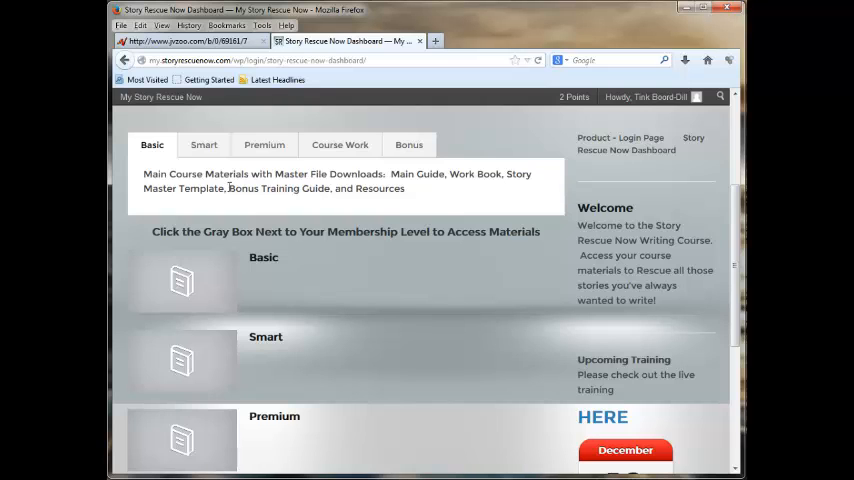
mouse_move(264, 144)
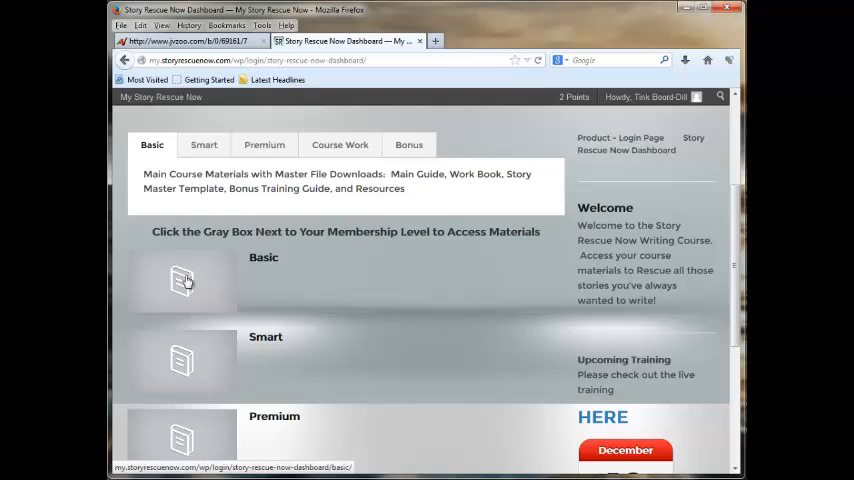
Enter the Basic Level page and scroll its Main Course Guide, Work Book and layout PDF links
left_click(182, 282)
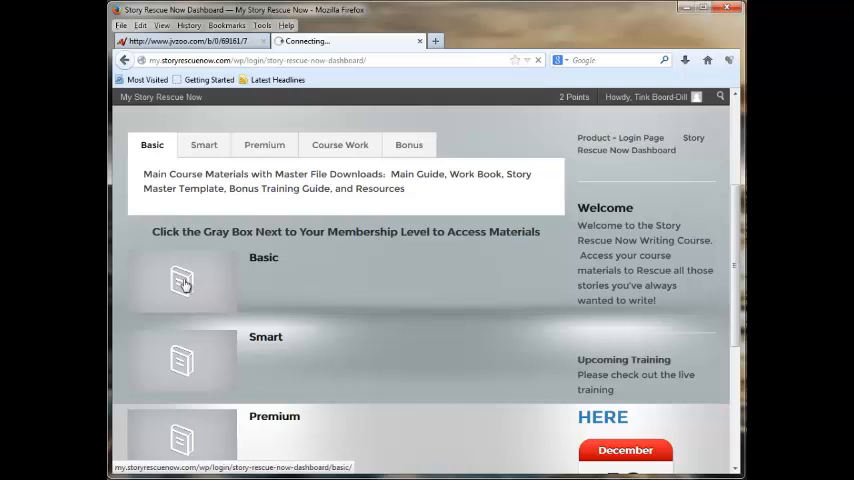
left_click(182, 280)
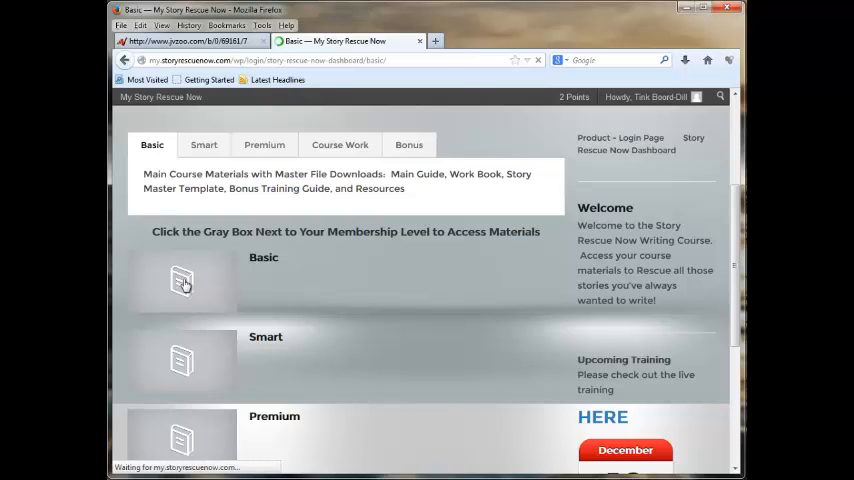
left_click(182, 281)
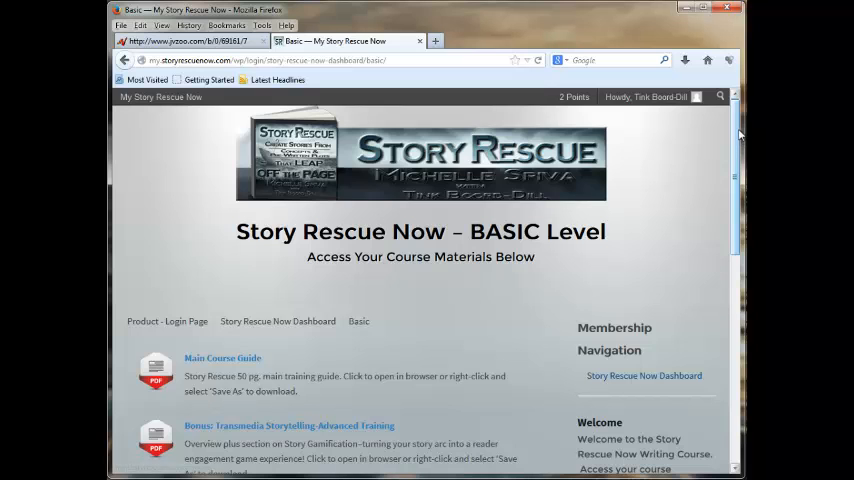
scroll("down", 3)
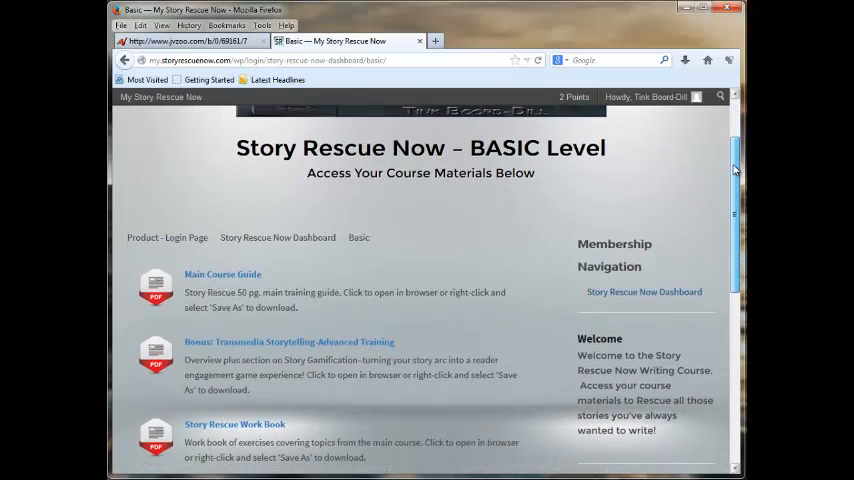
mouse_move(644, 292)
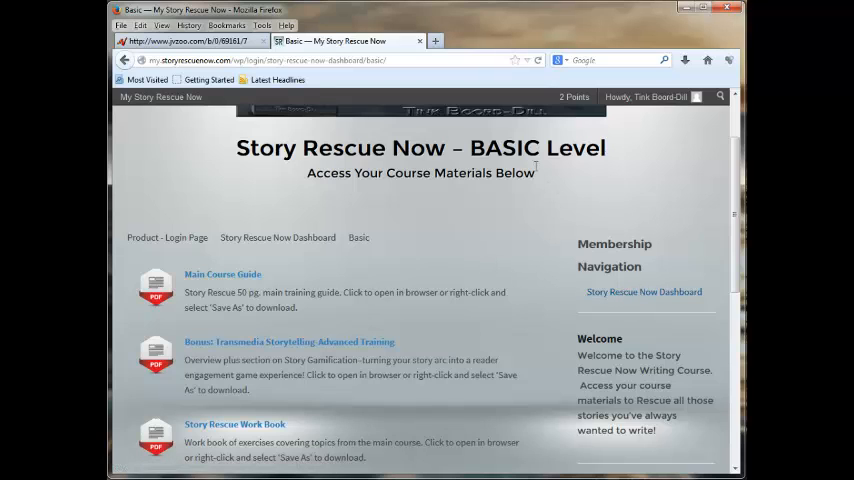
mouse_move(623, 150)
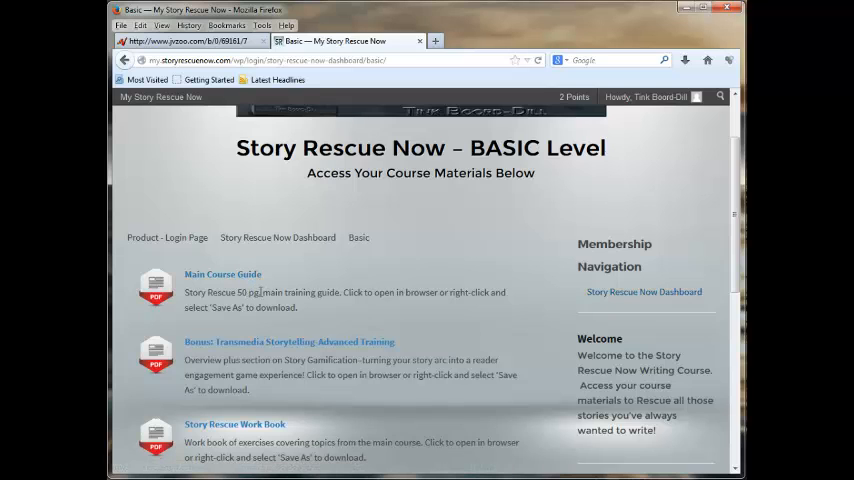
mouse_move(221, 274)
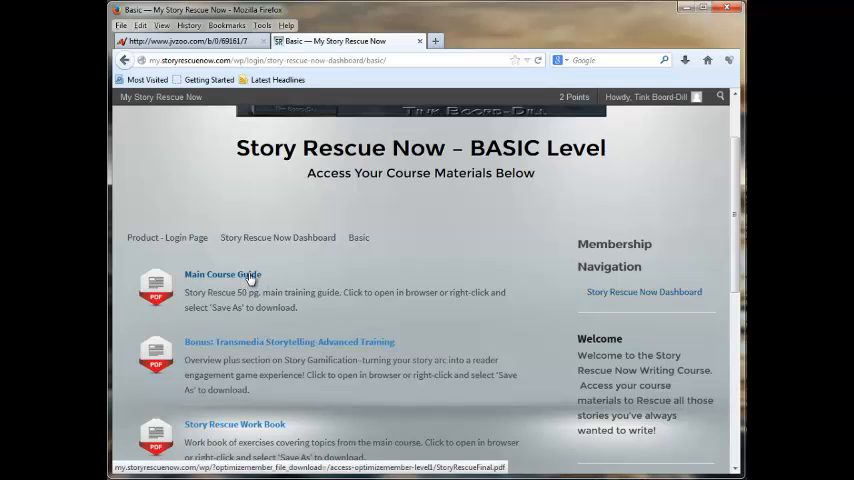
mouse_move(300, 341)
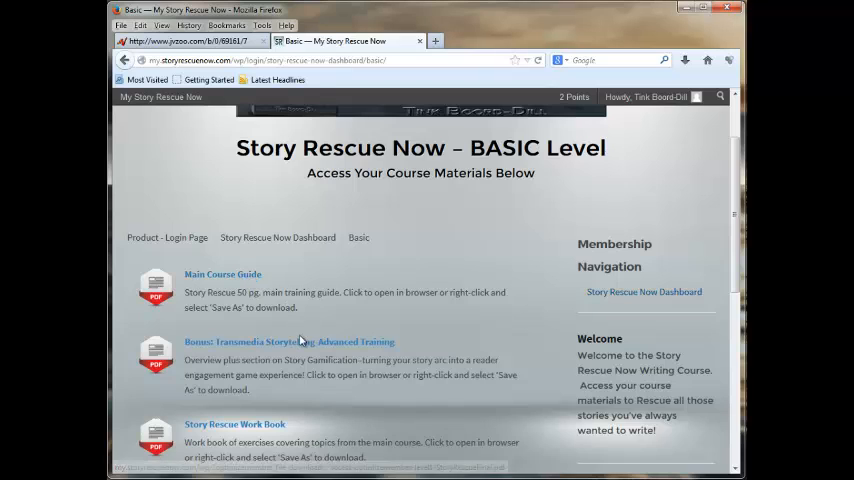
mouse_move(305, 342)
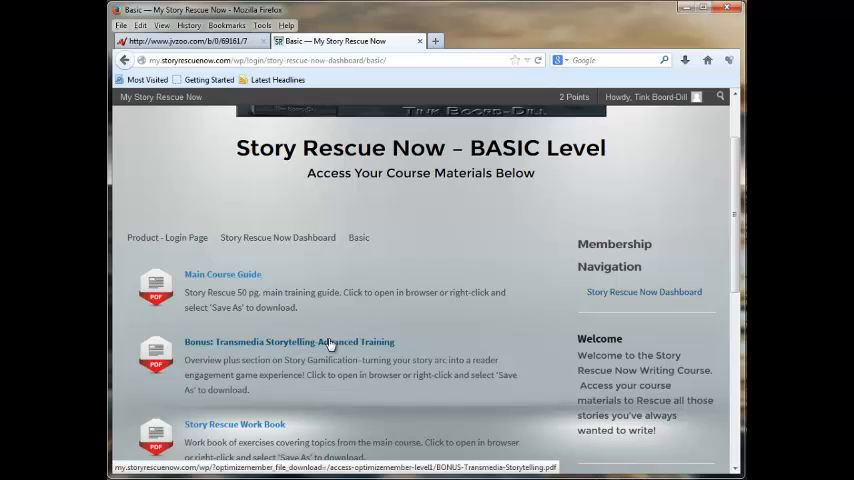
mouse_move(298, 345)
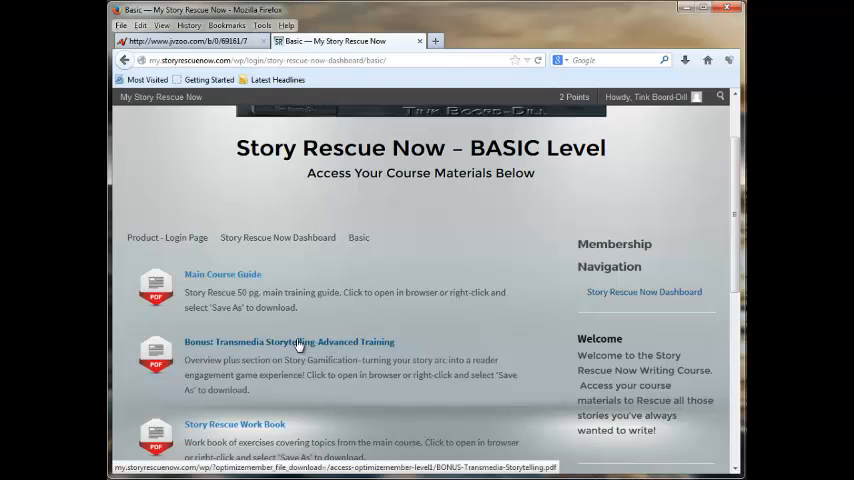
mouse_move(324, 337)
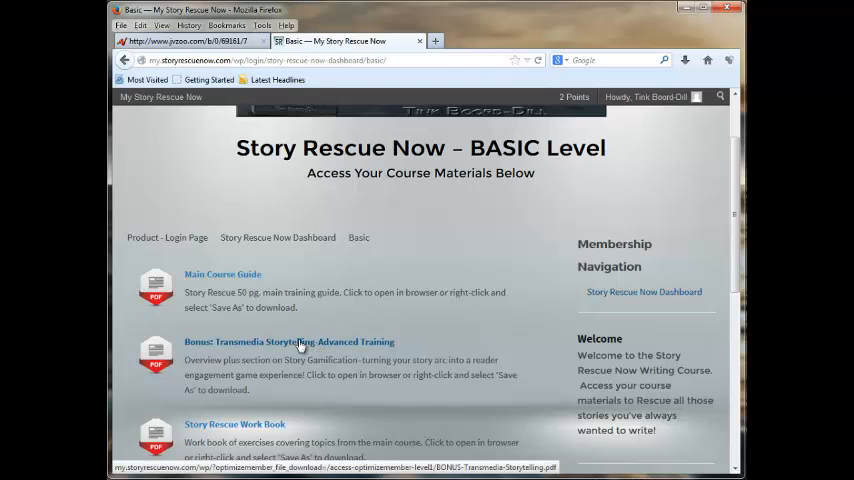
mouse_move(700, 219)
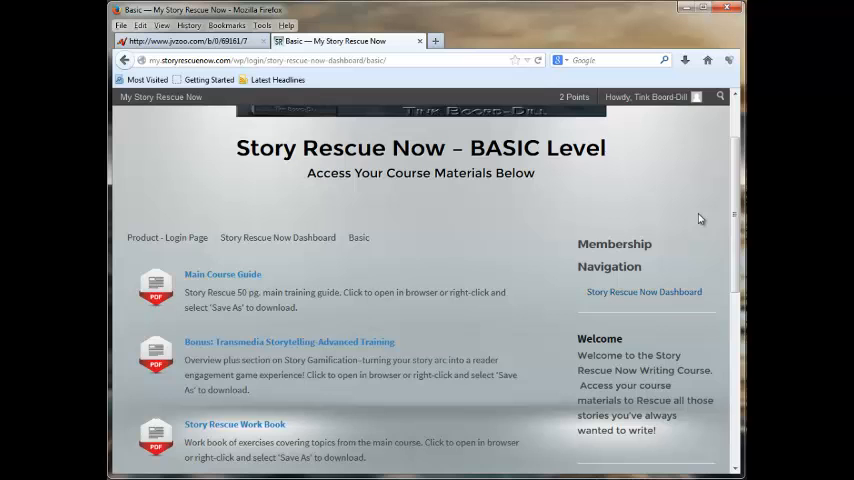
scroll("down", 3)
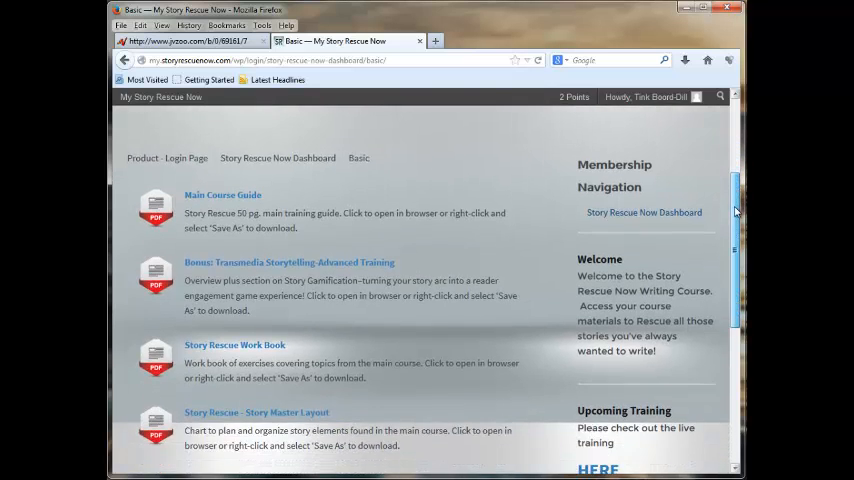
scroll("down", 3)
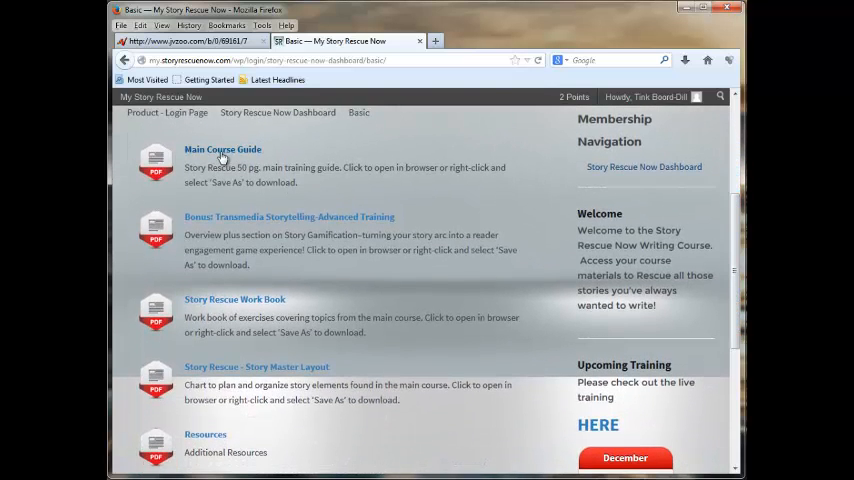
mouse_move(234, 299)
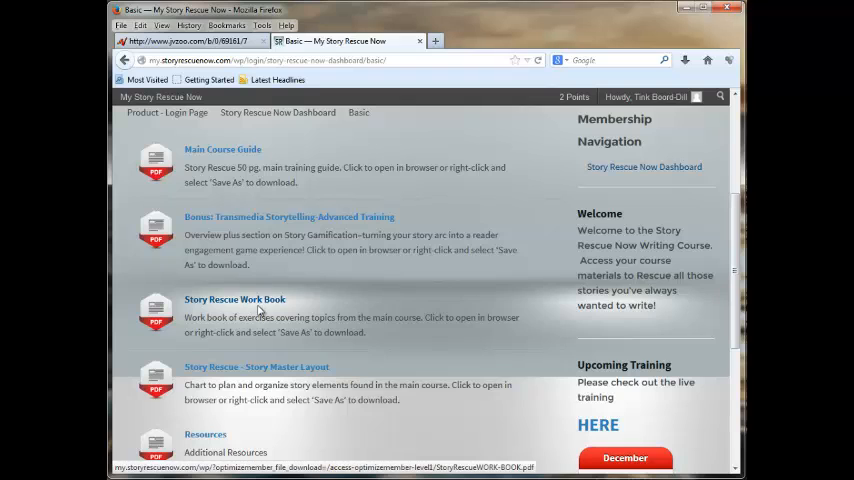
mouse_move(267, 370)
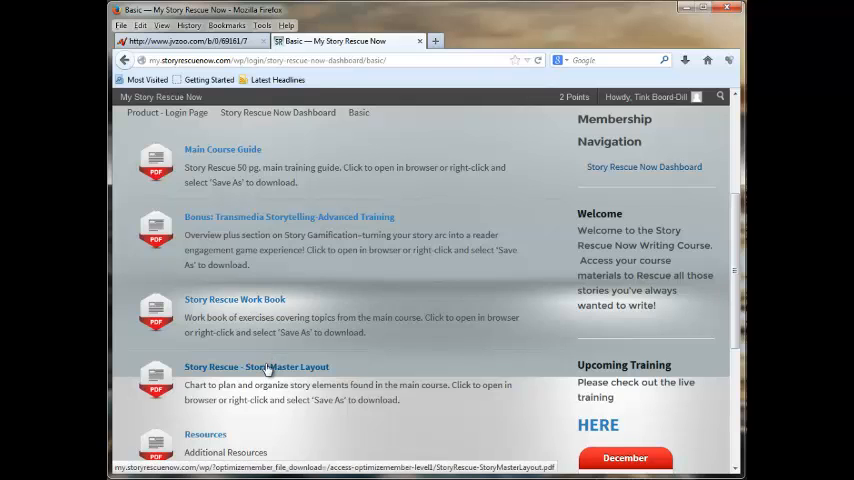
View the Story Master Layout PDF's Beginning, Middle and End act chart in the browser
left_click(256, 367)
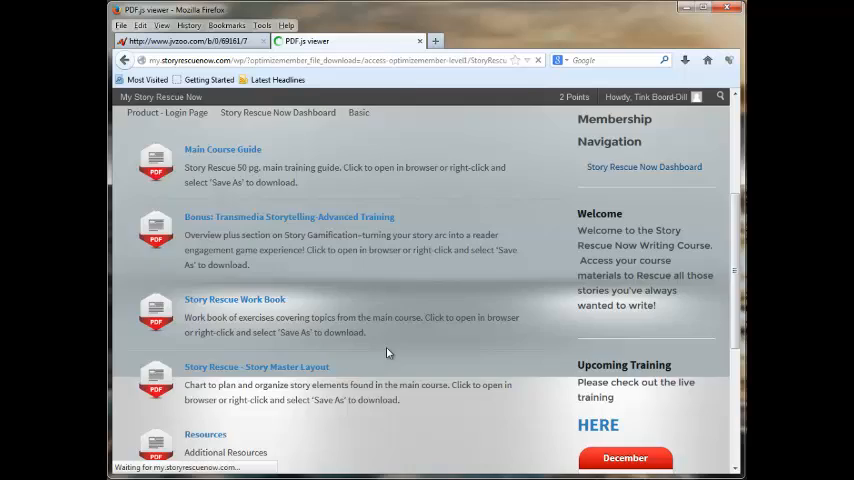
left_click(256, 366)
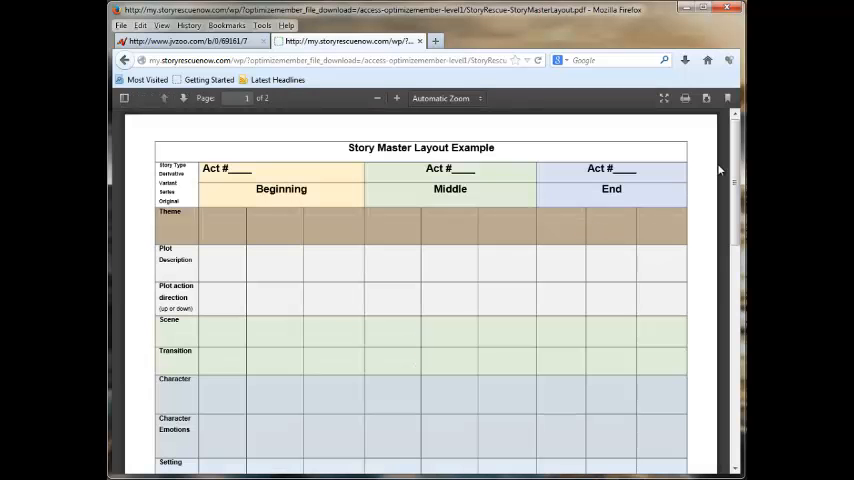
scroll("down", 3)
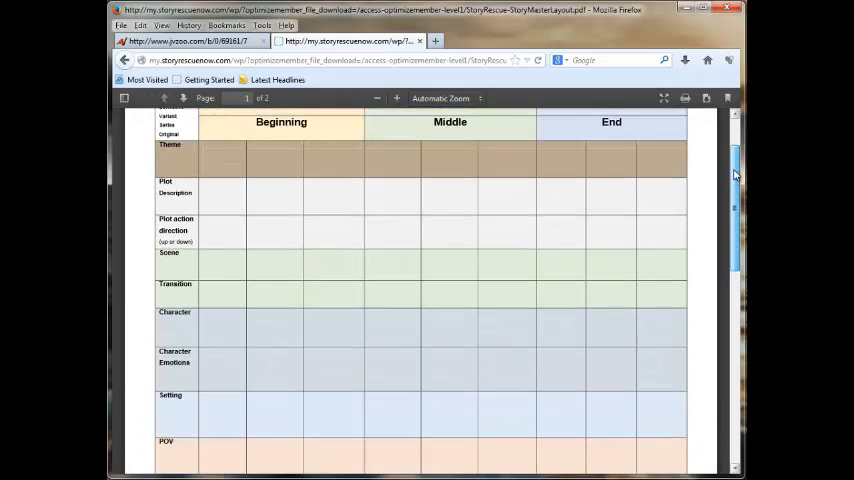
scroll("up", 3)
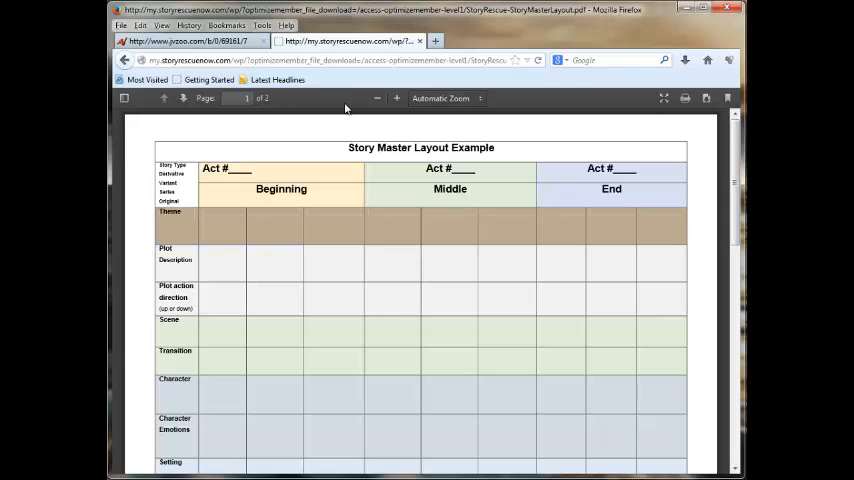
mouse_move(124, 61)
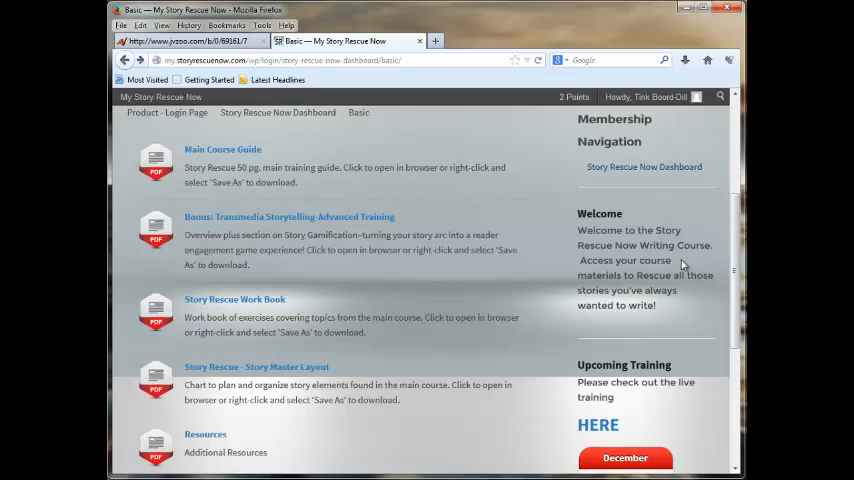
Scroll the Basic downloads to the webinar HERE link, then return to the Basic Level tab
scroll("down", 3)
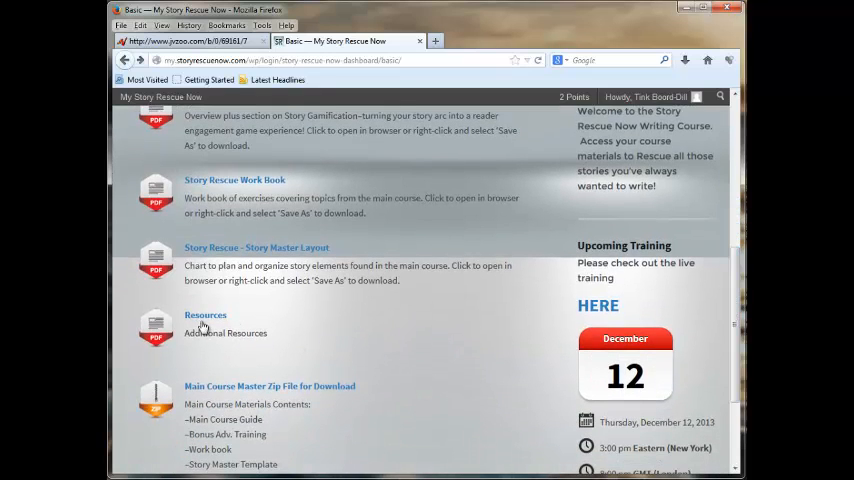
mouse_move(237, 388)
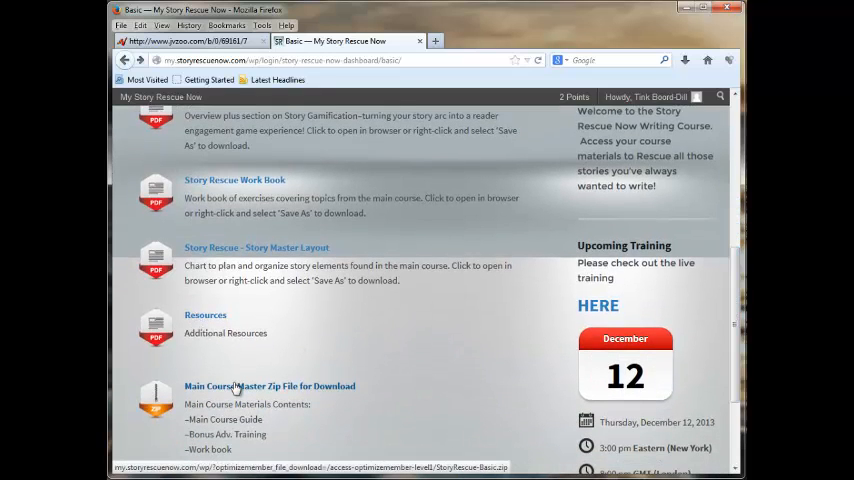
scroll("down", 3)
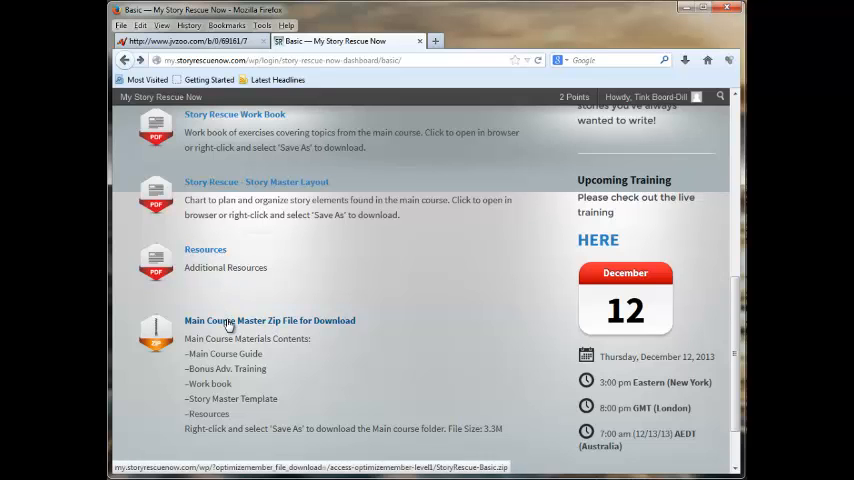
mouse_move(212, 197)
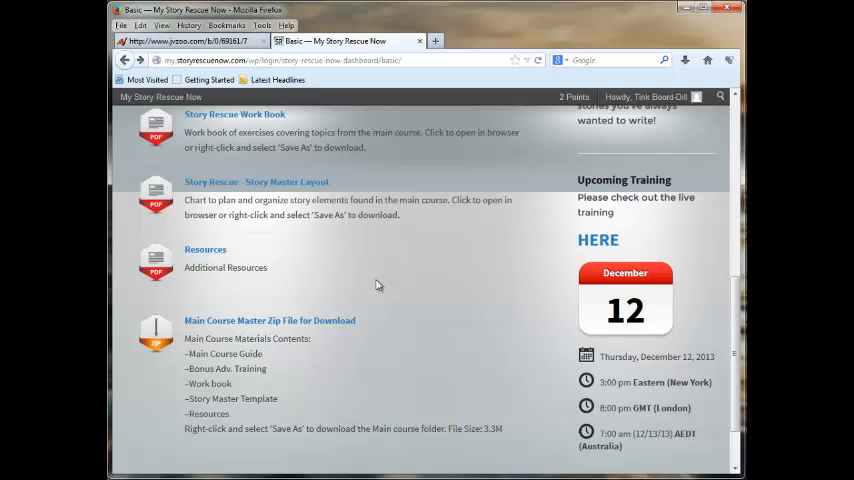
mouse_move(497, 299)
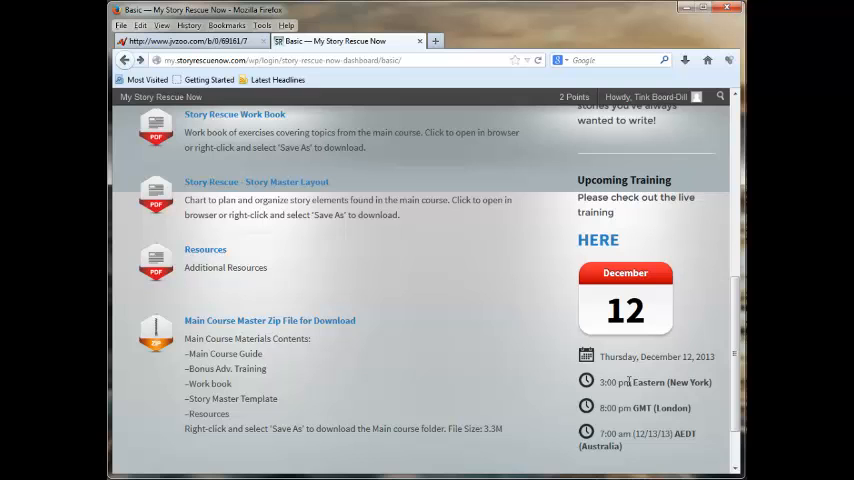
scroll("down", 3)
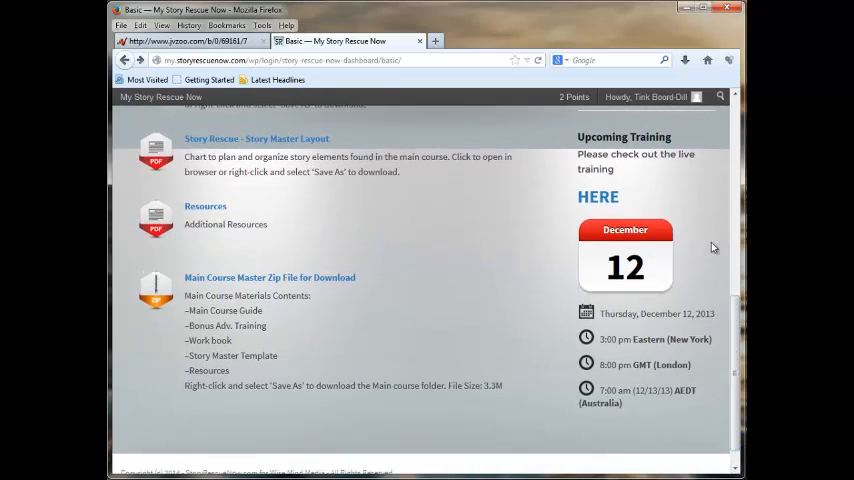
mouse_move(598, 196)
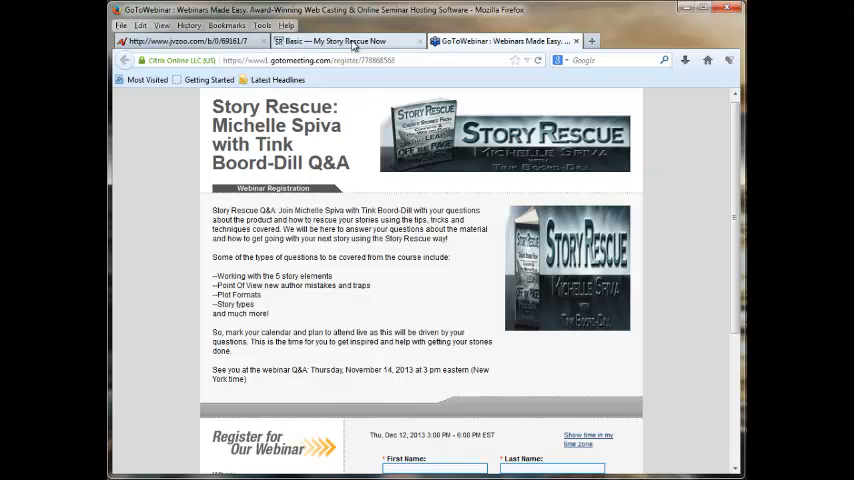
left_click(335, 40)
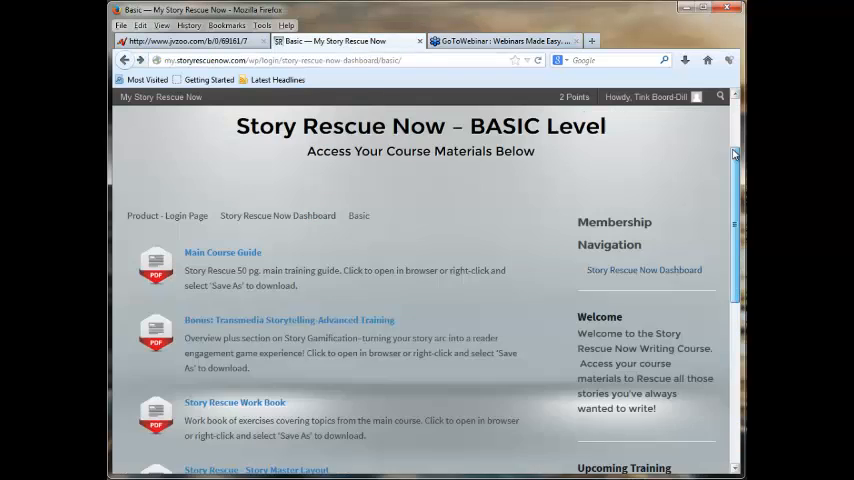
scroll("up", 3)
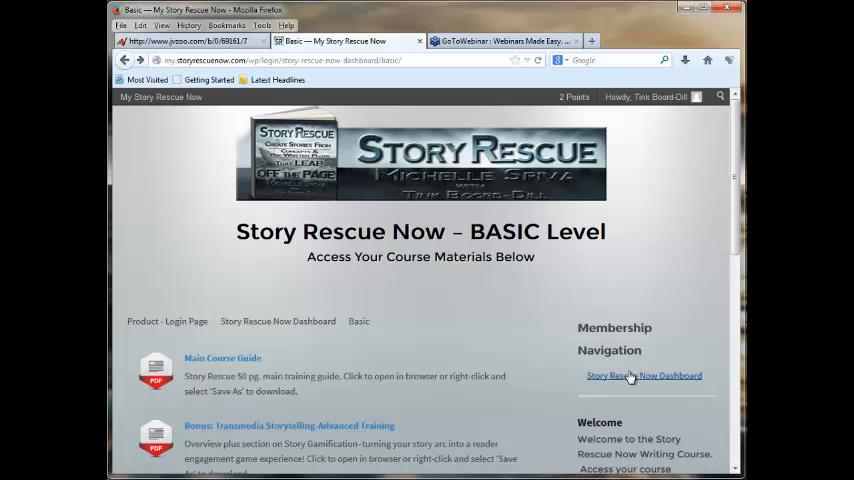
Go back to the dashboard, select the Smart tab and enter the Smart level materials page
left_click(643, 375)
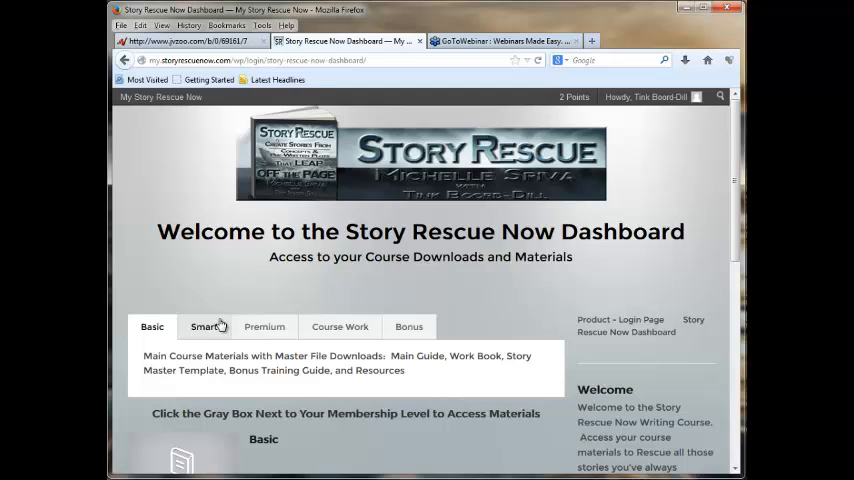
left_click(204, 326)
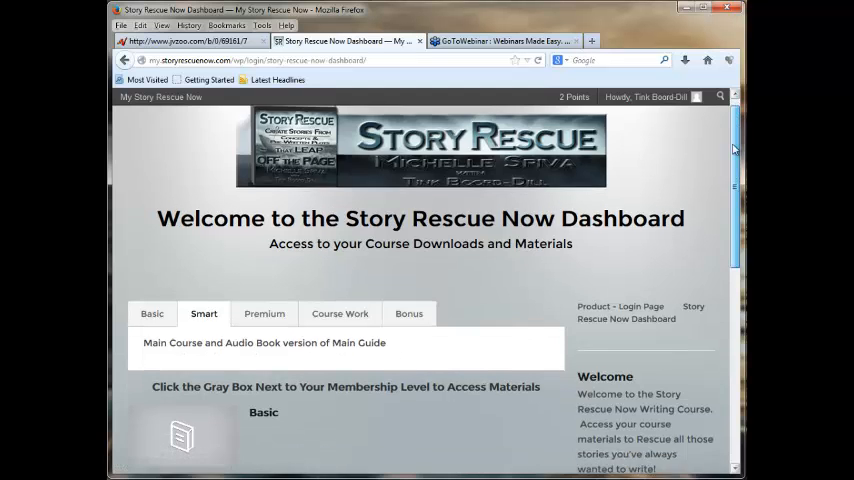
scroll("down", 3)
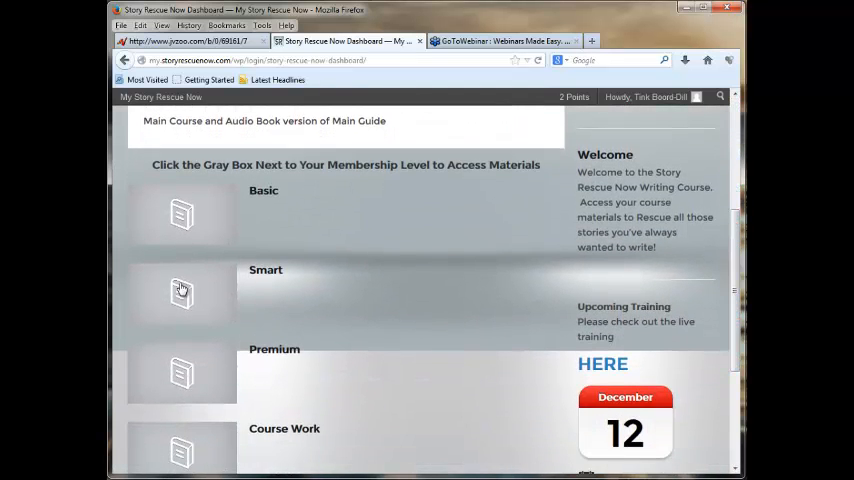
left_click(182, 293)
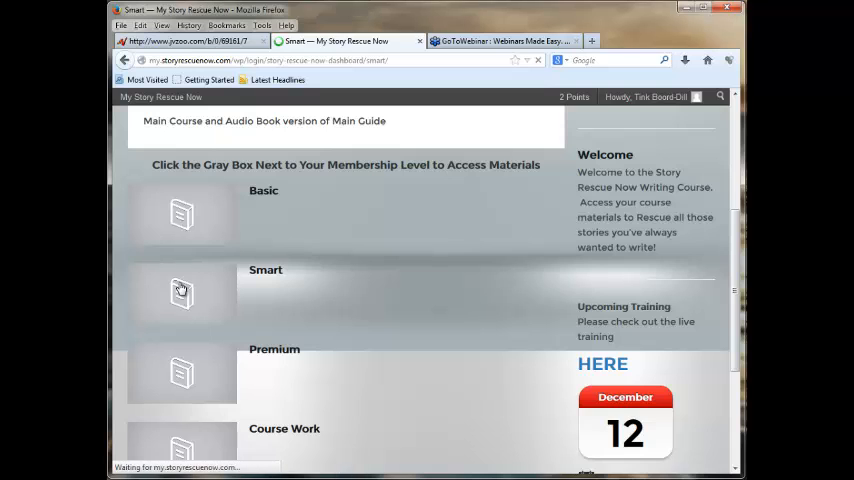
Scroll the Smart level page through its downloads to the Audio Book and zip file, then back up
left_click(181, 293)
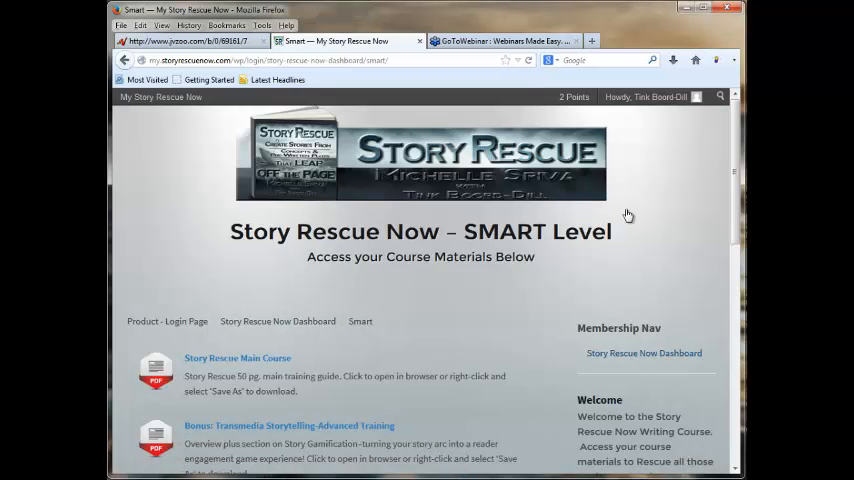
scroll("down", 3)
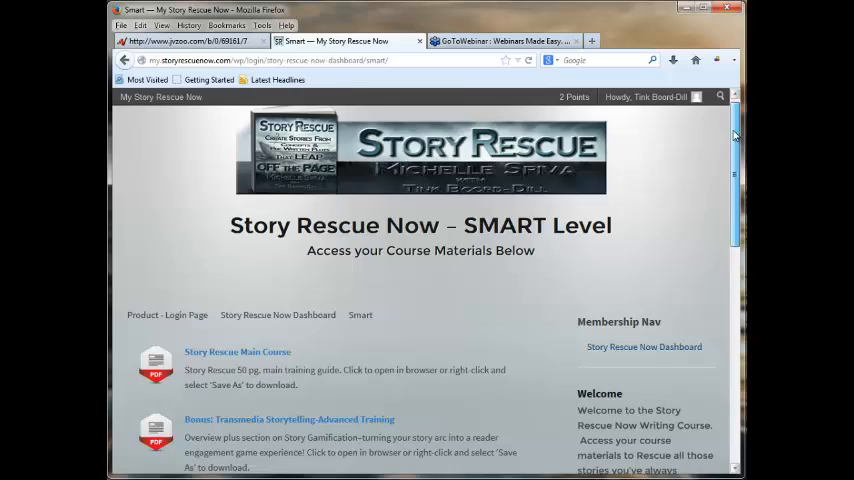
scroll("down", 3)
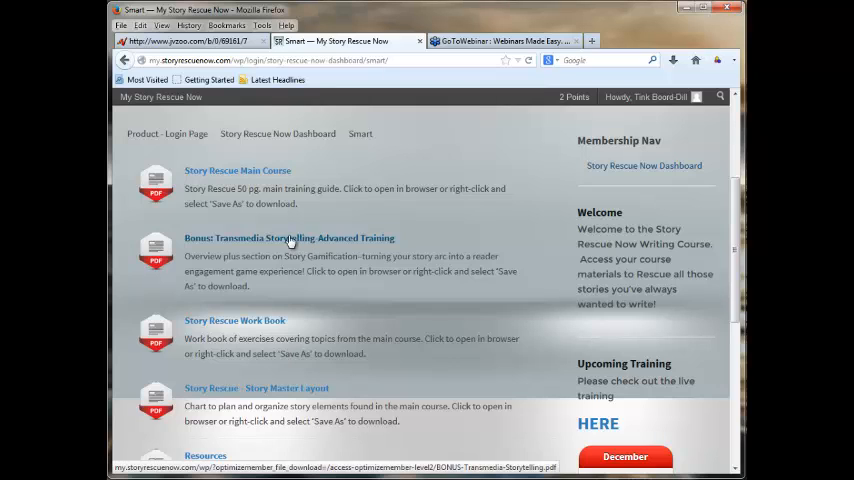
mouse_move(265, 321)
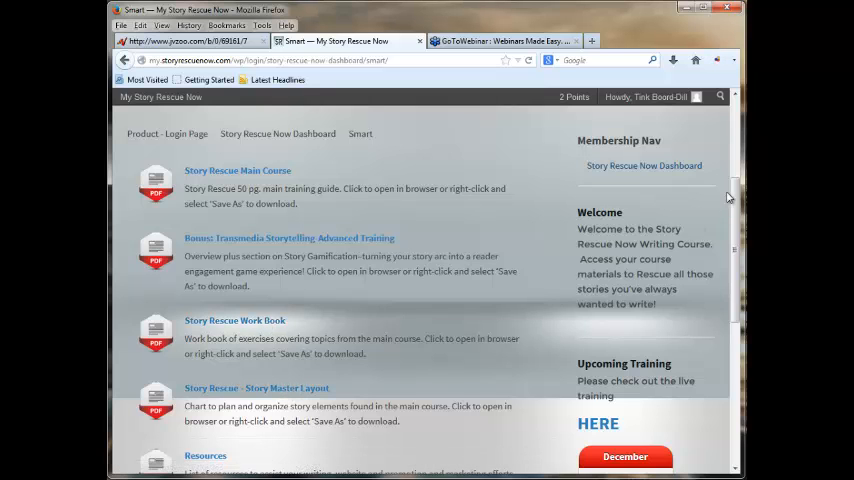
scroll("down", 3)
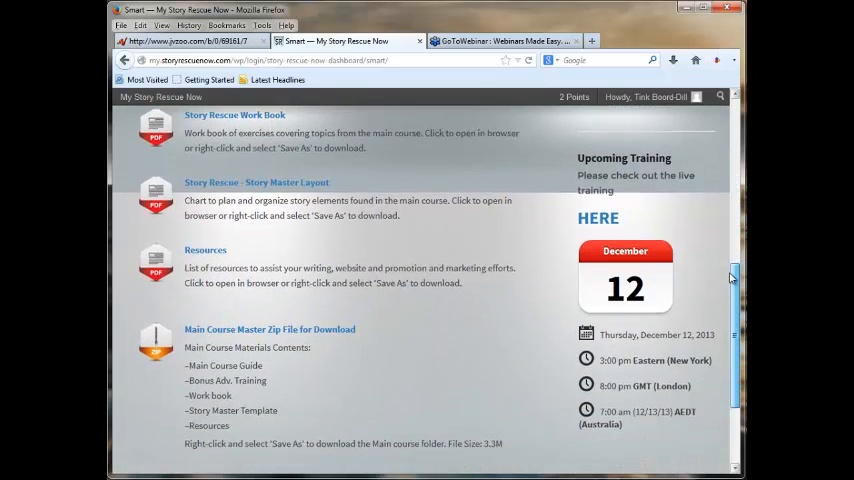
scroll("down", 3)
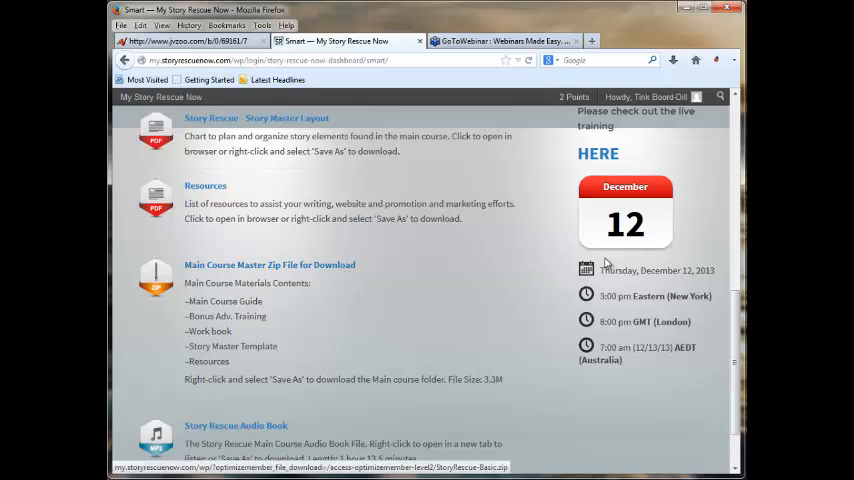
scroll("down", 3)
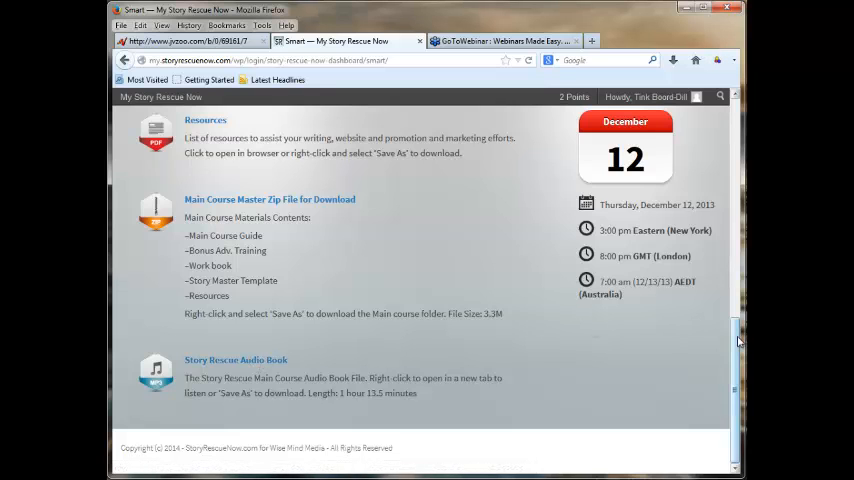
scroll("up", 3)
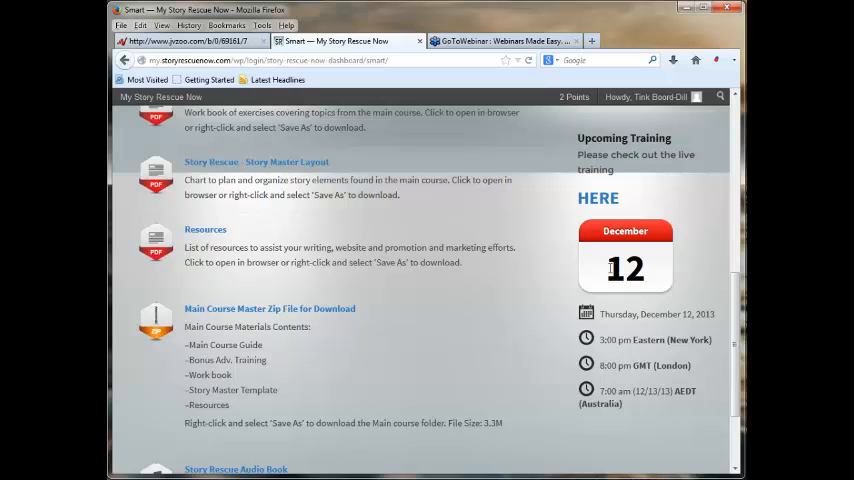
mouse_move(703, 289)
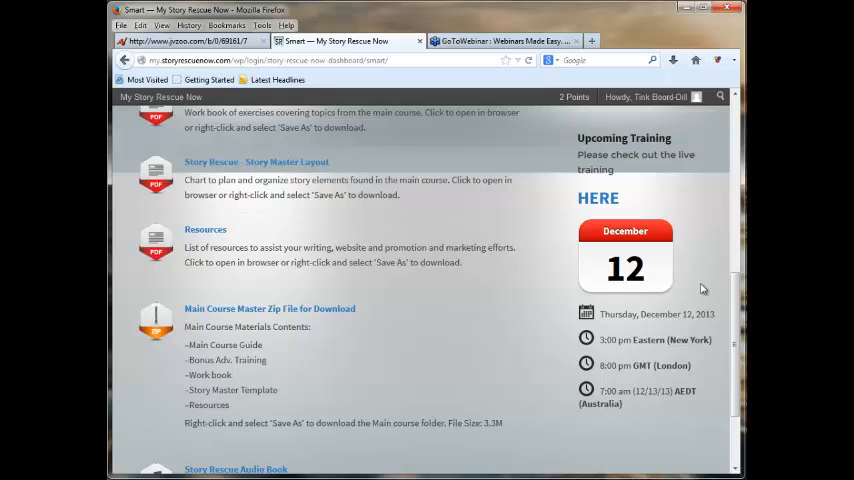
scroll("up", 3)
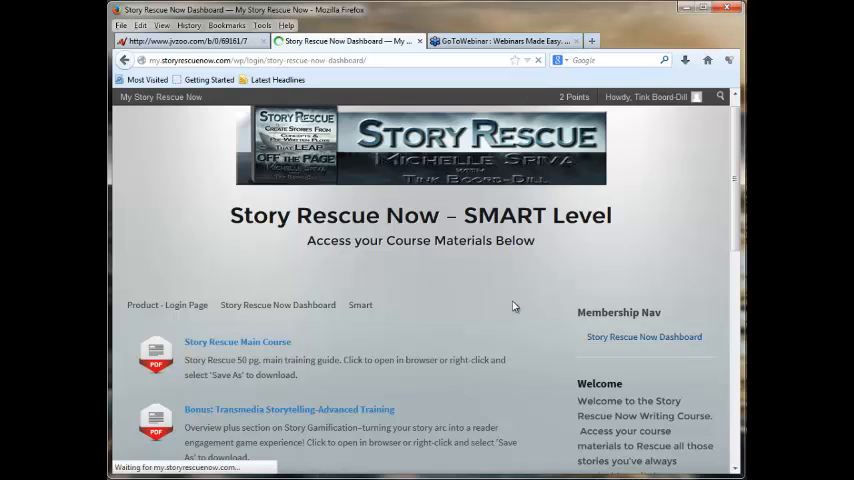
Return to the dashboard's Premium tab and scroll through the Premium downloads list
left_click(278, 305)
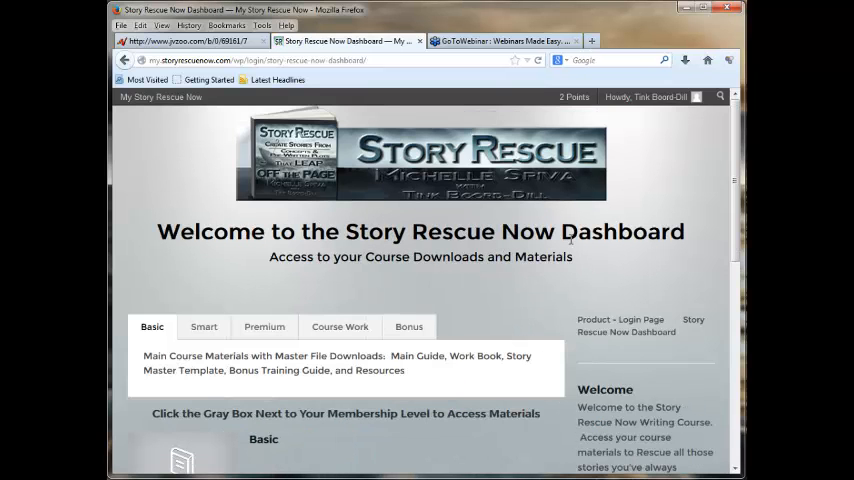
left_click(264, 327)
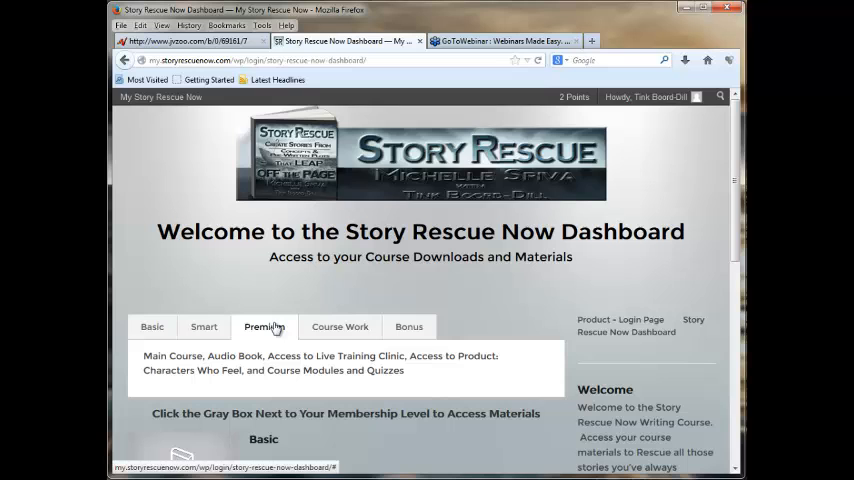
scroll("down", 3)
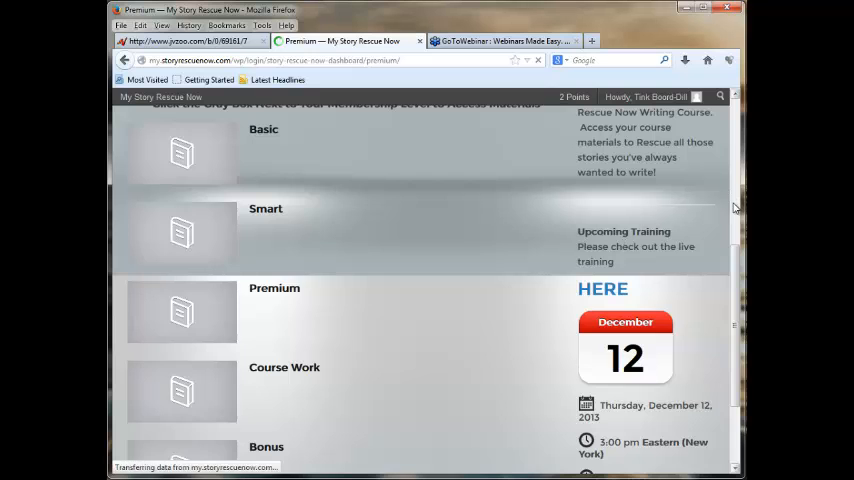
scroll("up", 3)
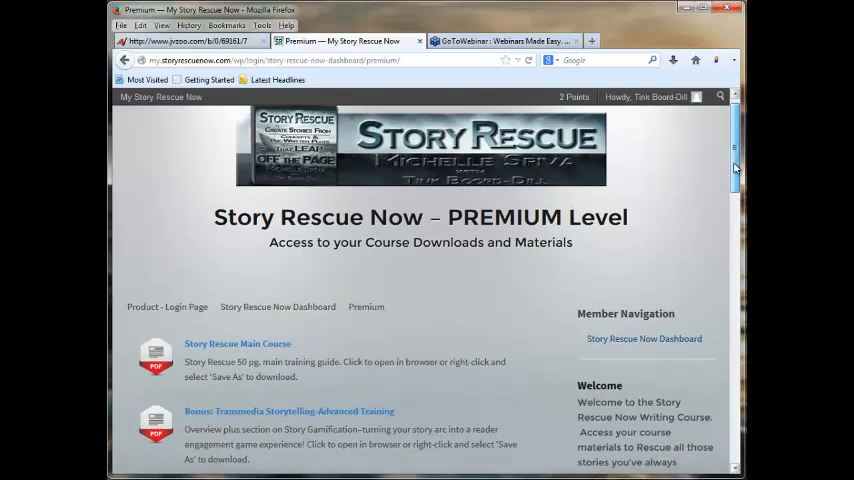
scroll("down", 3)
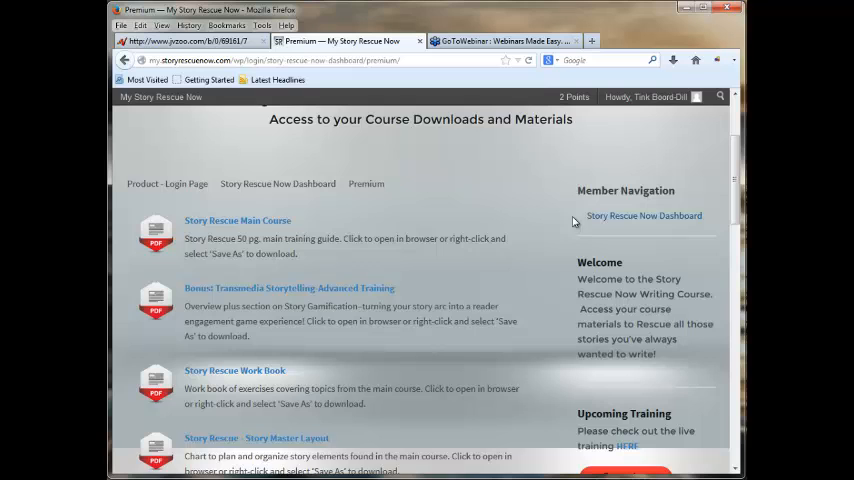
mouse_move(270, 373)
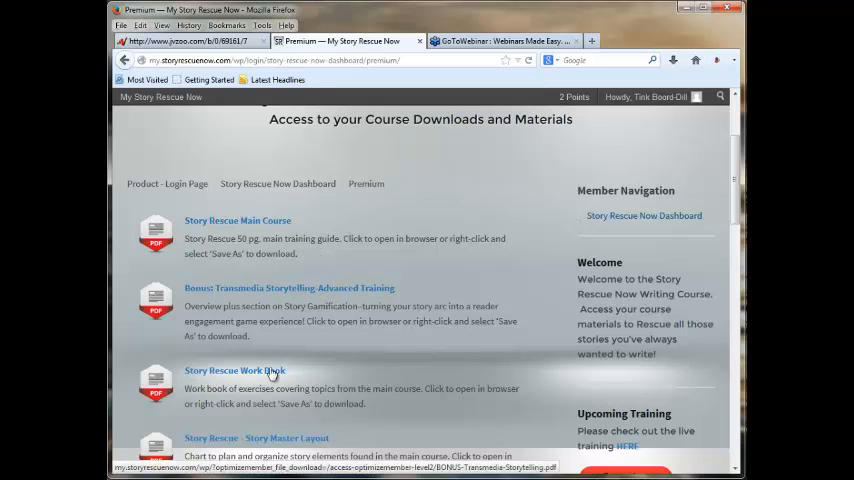
scroll("down", 3)
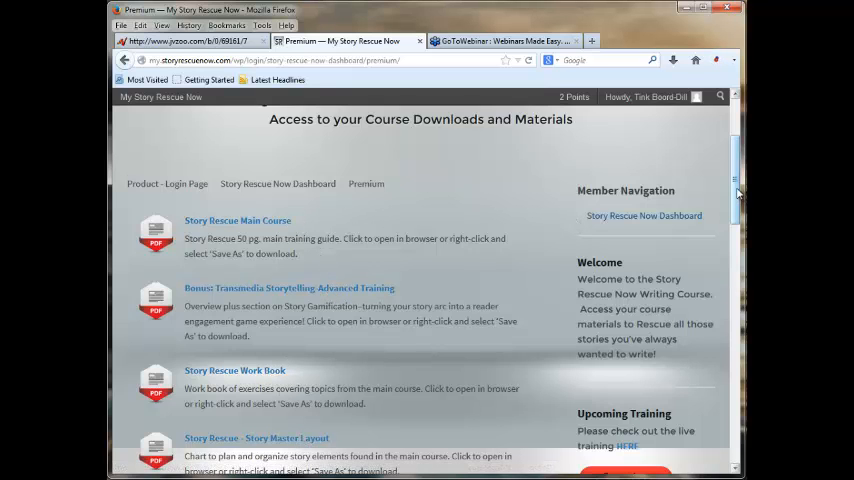
Continue down past the live webinar training dates to the Characters Who Feel product section
scroll("down", 3)
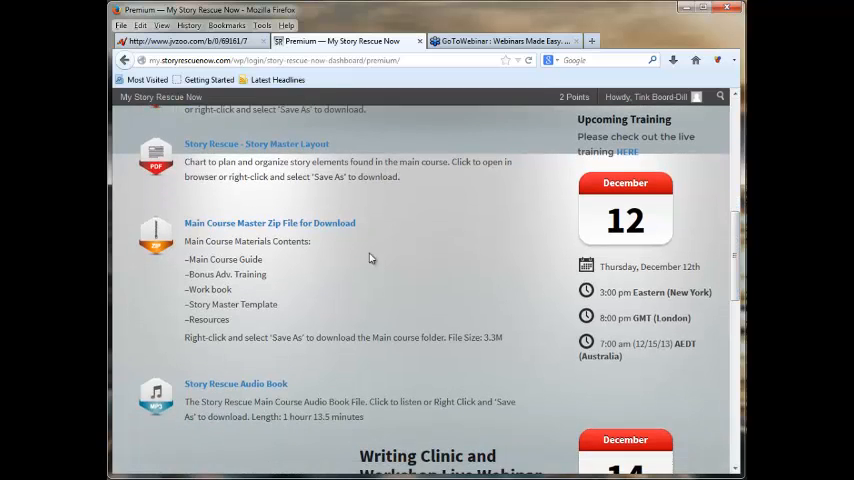
mouse_move(258, 390)
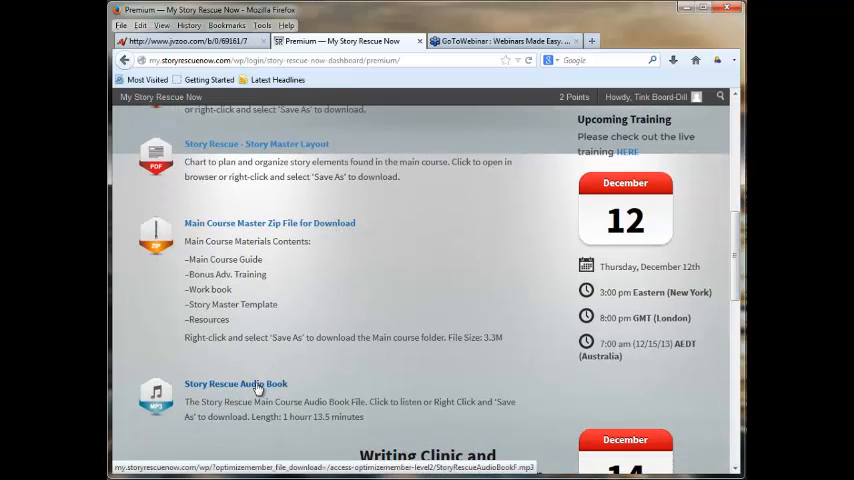
scroll("down", 3)
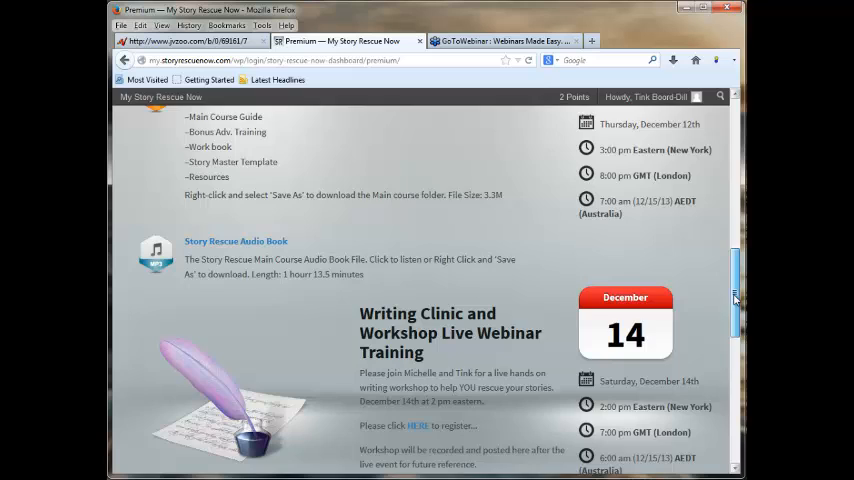
scroll("down", 3)
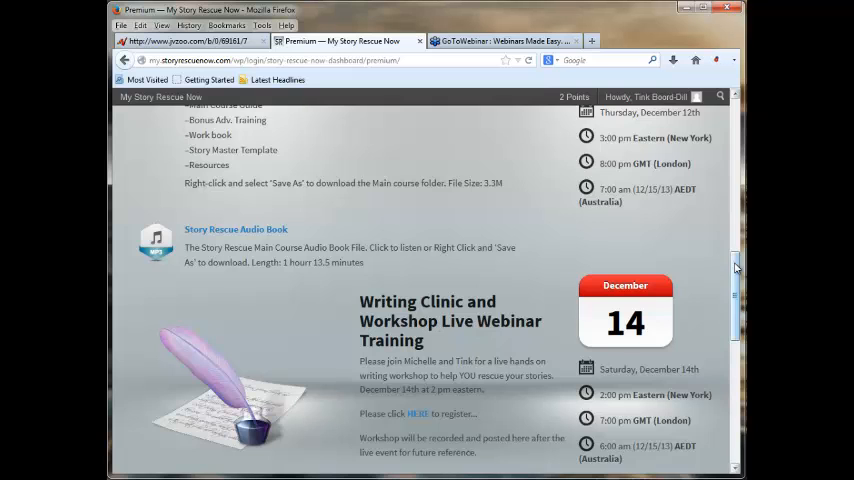
scroll("up", 3)
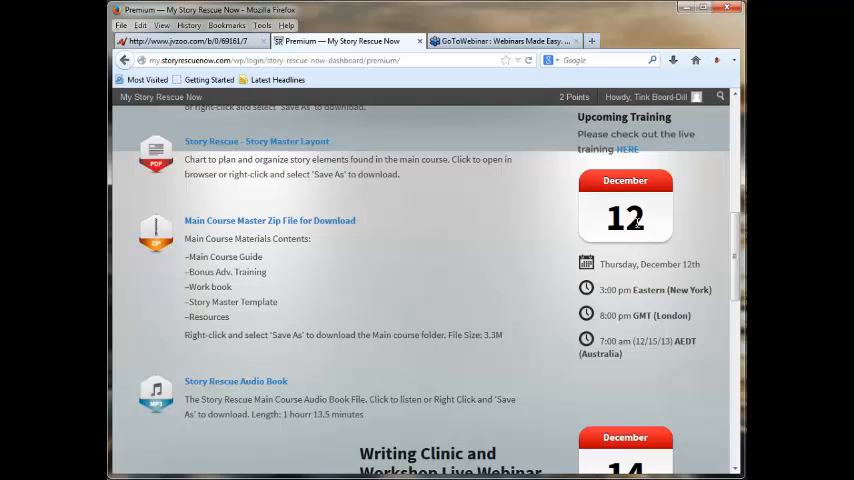
mouse_move(668, 233)
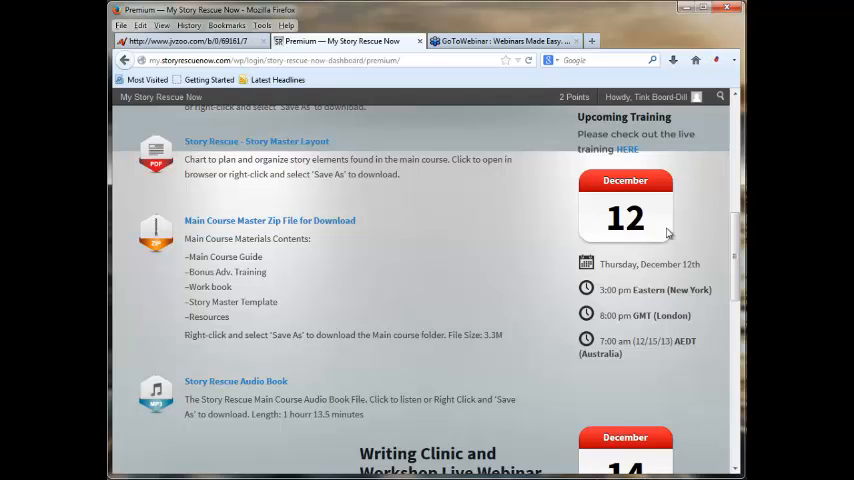
scroll("down", 3)
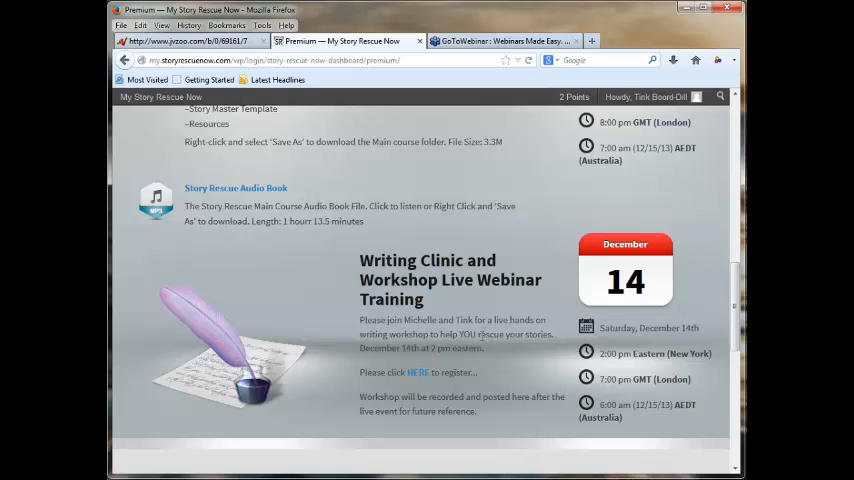
mouse_move(680, 278)
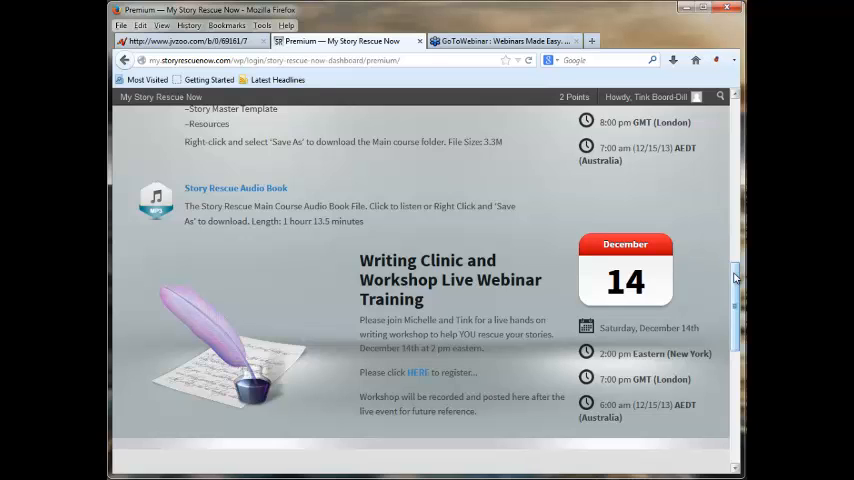
mouse_move(677, 291)
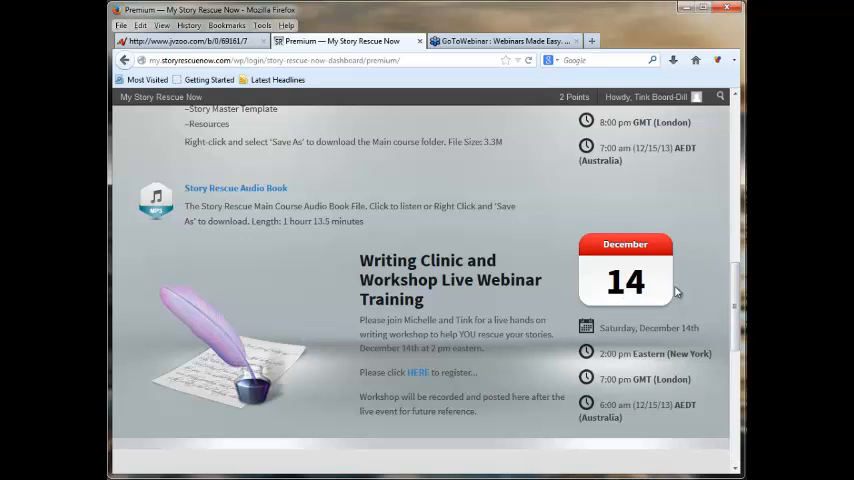
mouse_move(735, 263)
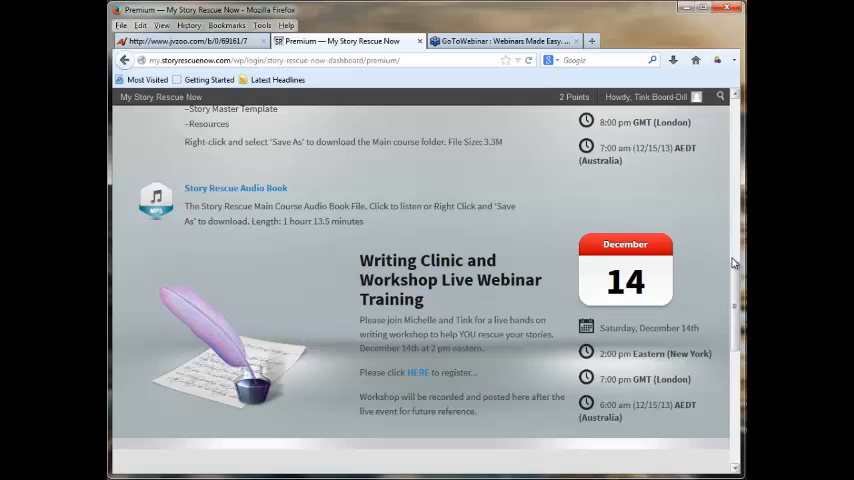
scroll("down", 3)
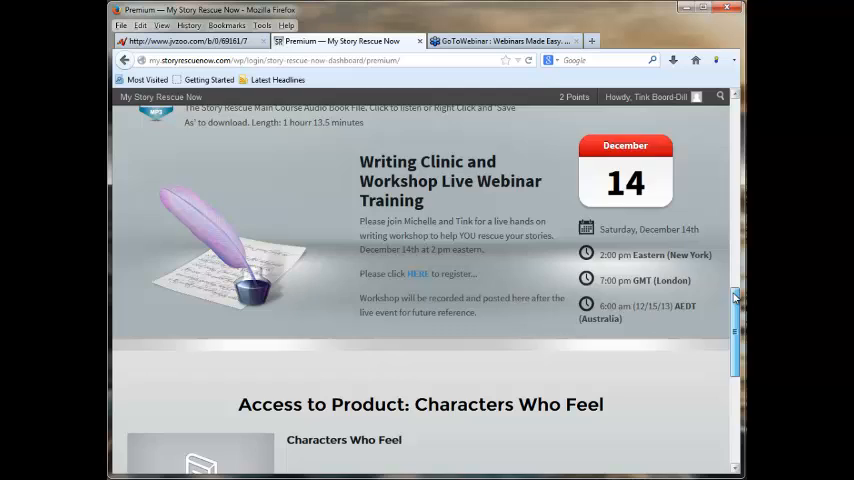
scroll("down", 3)
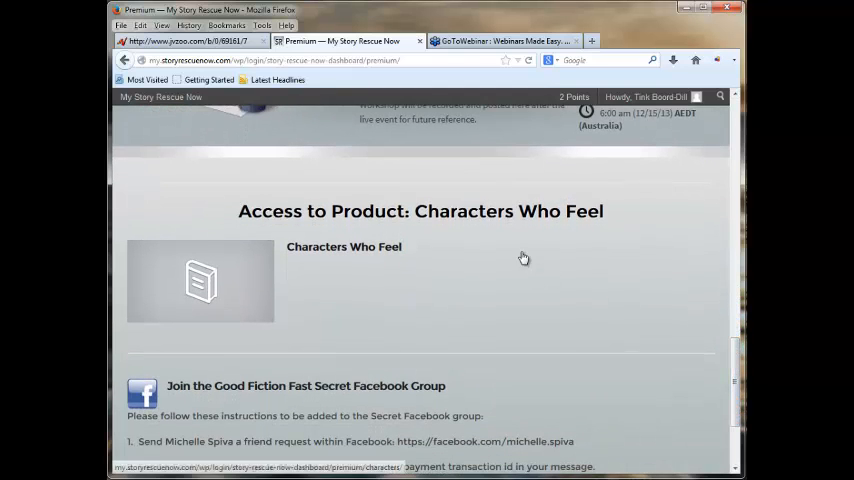
mouse_move(371, 249)
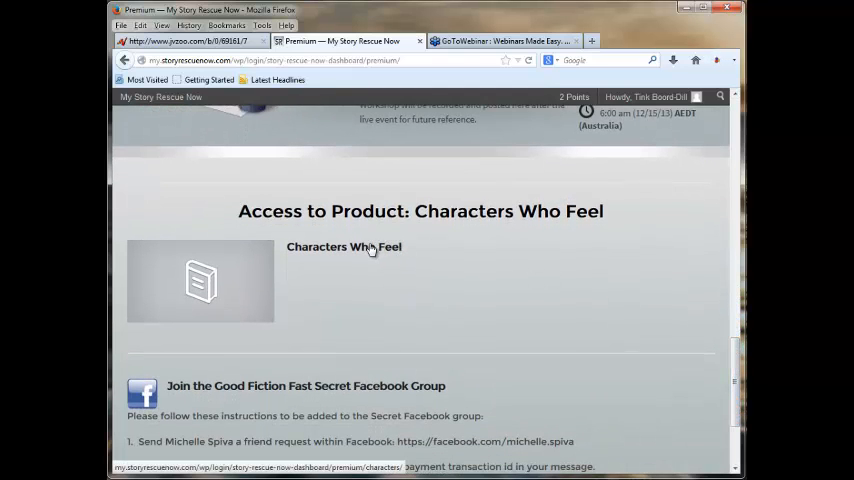
Browse the Characters Who Feel page's guide, workbook, charts and zip downloads list
left_click(343, 247)
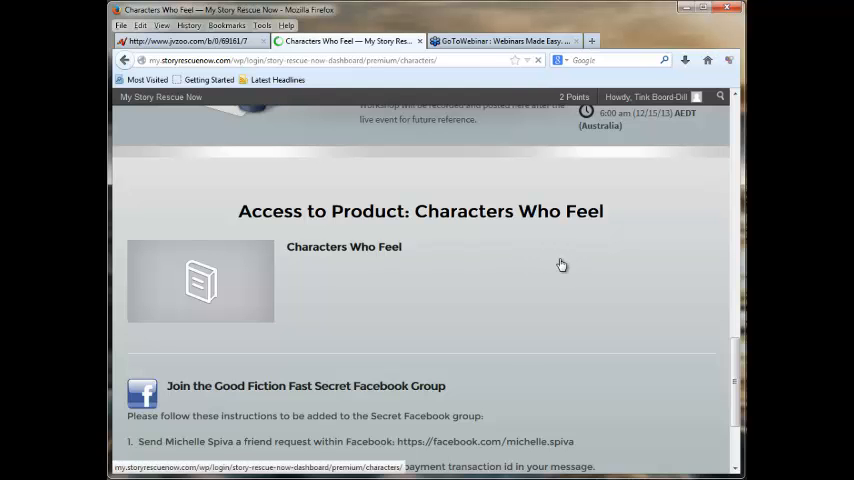
scroll("up", 3)
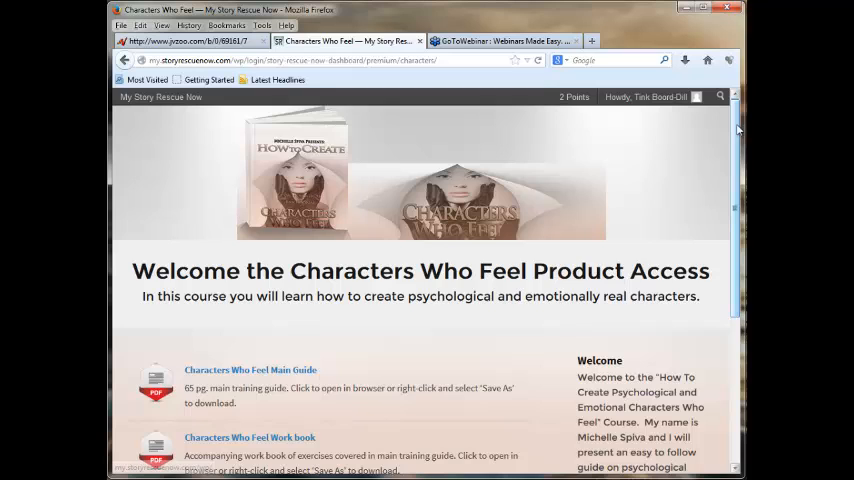
scroll("down", 3)
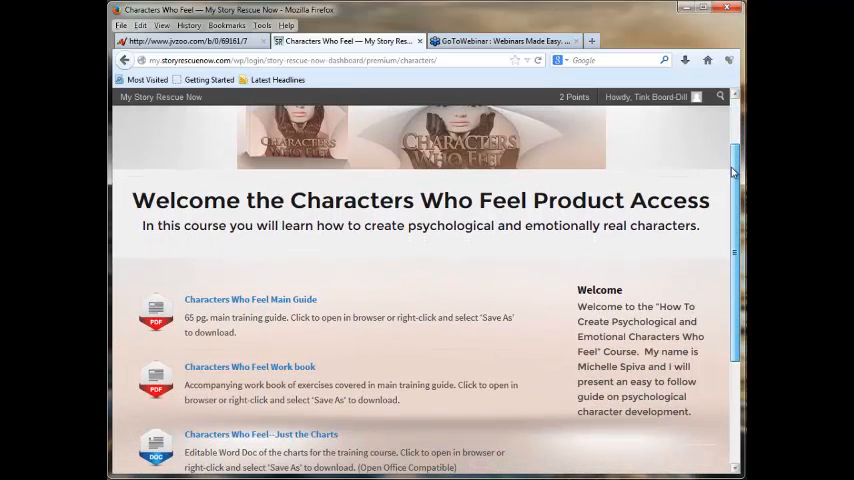
scroll("down", 3)
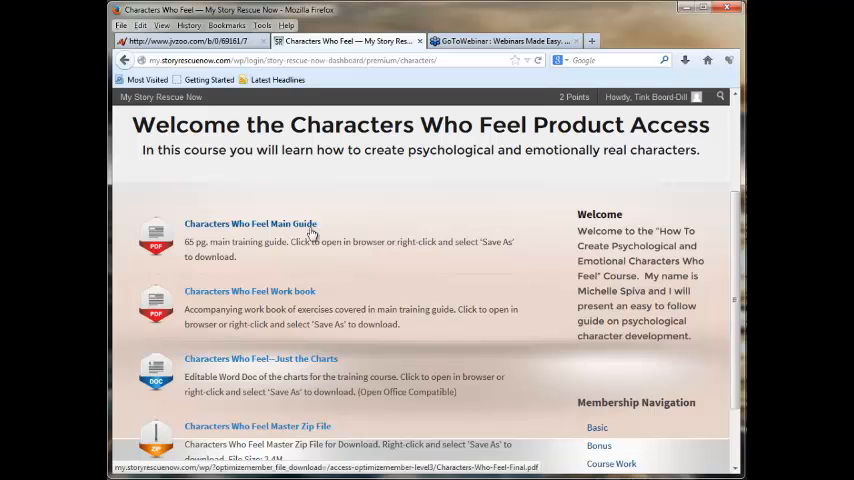
mouse_move(316, 363)
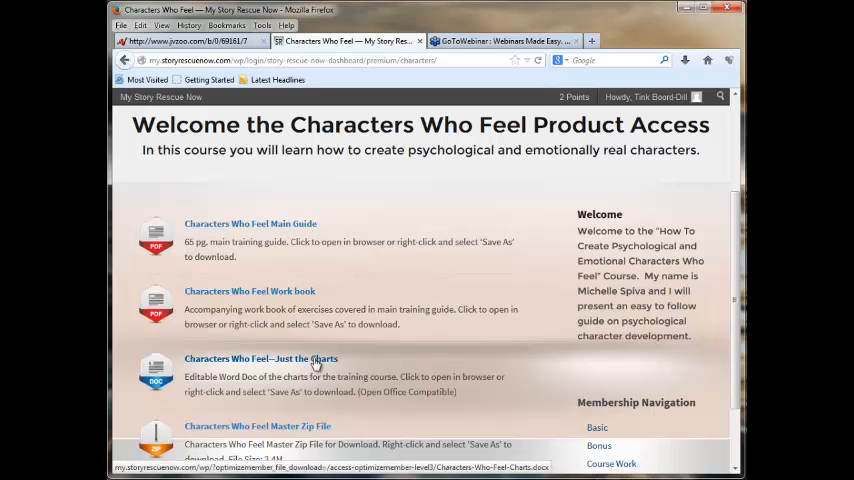
scroll("down", 3)
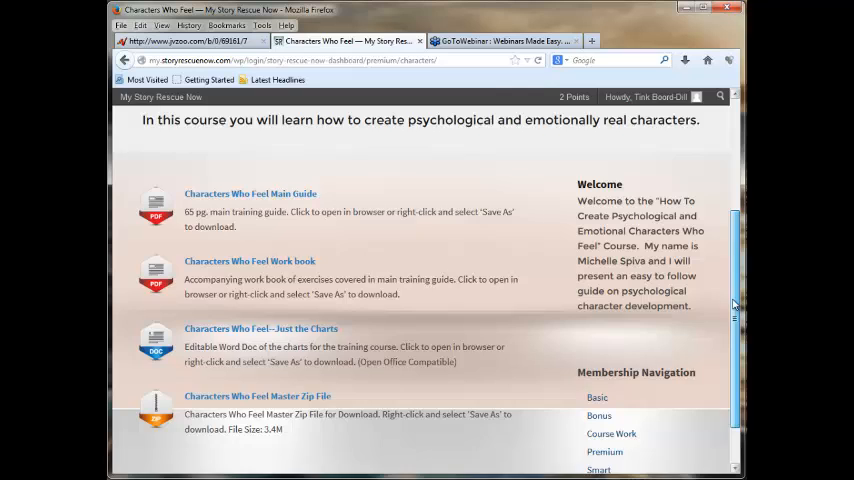
scroll("up", 3)
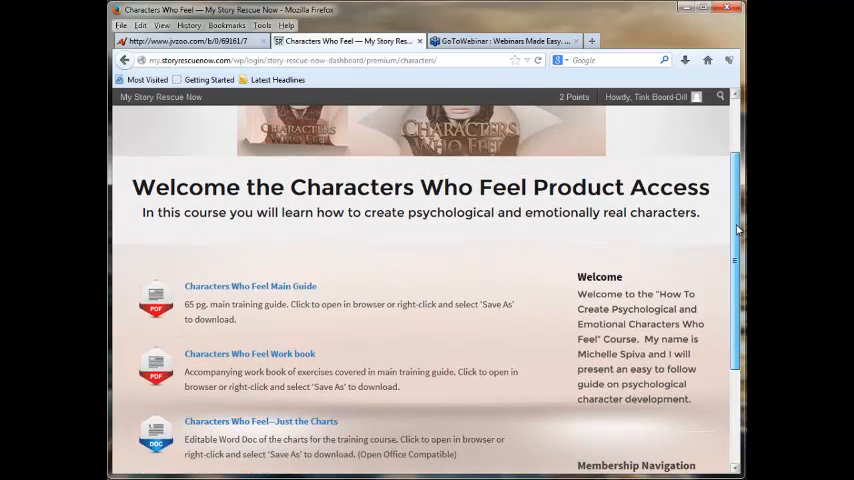
scroll("up", 3)
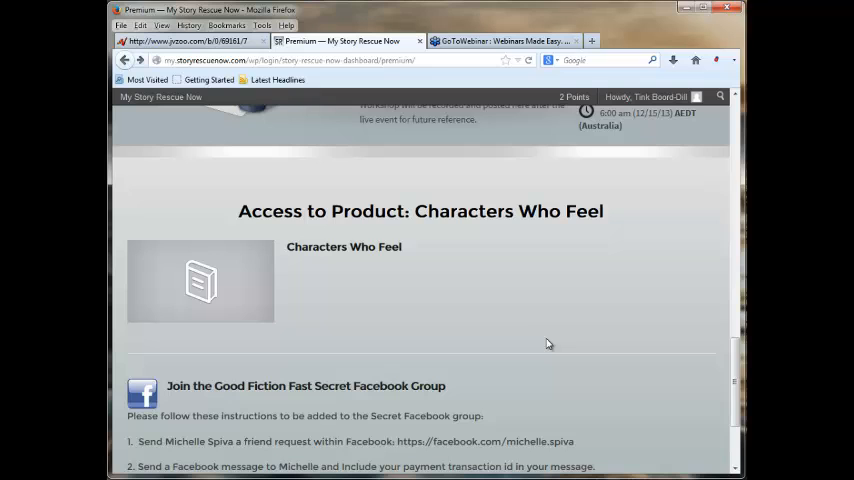
mouse_move(654, 260)
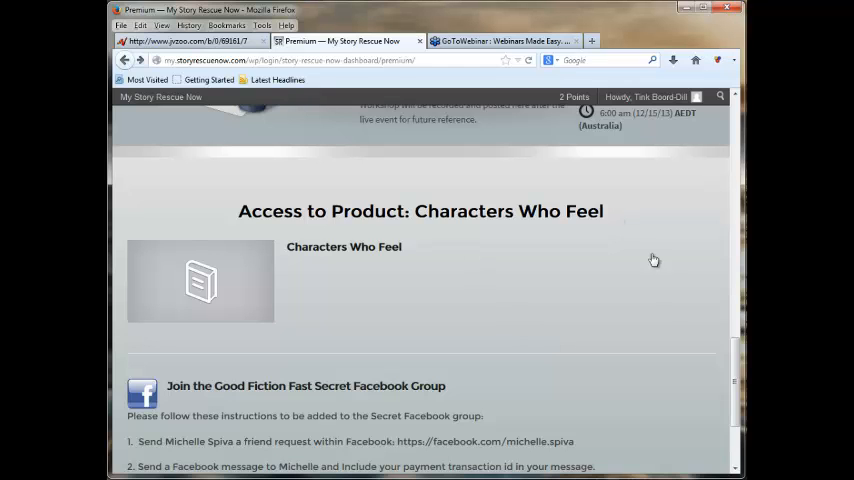
scroll("down", 3)
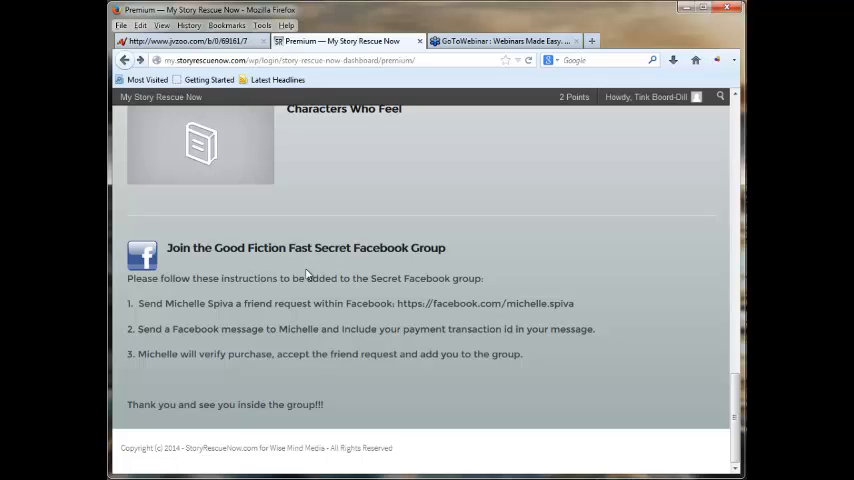
mouse_move(378, 343)
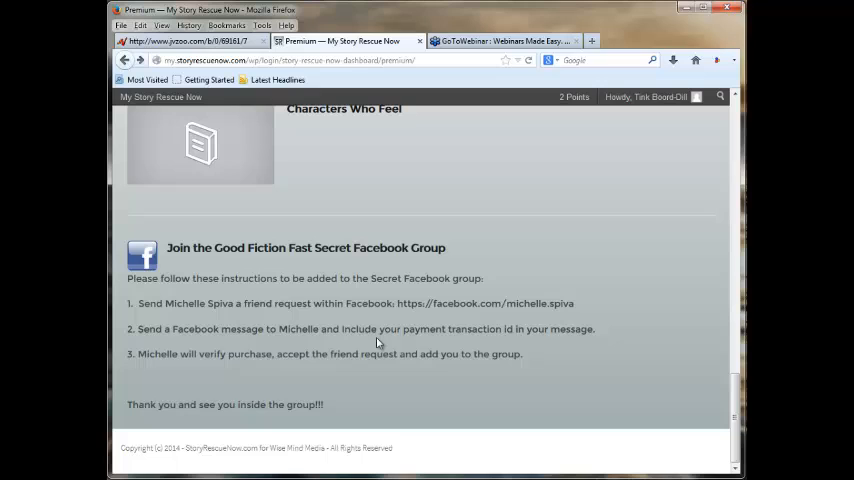
mouse_move(296, 277)
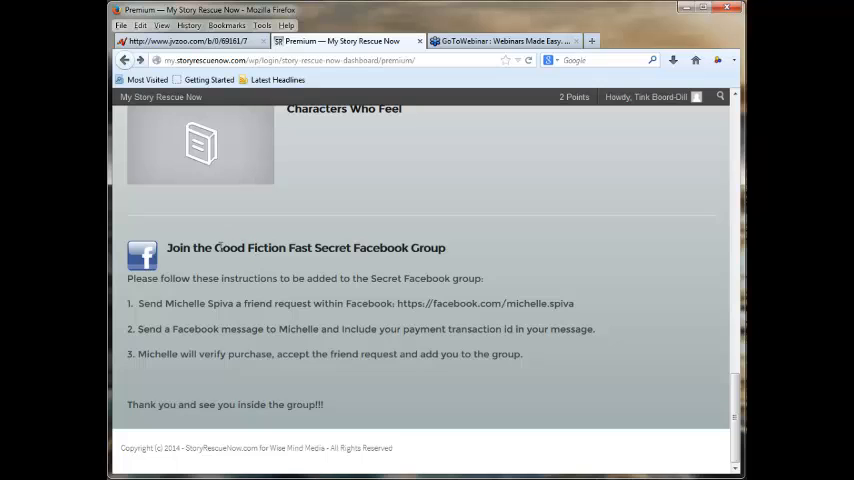
mouse_move(385, 245)
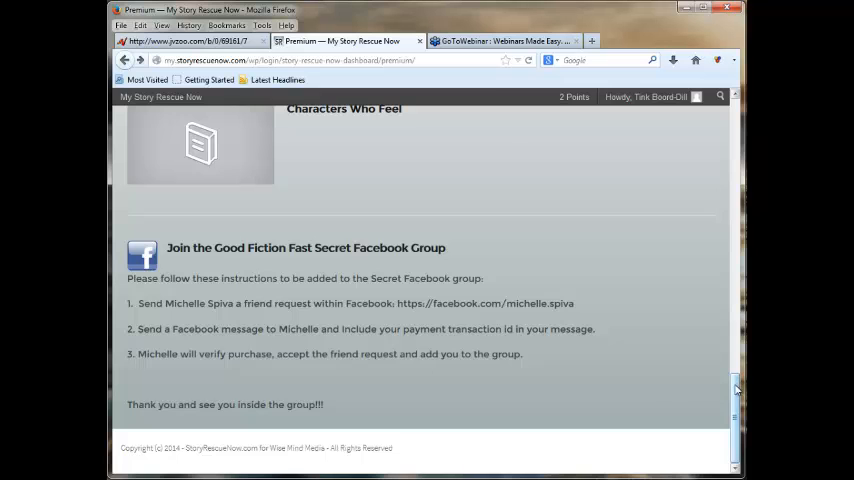
scroll("up", 3)
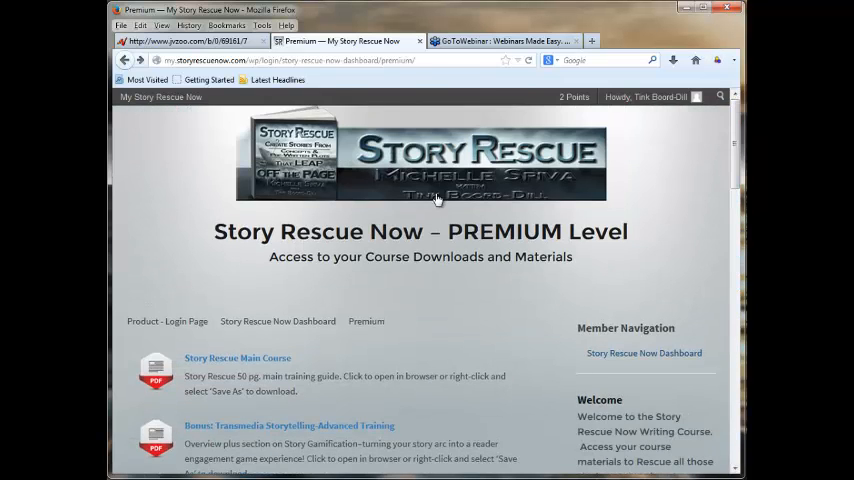
mouse_move(643, 353)
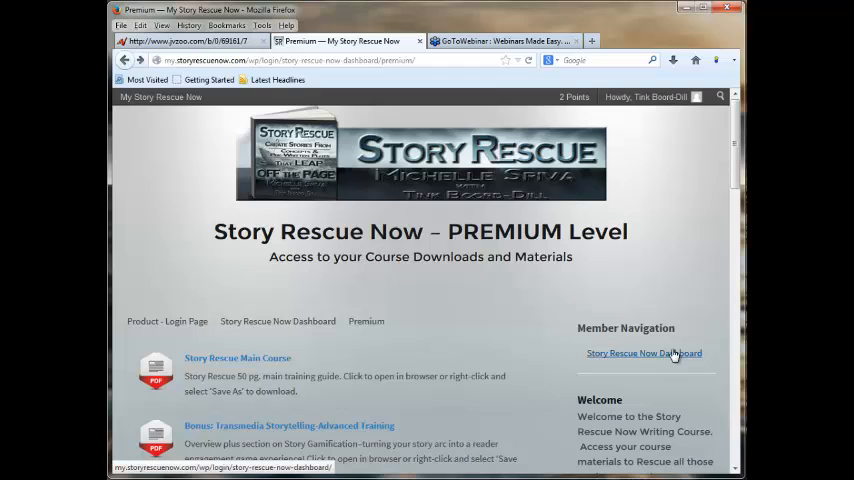
Back on the dashboard, show the Course Work level's quizzes-and-progress description and enter Course Work
left_click(643, 353)
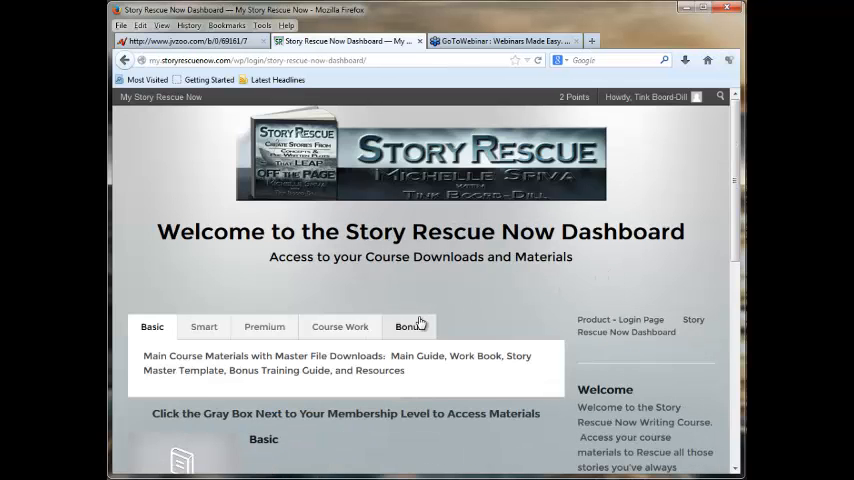
left_click(339, 327)
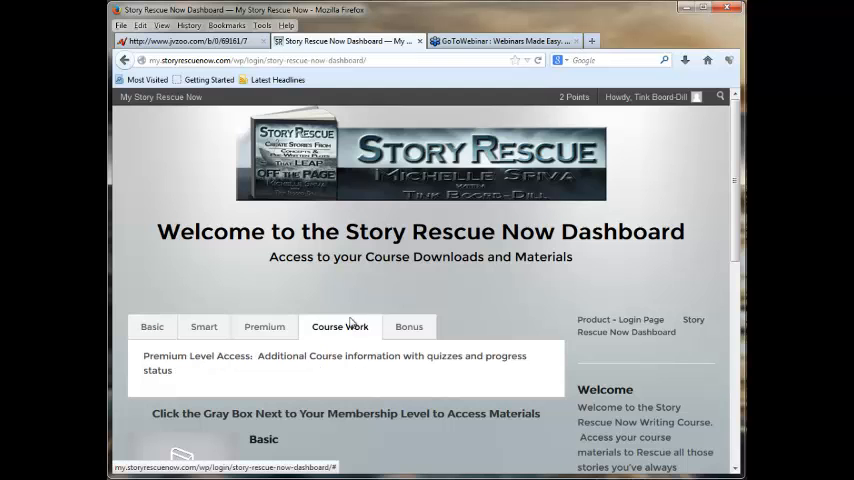
scroll("down", 3)
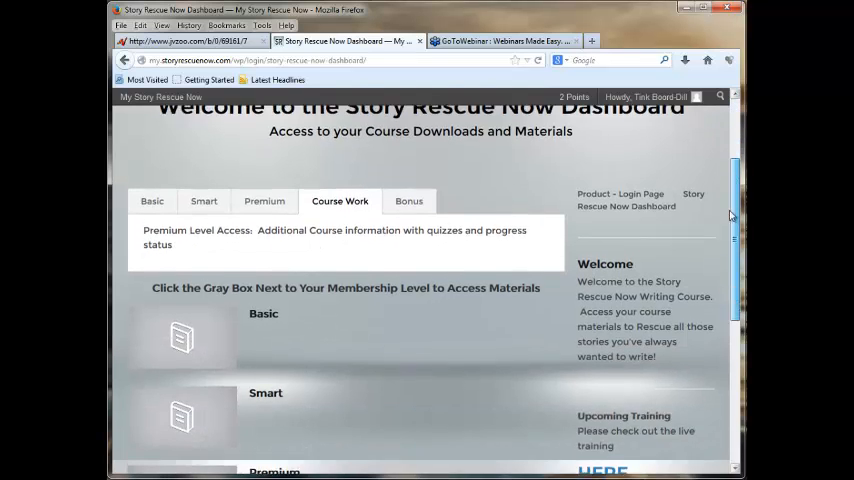
scroll("down", 3)
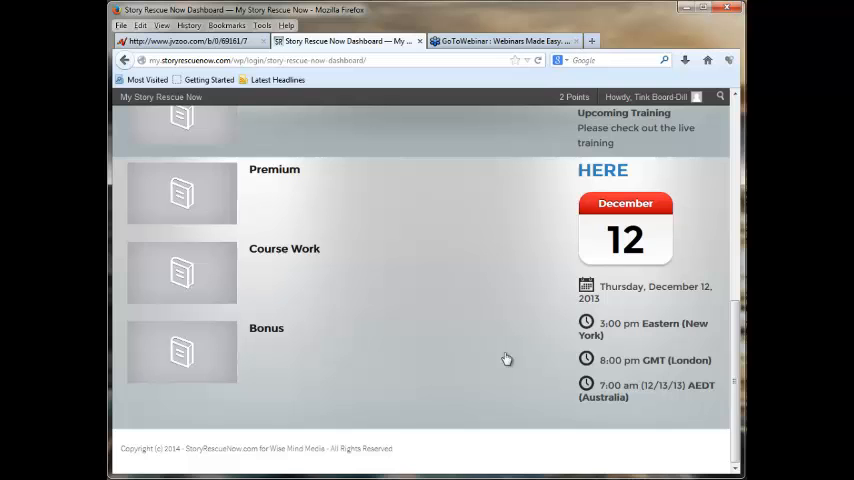
left_click(285, 248)
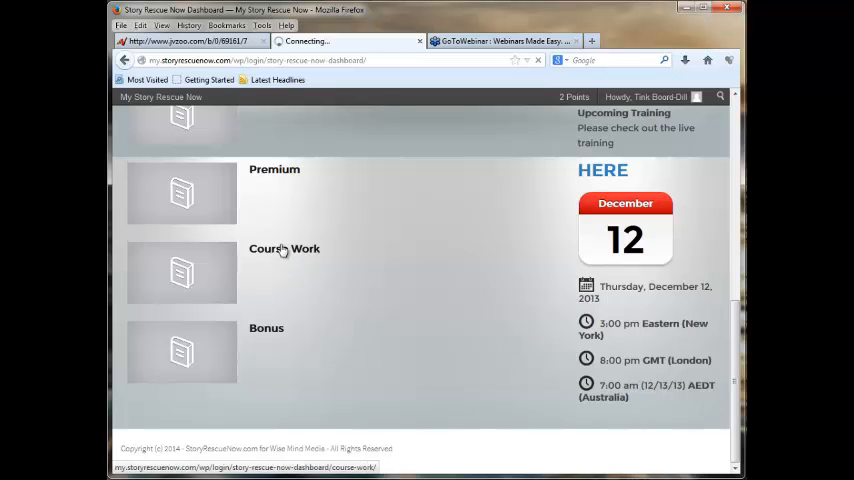
Load the Course Work dashboard and look through the module list
left_click(285, 248)
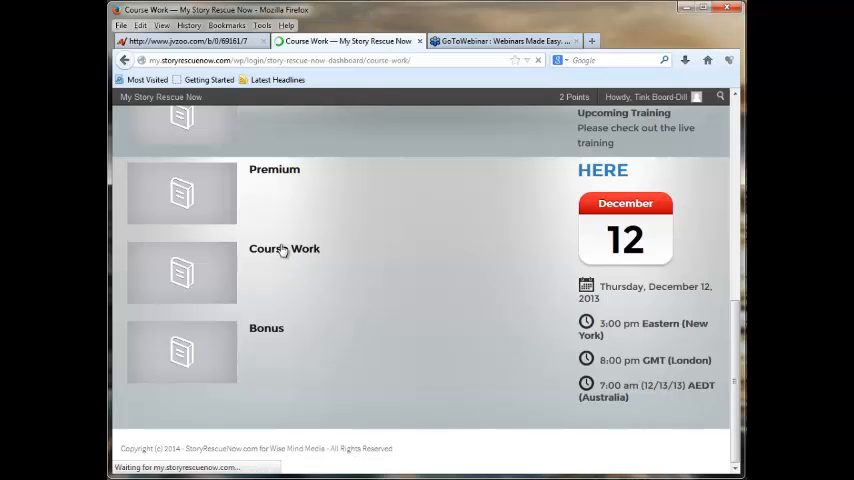
left_click(284, 249)
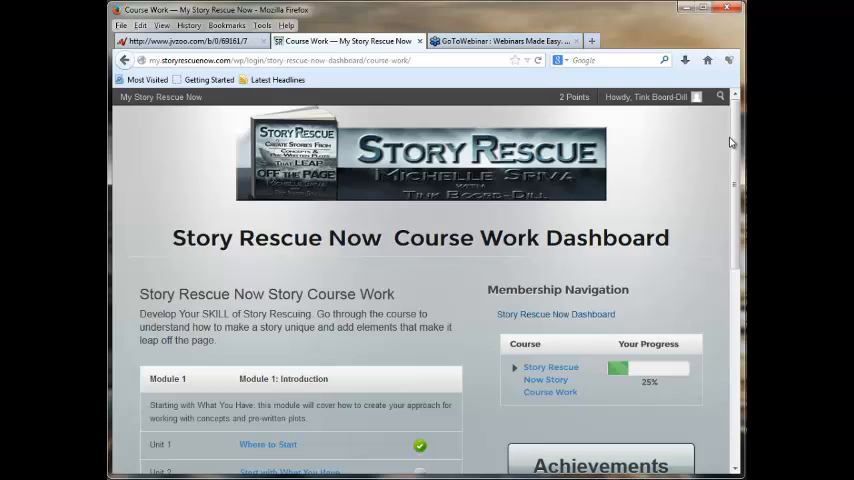
scroll("down", 3)
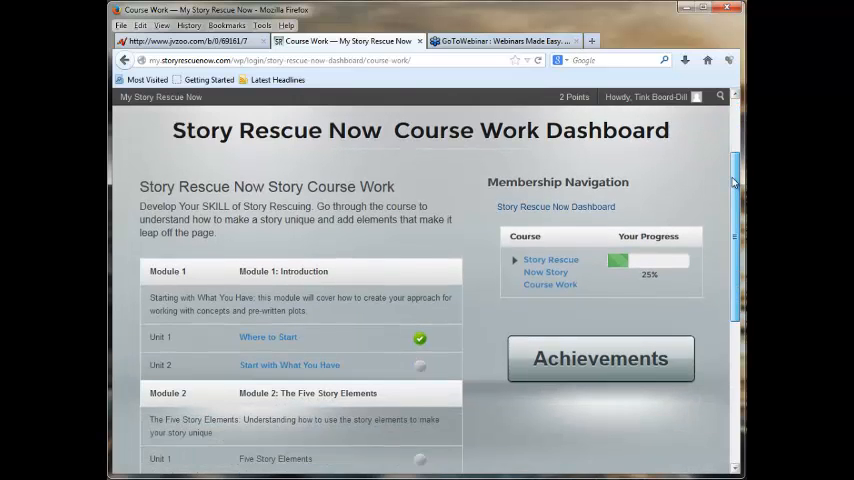
scroll("down", 3)
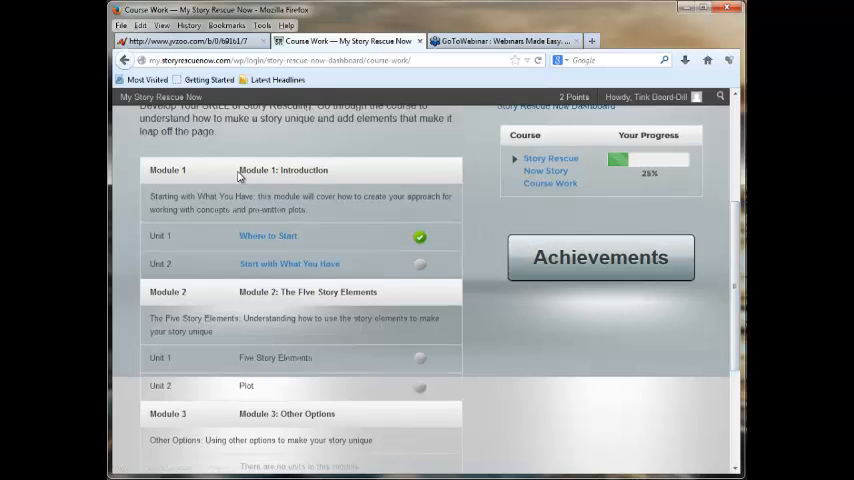
mouse_move(325, 172)
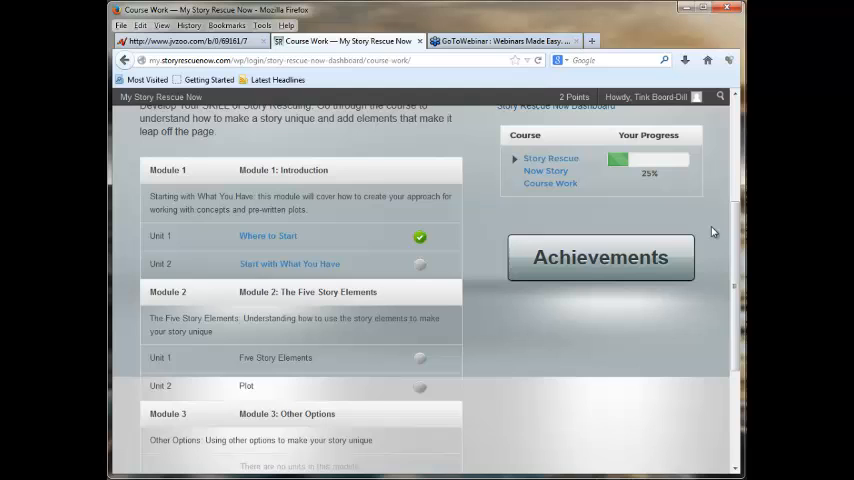
scroll("down", 3)
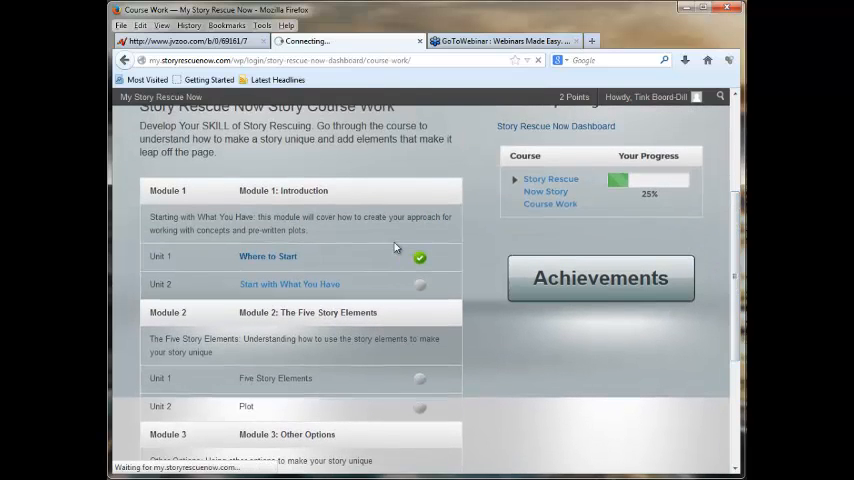
Read Module 1 Unit 1 'Where to Start?' to its end and continue to the next unit
left_click(268, 256)
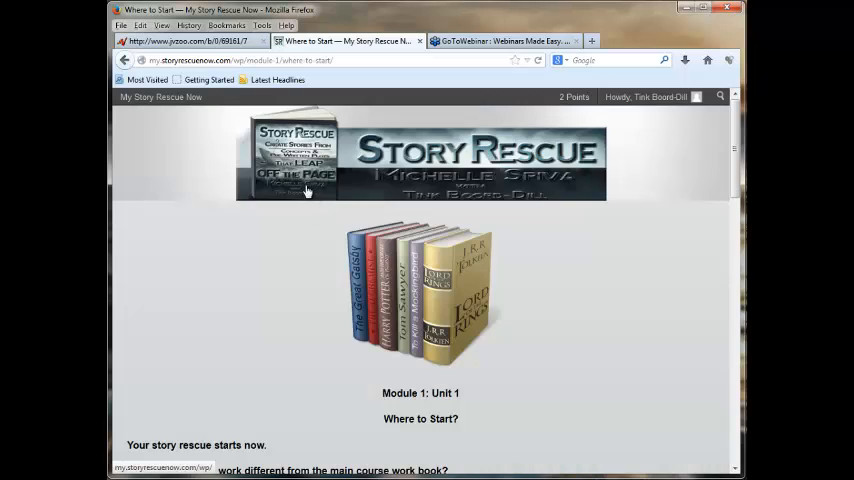
scroll("down", 3)
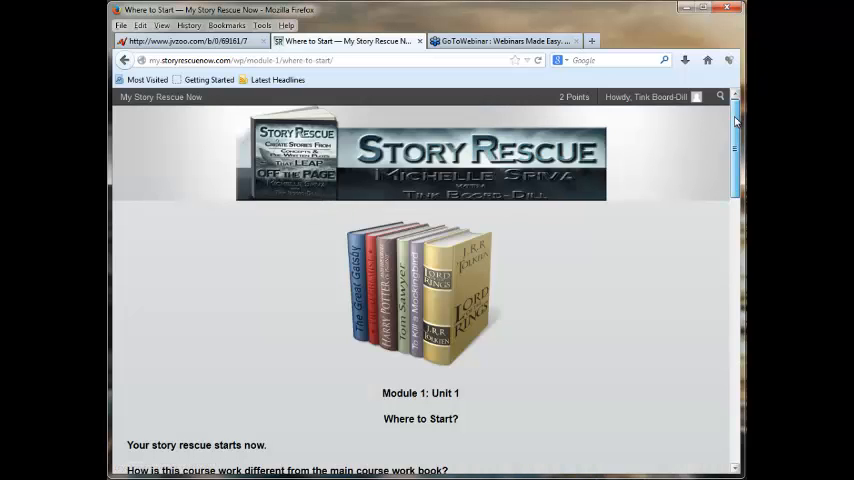
scroll("down", 3)
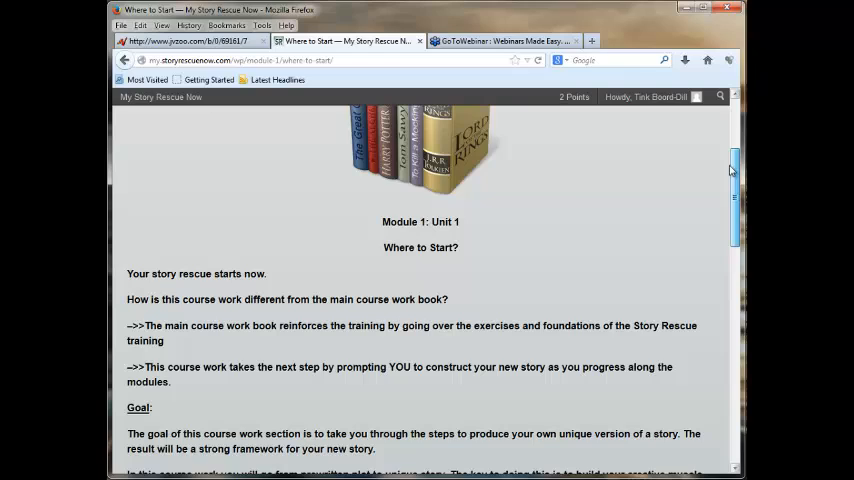
scroll("down", 3)
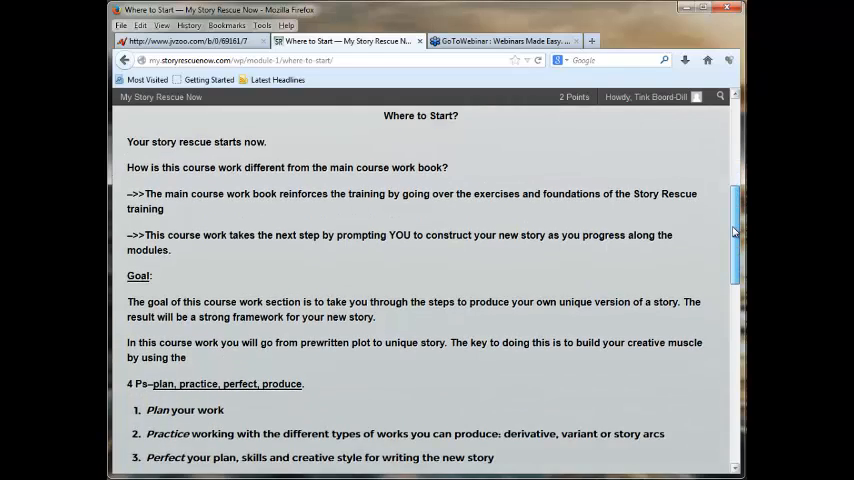
scroll("up", 3)
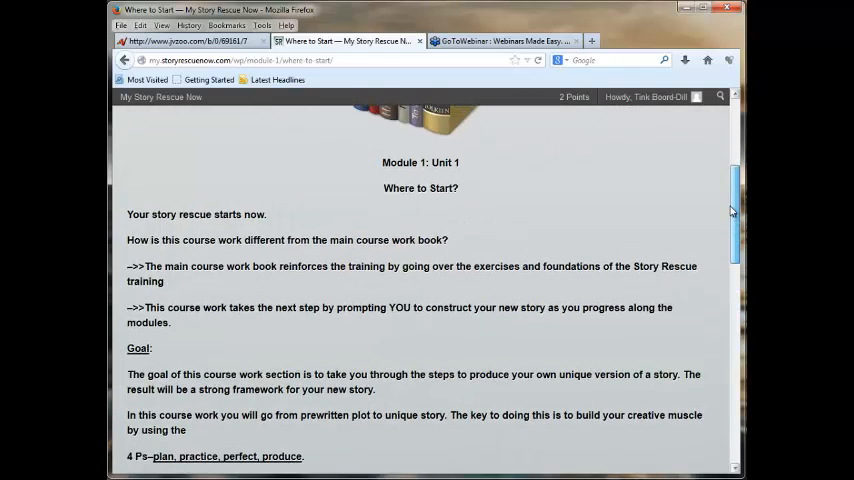
scroll("down", 3)
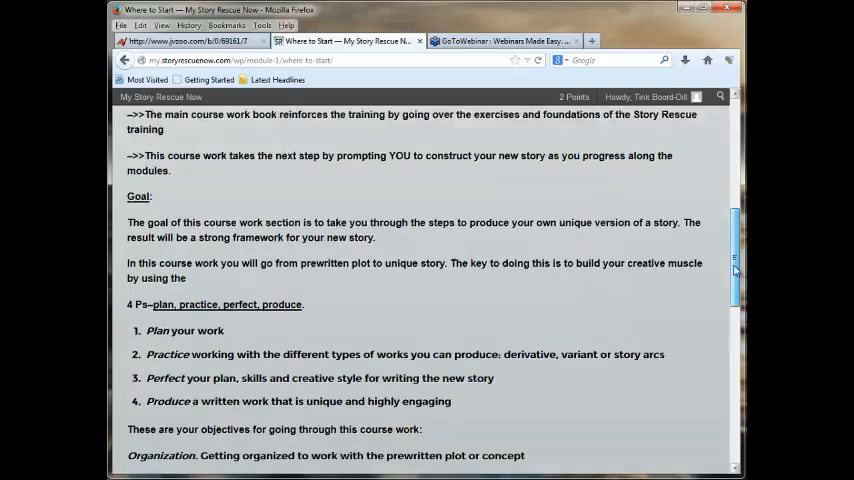
scroll("down", 3)
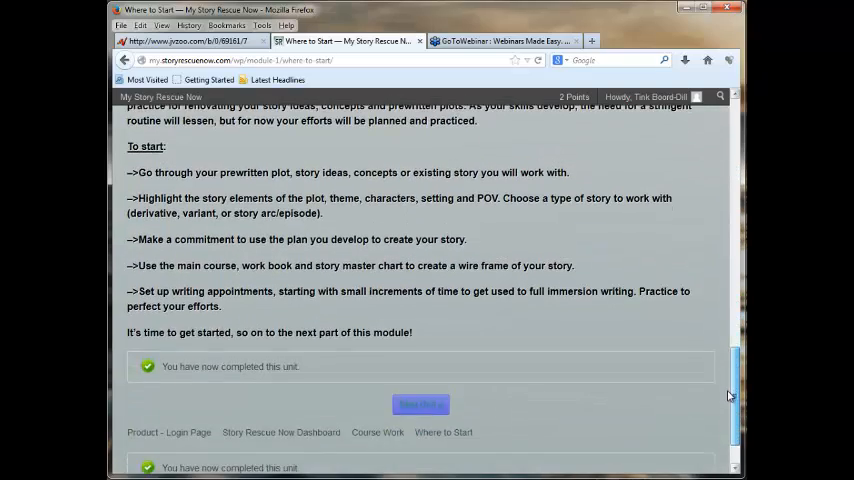
scroll("down", 3)
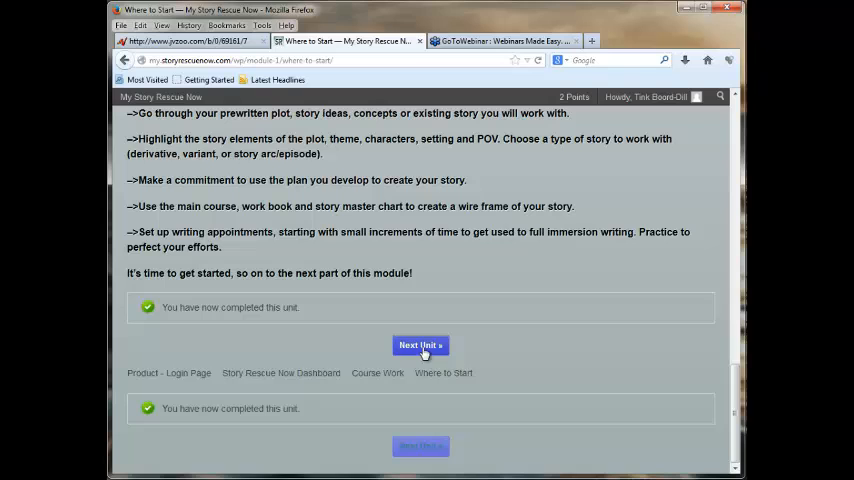
left_click(420, 345)
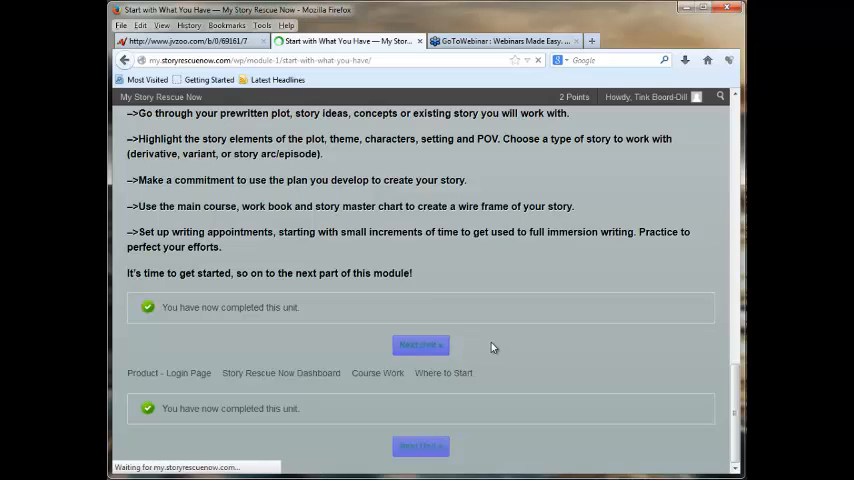
Read Unit 2 'Start with What You Have' down to its quiz
left_click(420, 345)
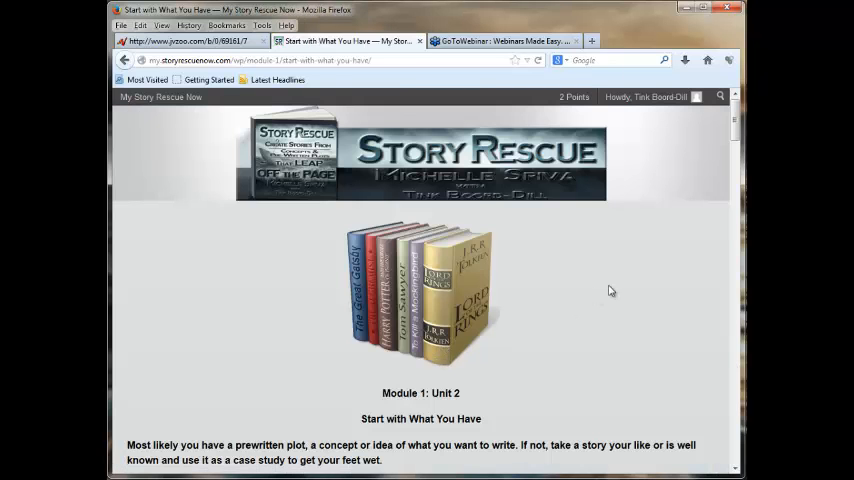
scroll("down", 3)
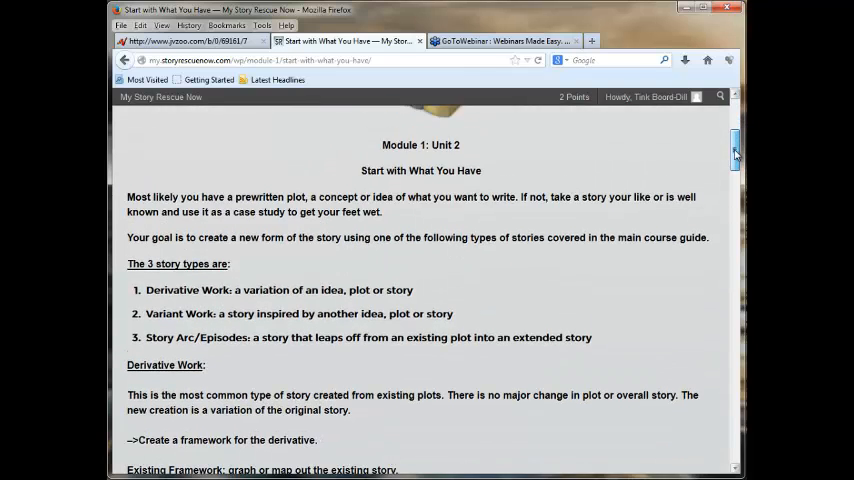
scroll("down", 3)
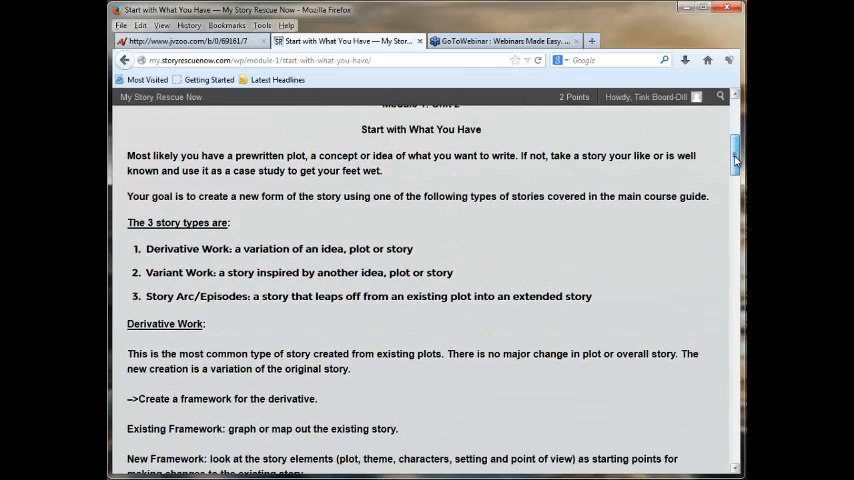
scroll("down", 3)
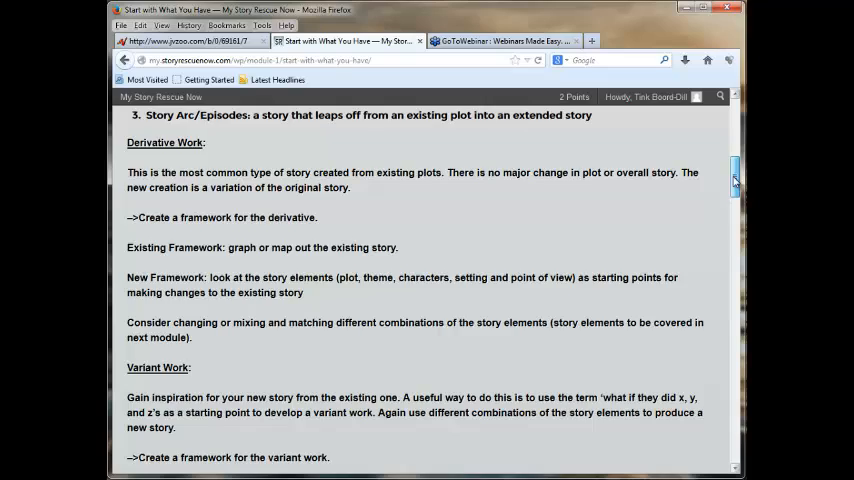
scroll("down", 3)
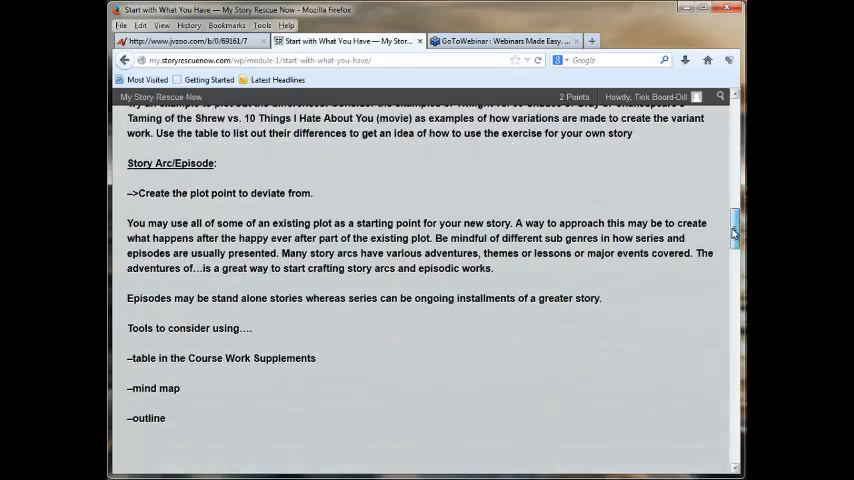
scroll("down", 3)
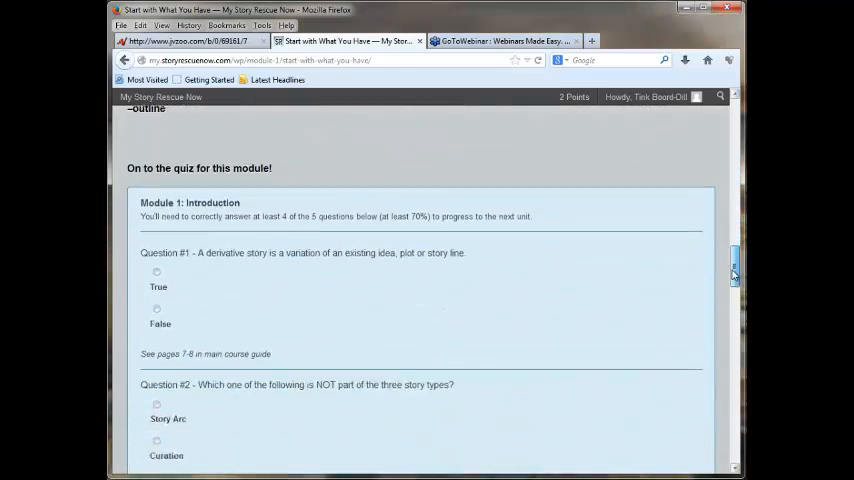
scroll("down", 3)
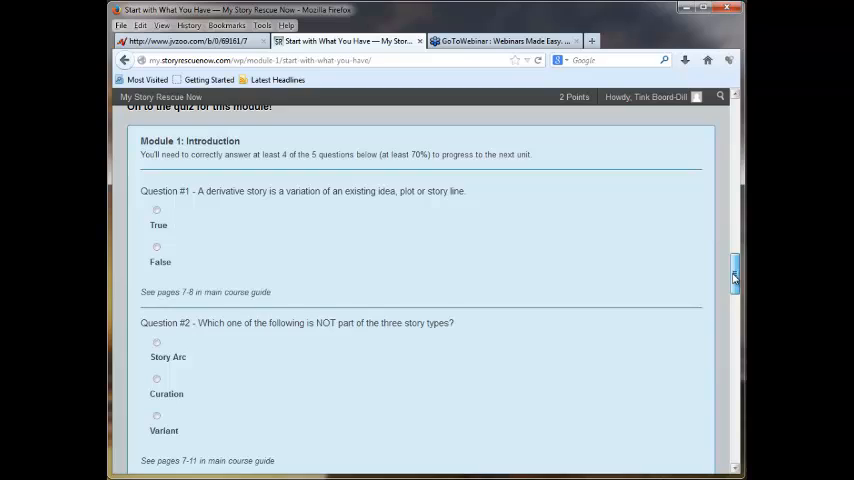
scroll("down", 3)
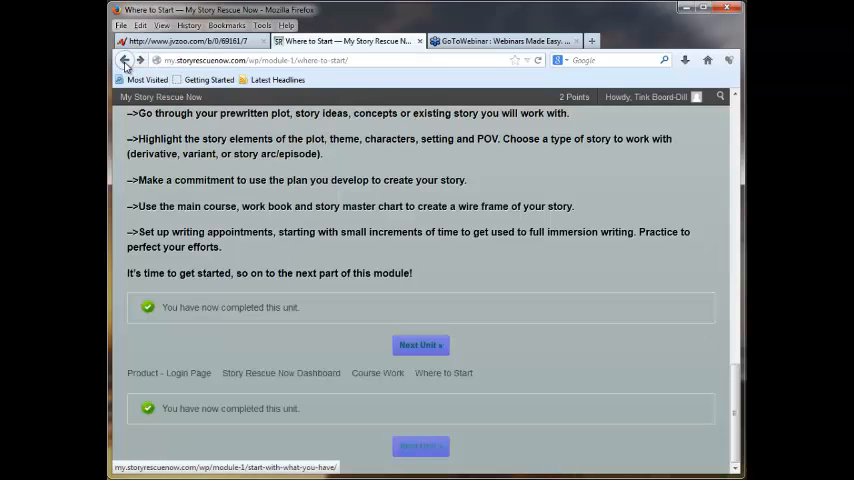
Navigate back to the member dashboard's membership sections and choose the Premium level box
left_click(377, 372)
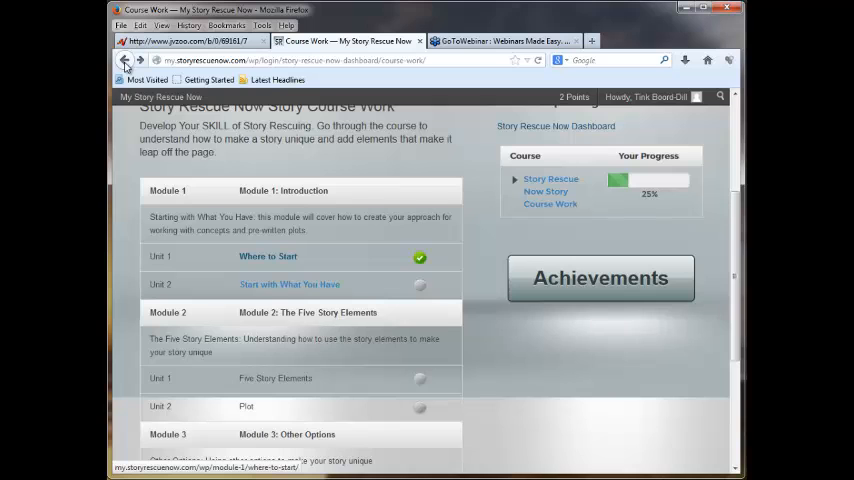
left_click(124, 60)
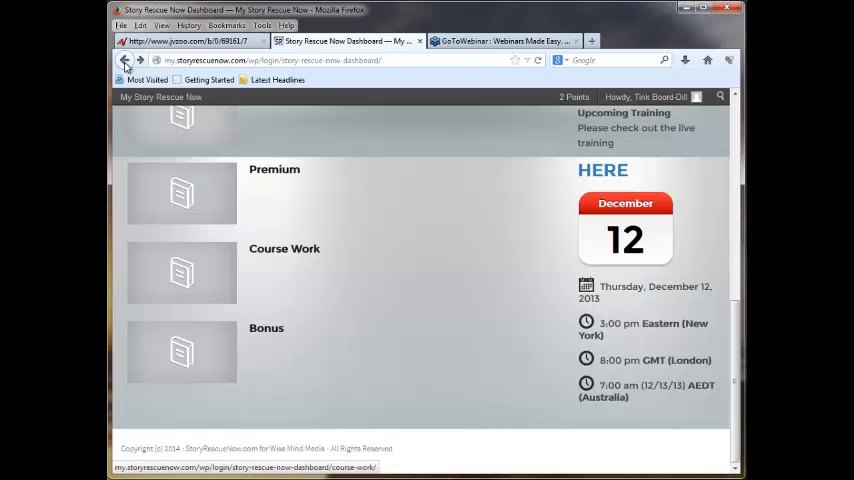
scroll("up", 3)
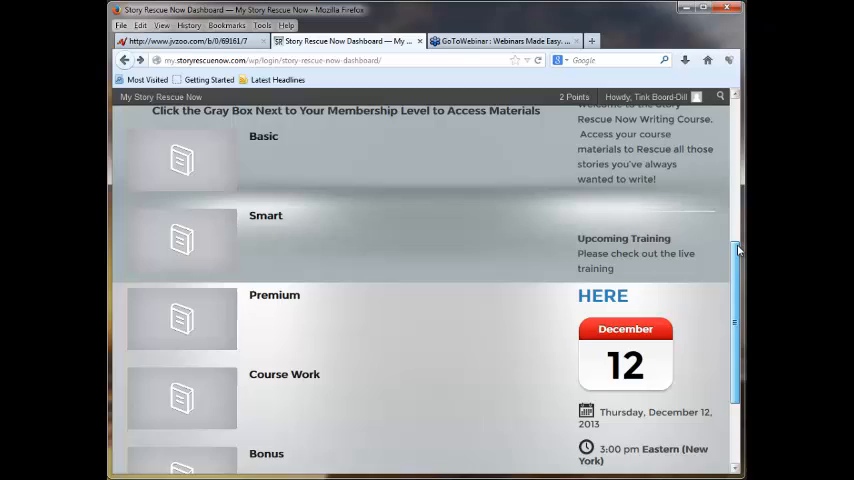
scroll("up", 3)
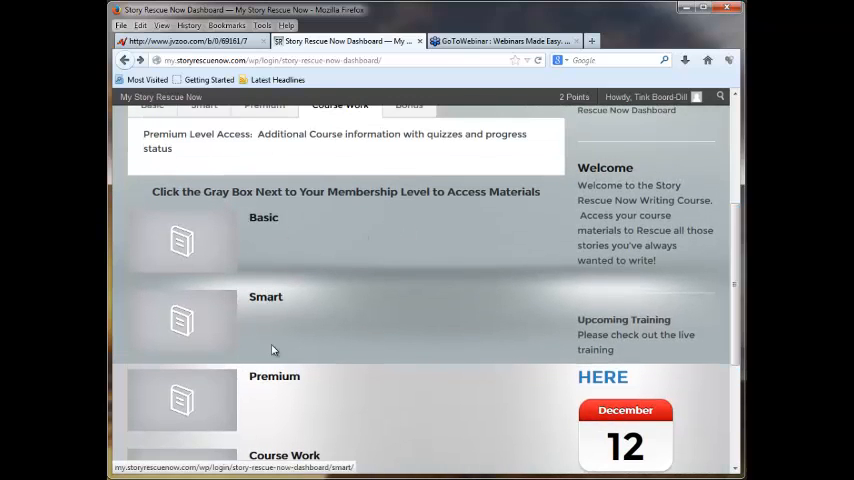
mouse_move(735, 225)
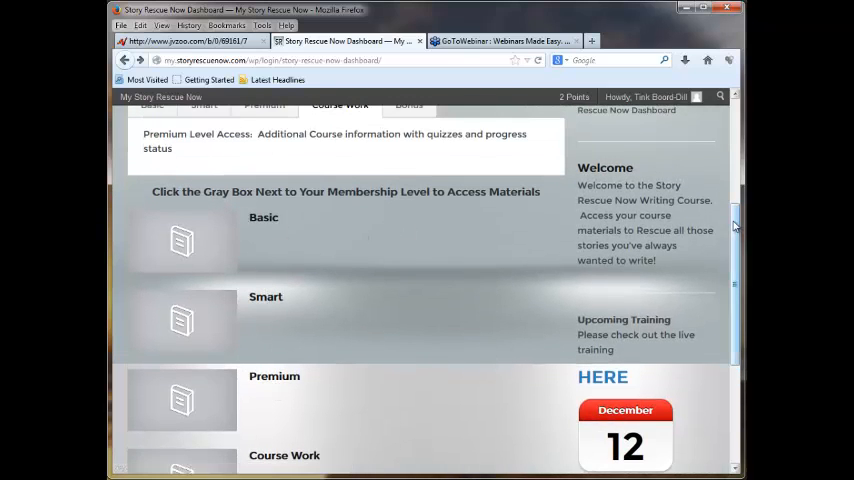
scroll("down", 3)
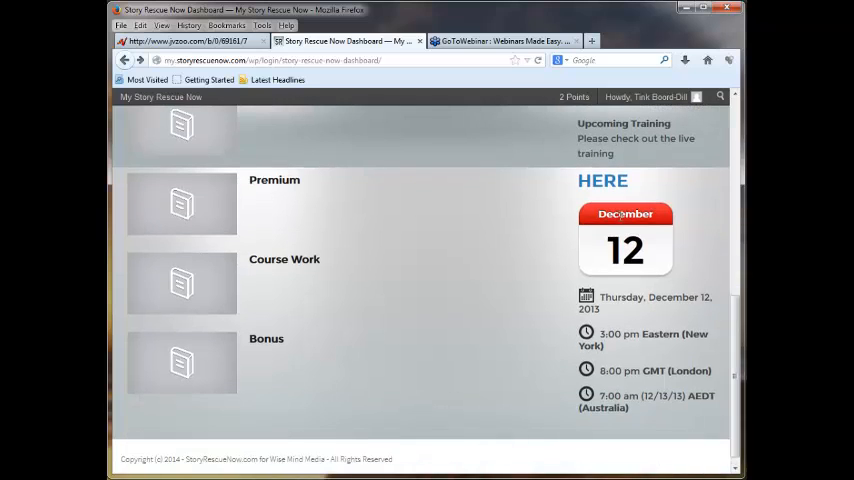
mouse_move(736, 283)
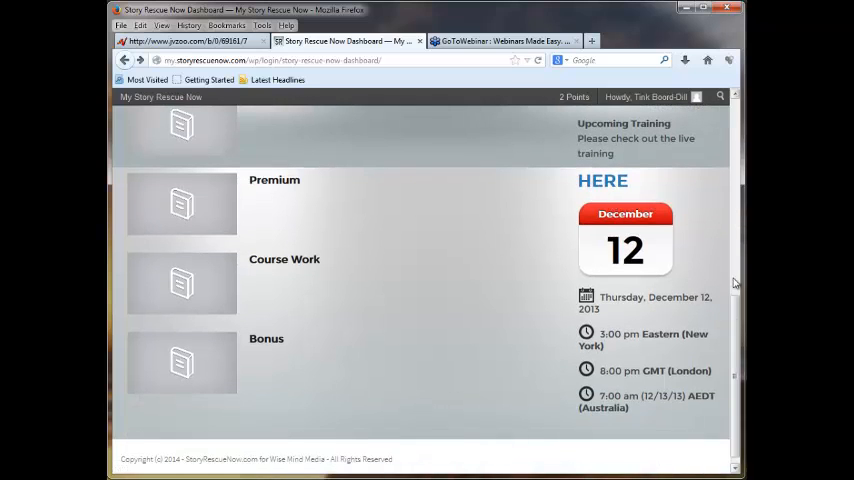
scroll("up", 3)
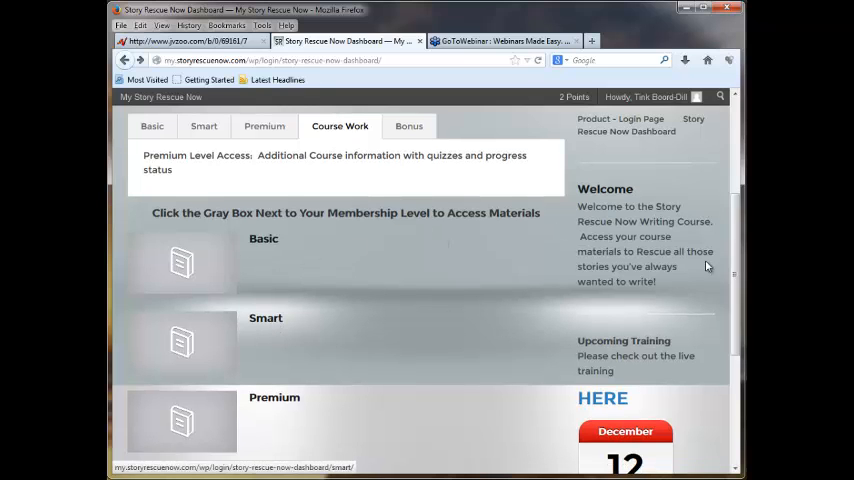
scroll("down", 3)
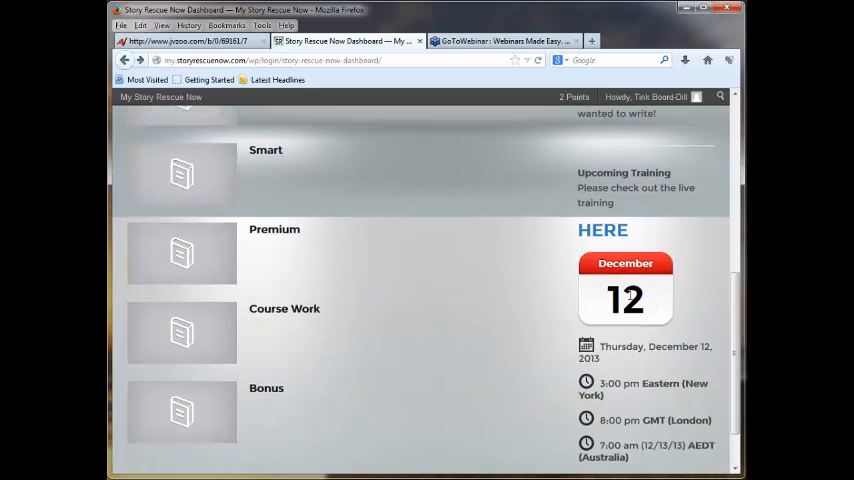
mouse_move(211, 251)
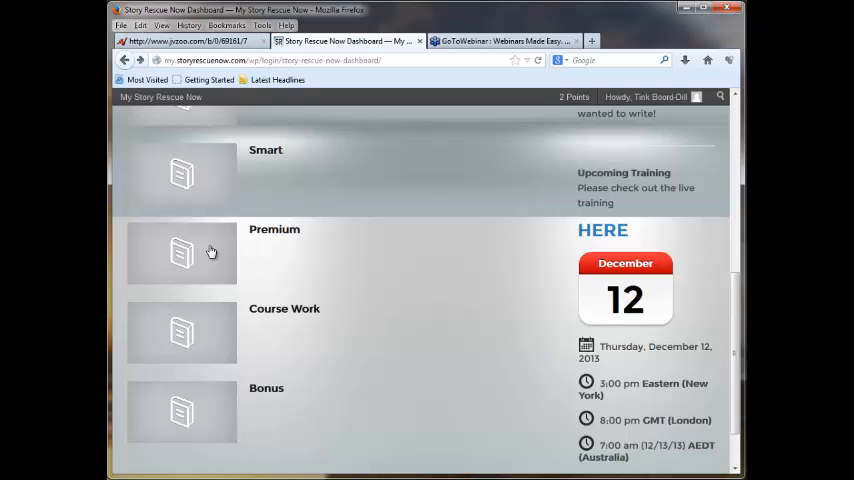
left_click(182, 252)
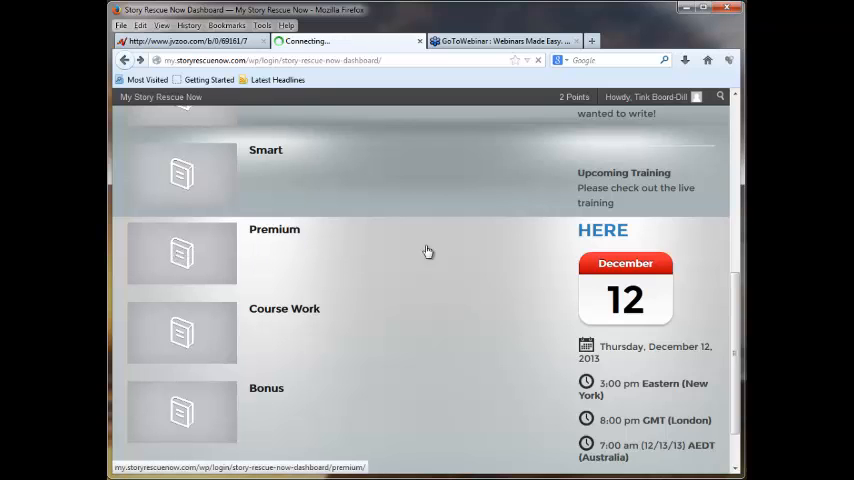
Scroll the Premium page's course downloads and webinar dates, then head back to the dashboard welcome page
left_click(274, 229)
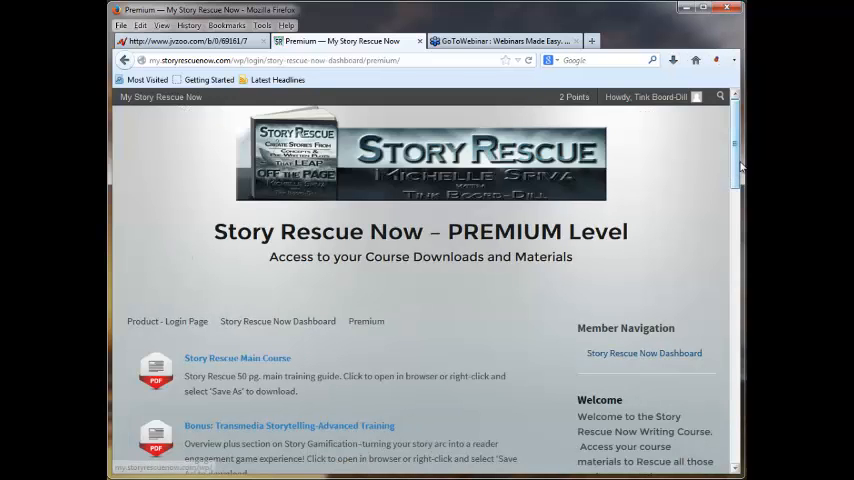
scroll("down", 3)
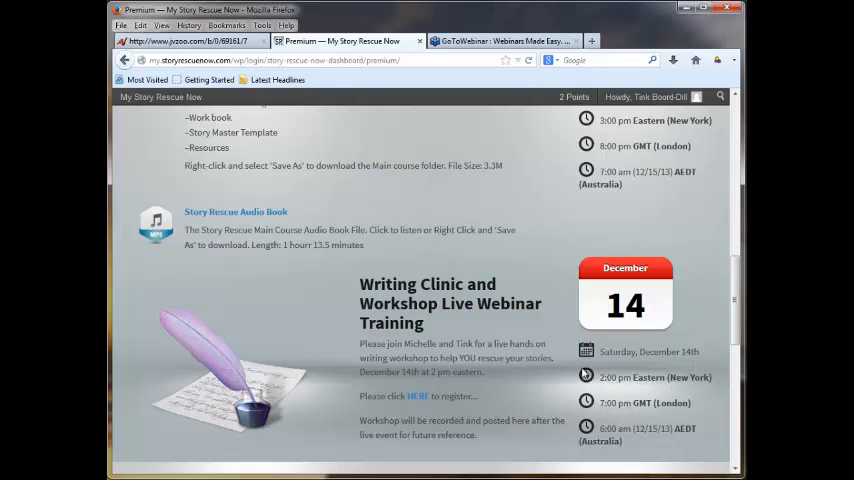
mouse_move(417, 396)
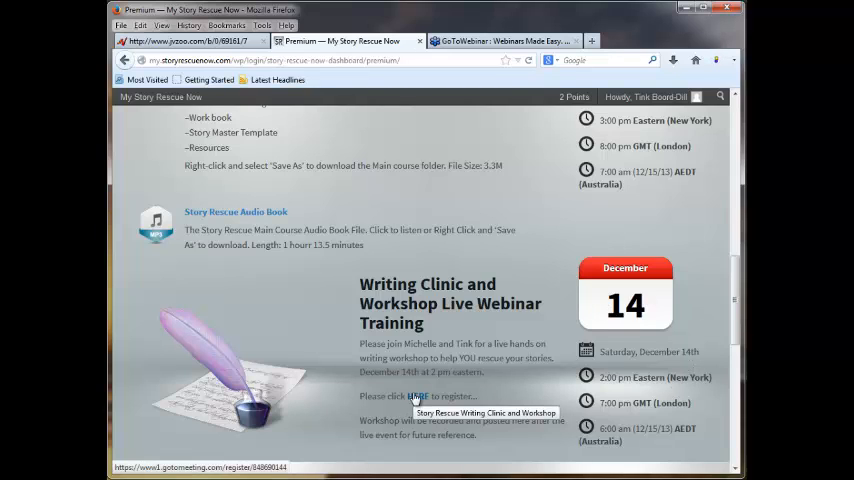
mouse_move(735, 305)
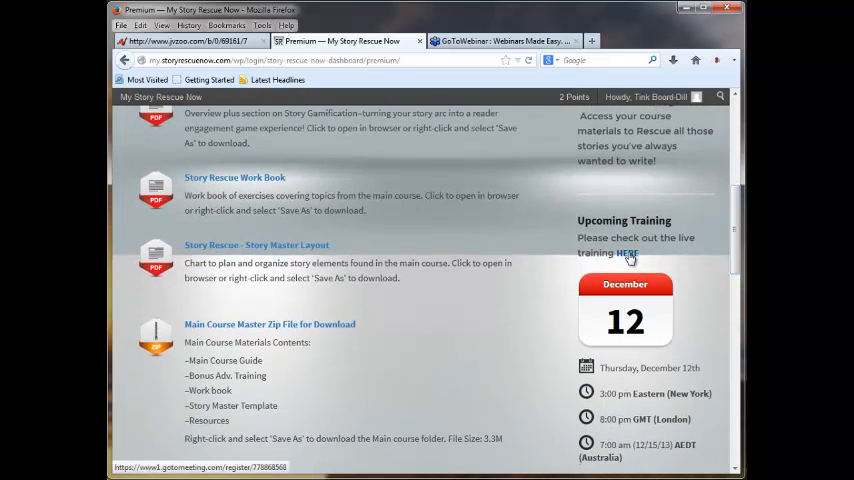
mouse_move(715, 292)
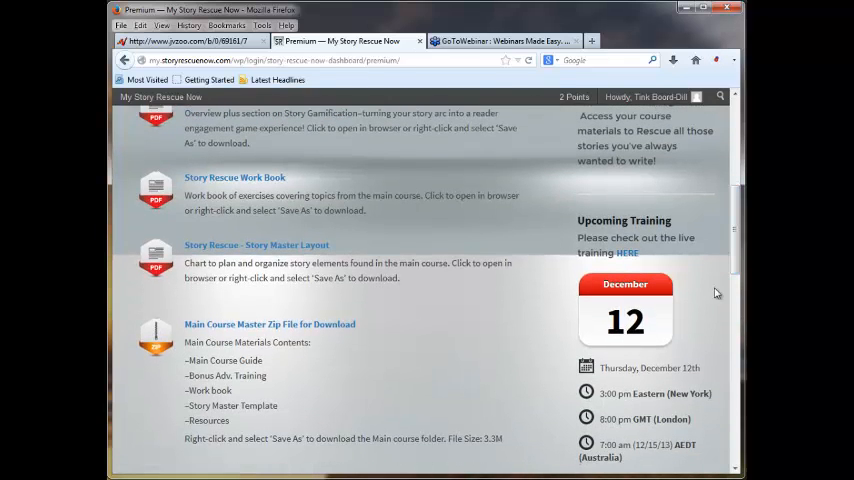
scroll("down", 3)
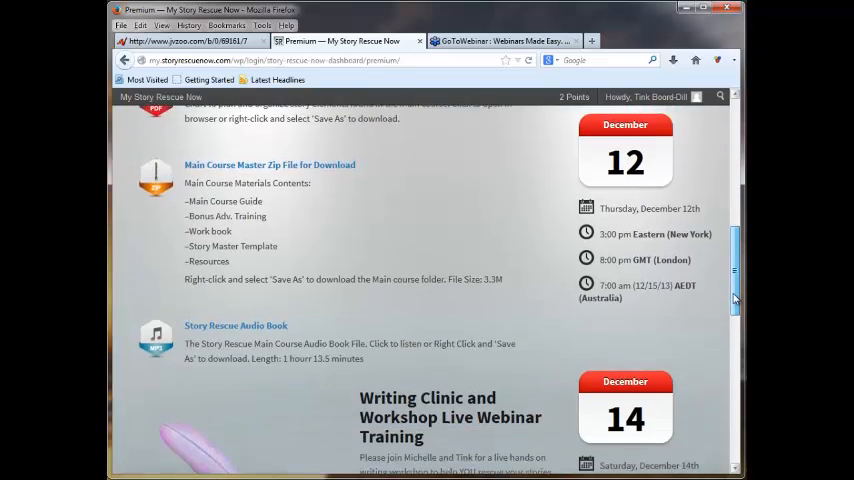
scroll("down", 3)
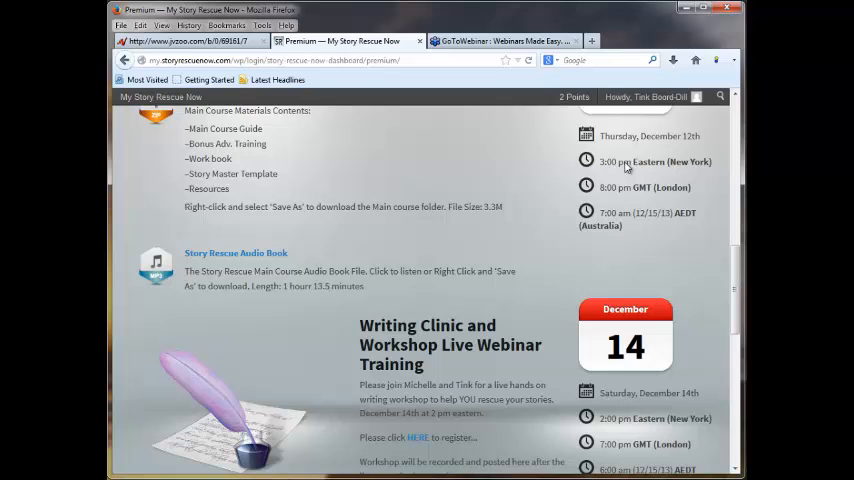
scroll("up", 3)
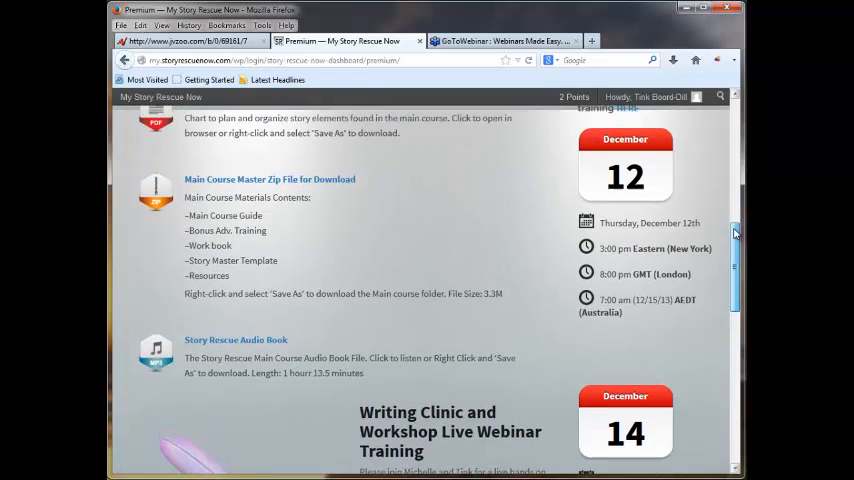
scroll("up", 3)
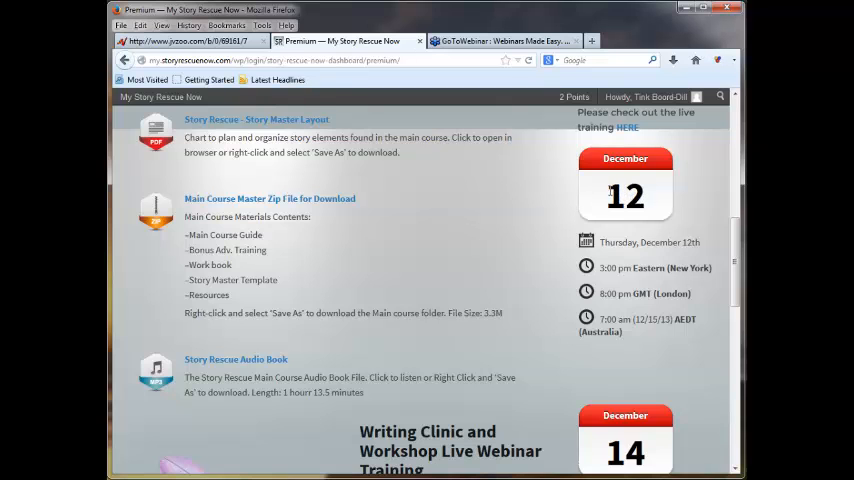
scroll("down", 3)
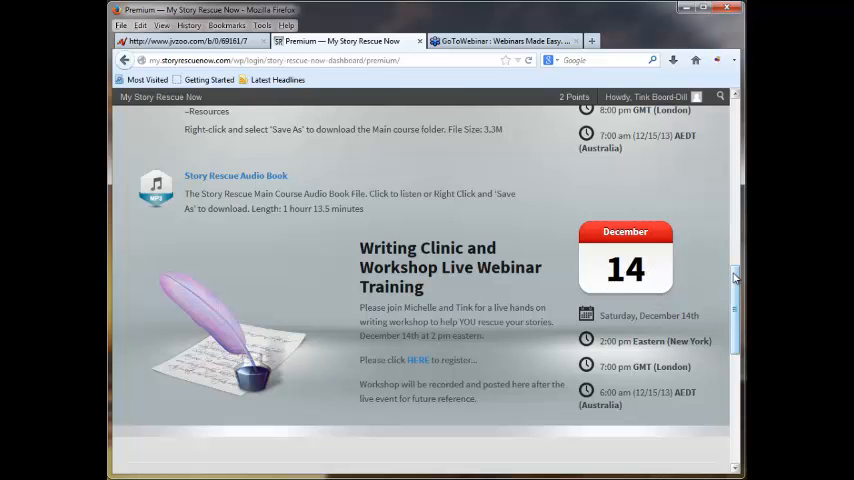
scroll("up", 3)
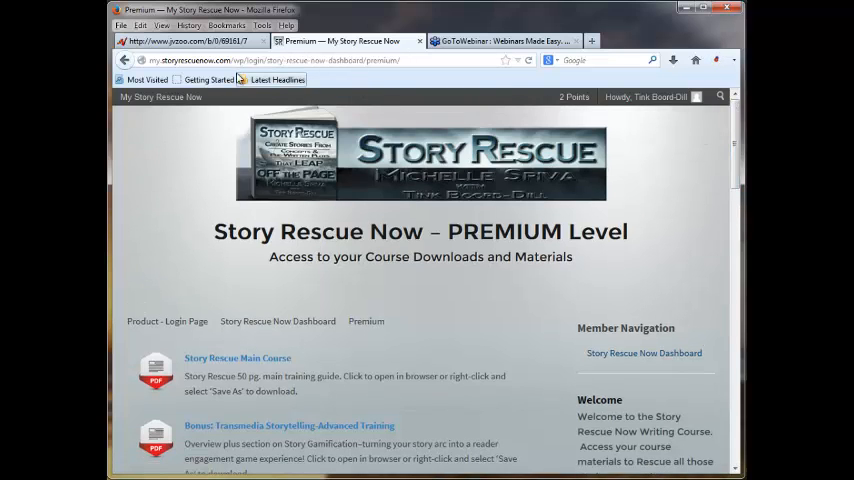
mouse_move(124, 61)
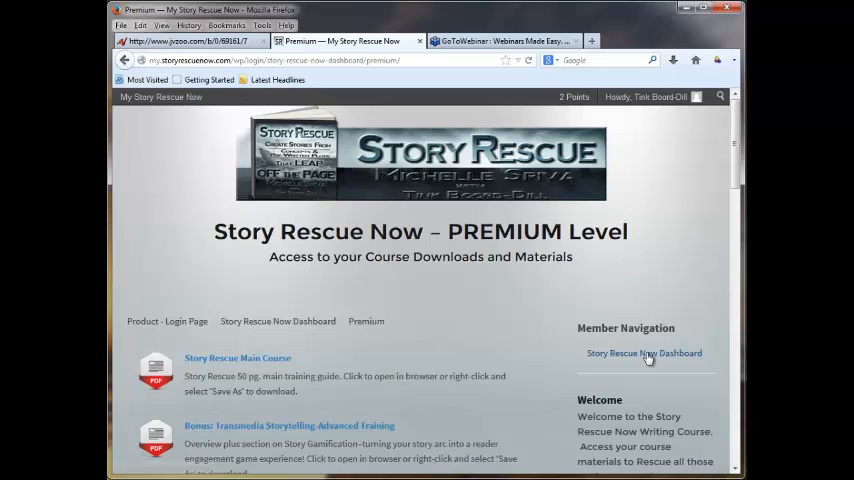
left_click(644, 353)
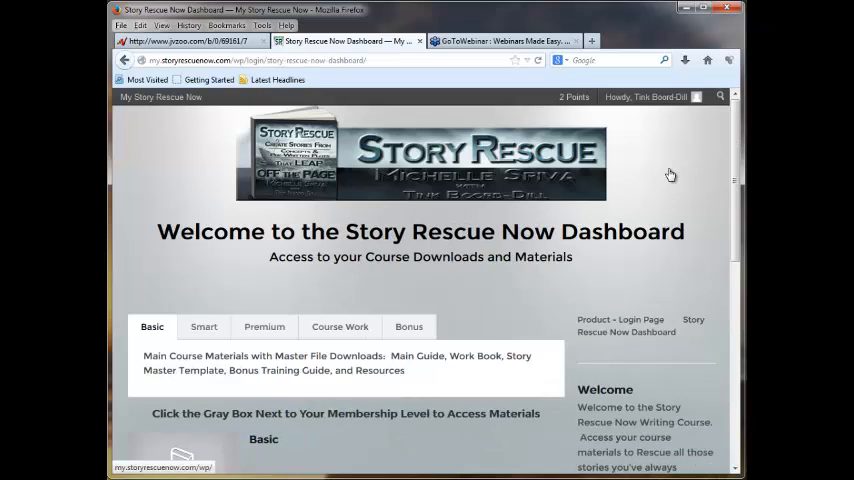
mouse_move(733, 180)
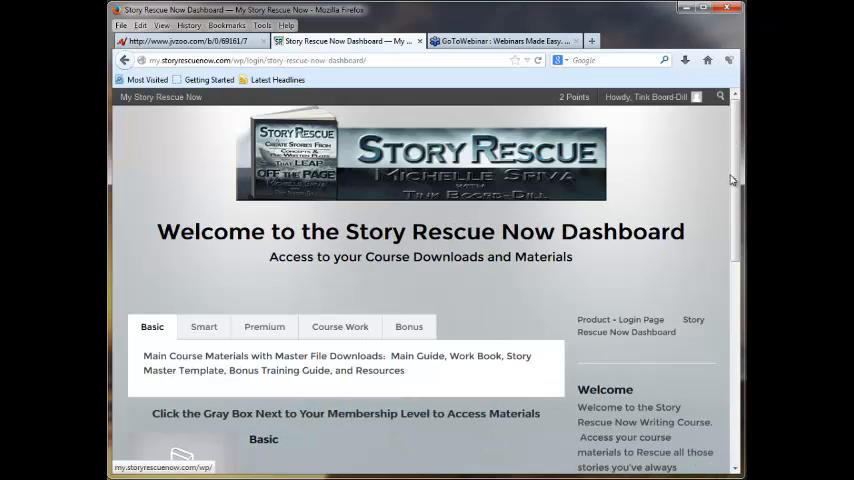